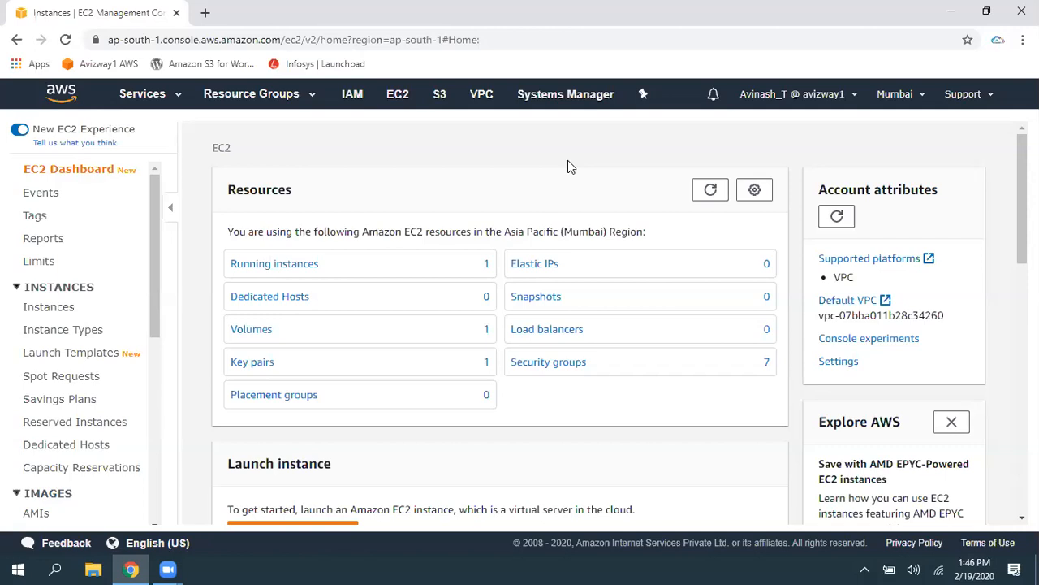
pyautogui.moveTo(569, 168)
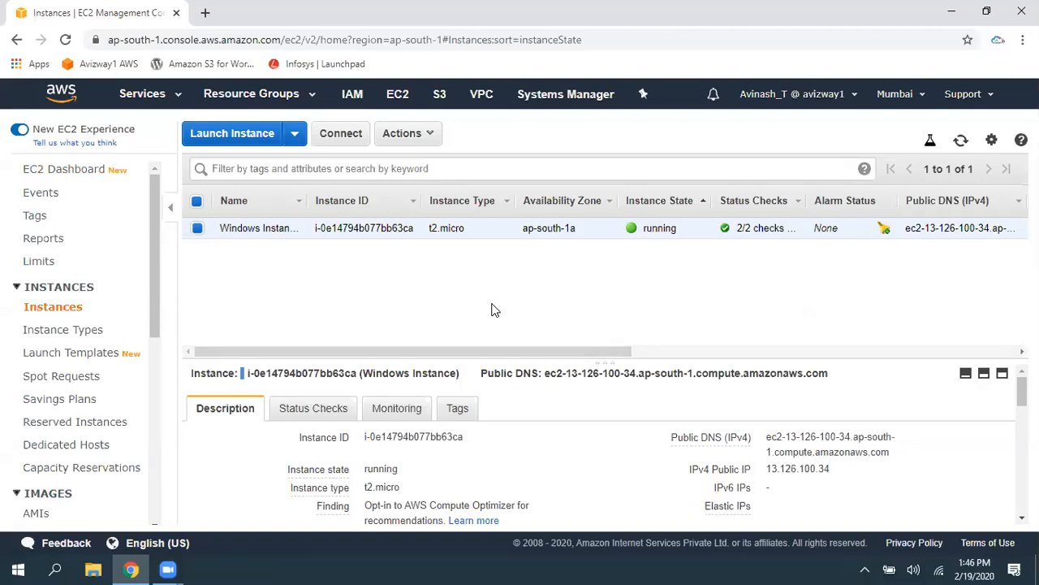
pyautogui.moveTo(487, 308)
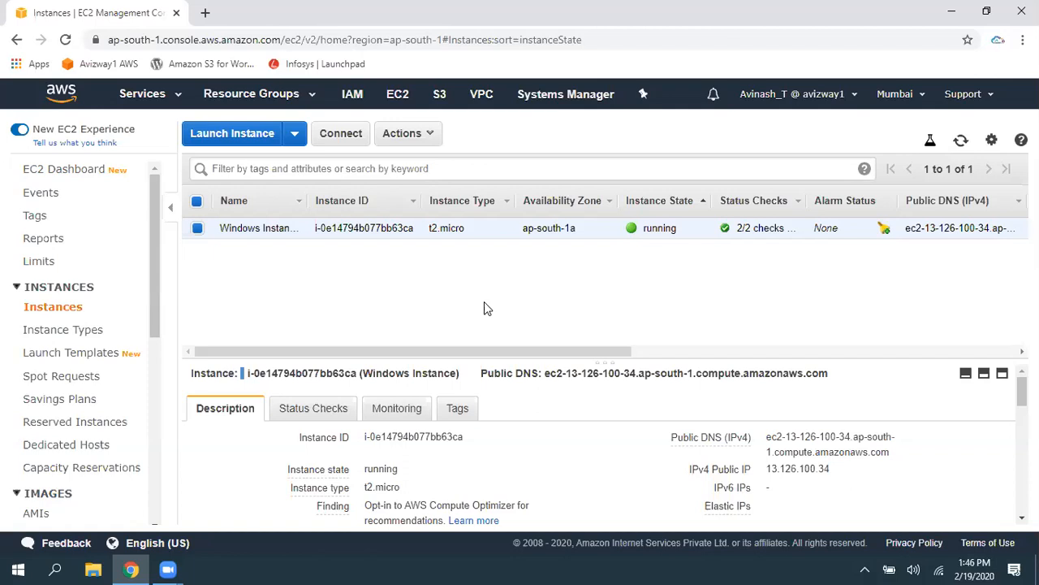
pyautogui.moveTo(325, 244)
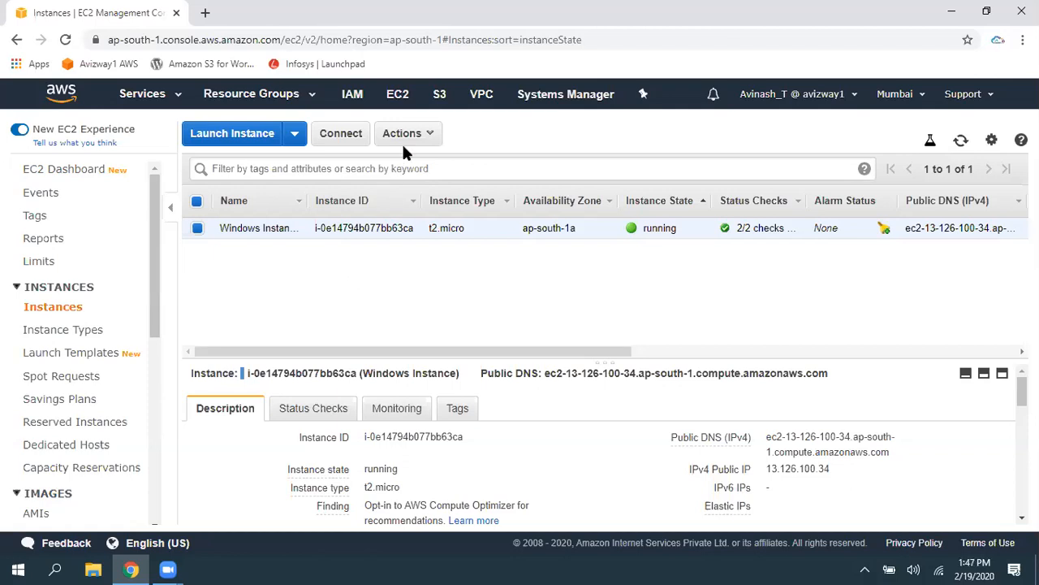
pyautogui.moveTo(482, 296)
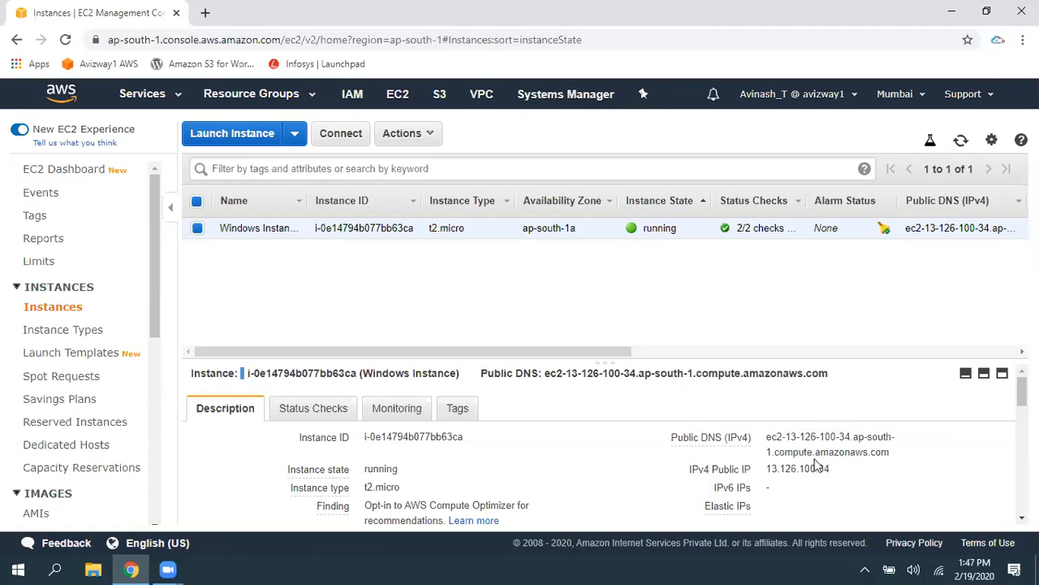
# Step: Connect Remote Desktop to 13.126.100.34 and open the Windows instance's EC2 Actions menu
pyautogui.click(843, 469)
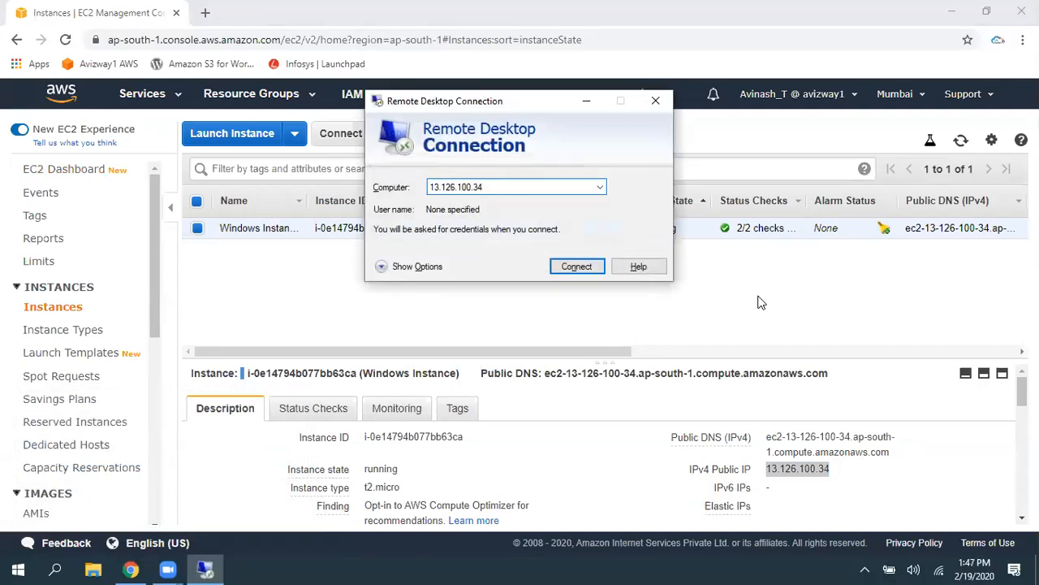
pyautogui.click(576, 266)
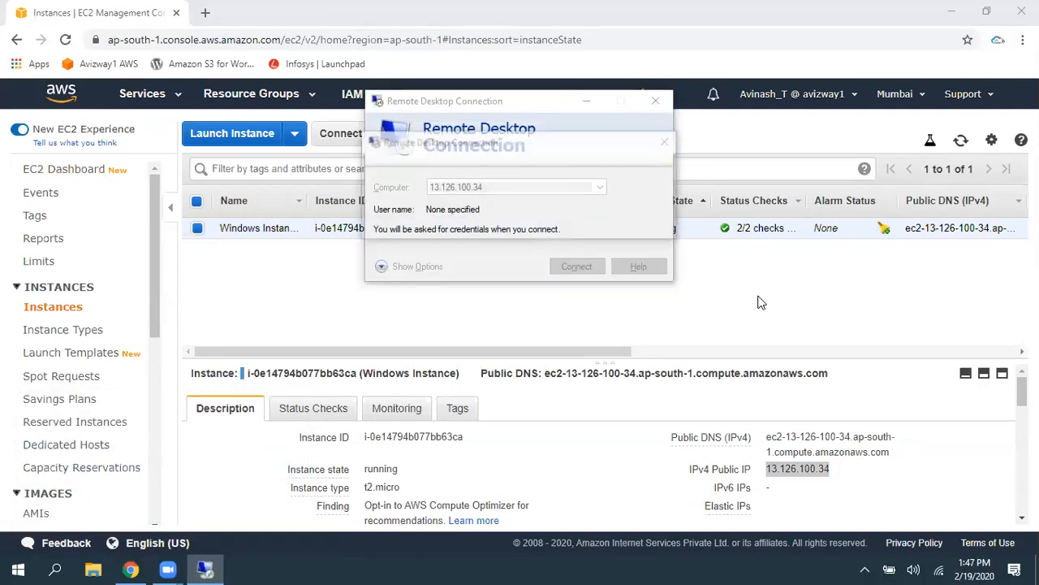
pyautogui.click(576, 265)
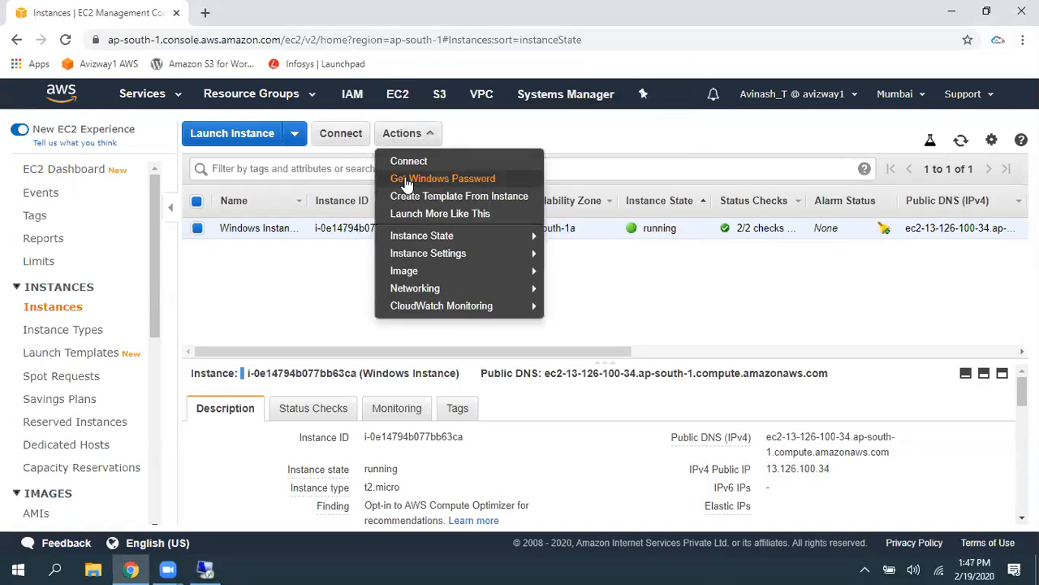
# Step: Decrypt the instance's default Administrator password using the MyKeypair.pem private key
pyautogui.click(442, 178)
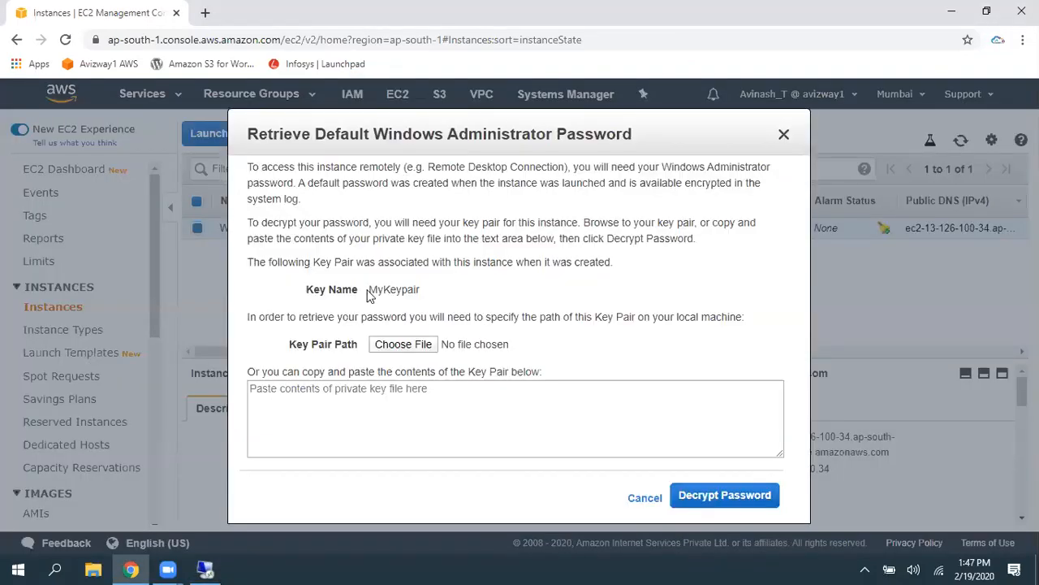
pyautogui.doubleClick(394, 289)
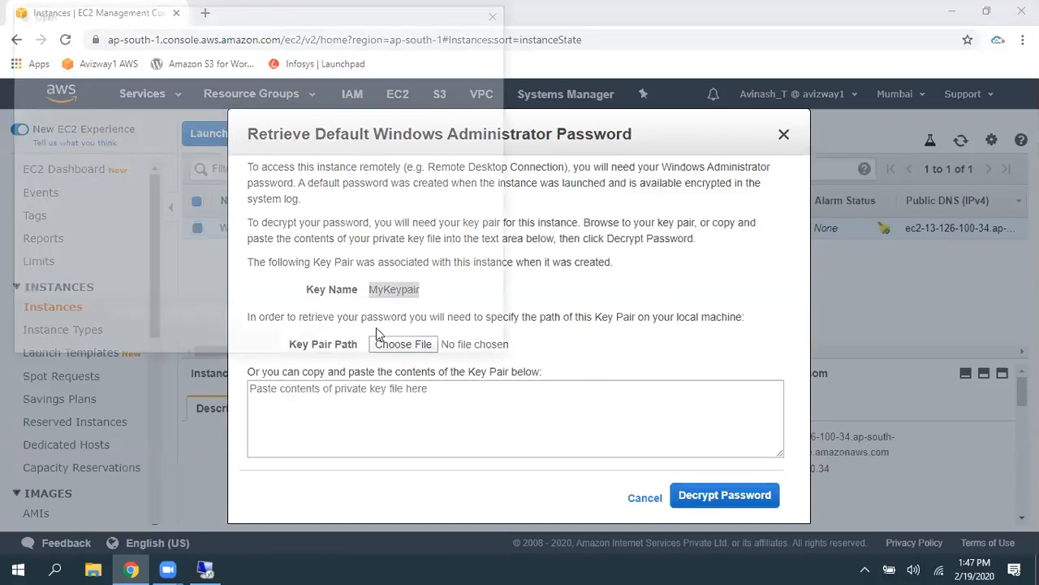
pyautogui.click(402, 344)
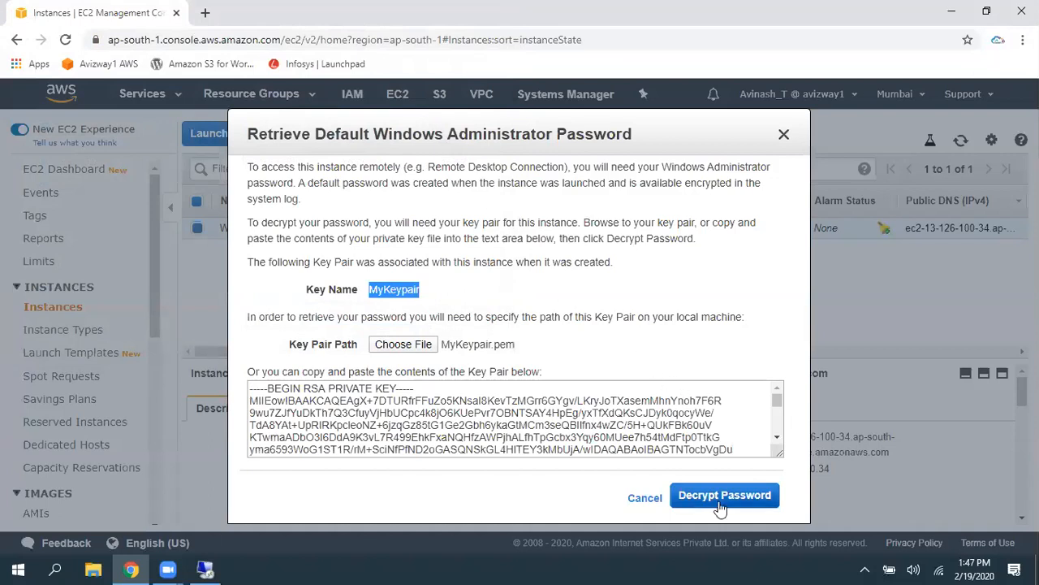
pyautogui.click(724, 494)
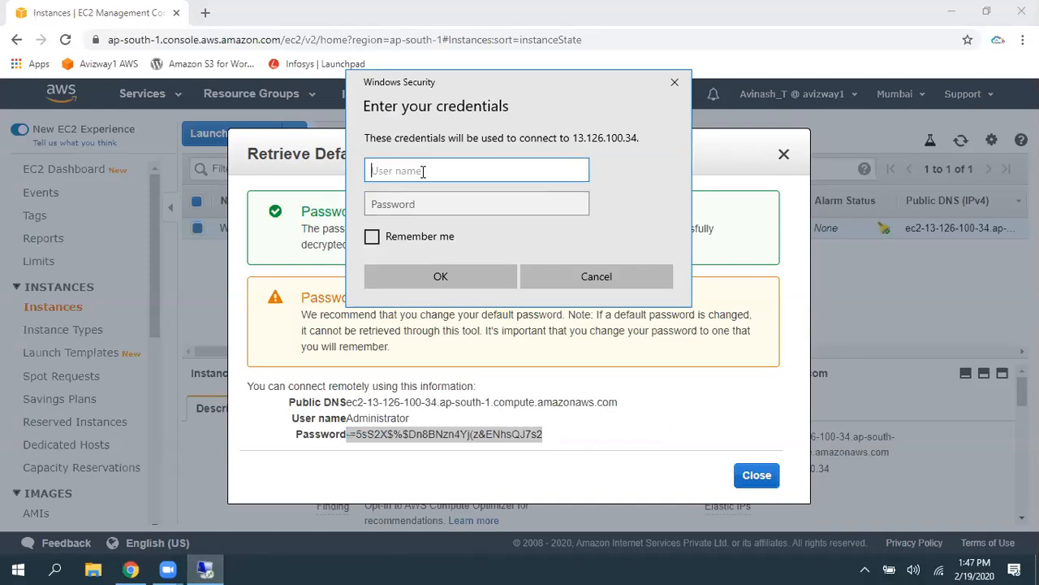
# Step: Try the RDP logon as administrator with the decrypted password, and cancel after it fails
pyautogui.write('administrator')
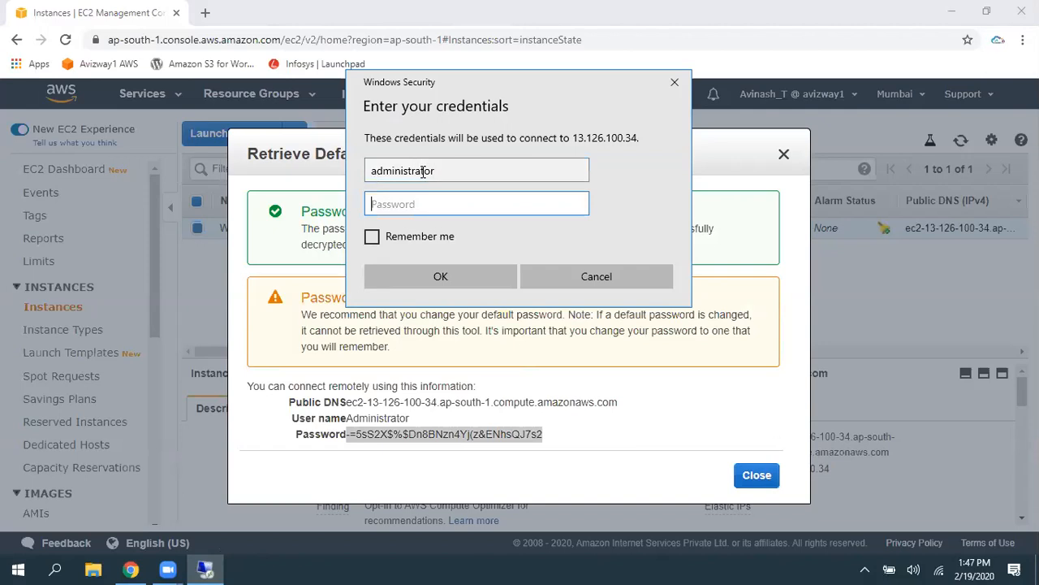
pyautogui.click(440, 276)
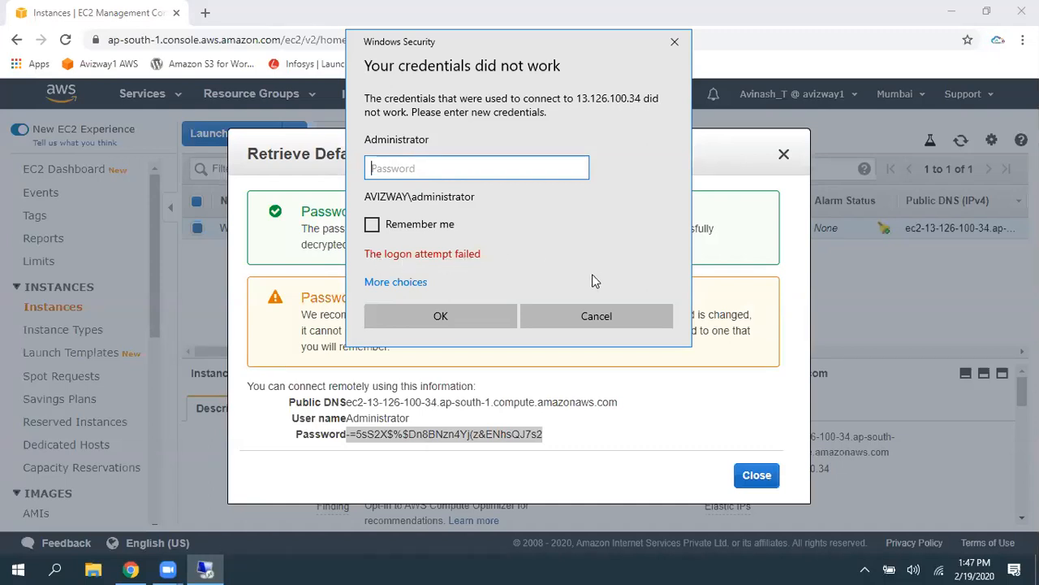
pyautogui.click(596, 315)
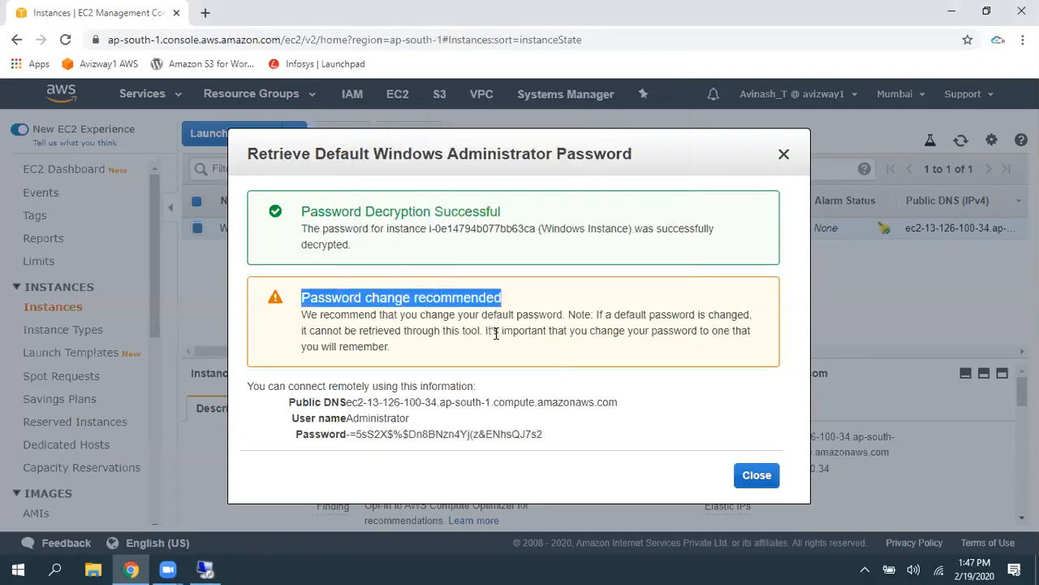
# Step: Highlight the password change recommendation text, then close the Retrieve Default Windows Administrator Password dialog
pyautogui.moveTo(300, 314); pyautogui.dragTo(389, 346)
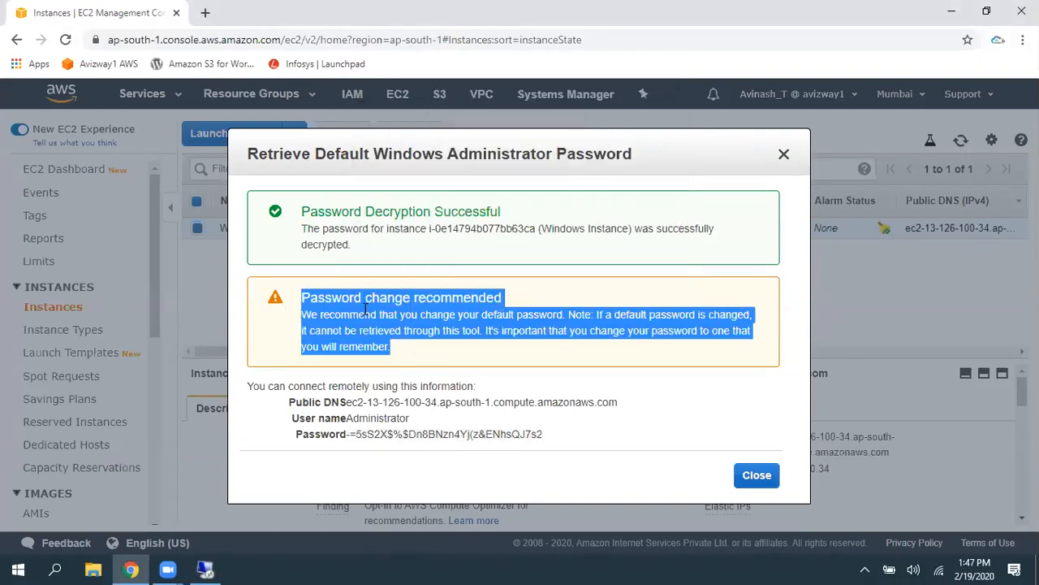
pyautogui.moveTo(365, 308); pyautogui.dragTo(400, 438)
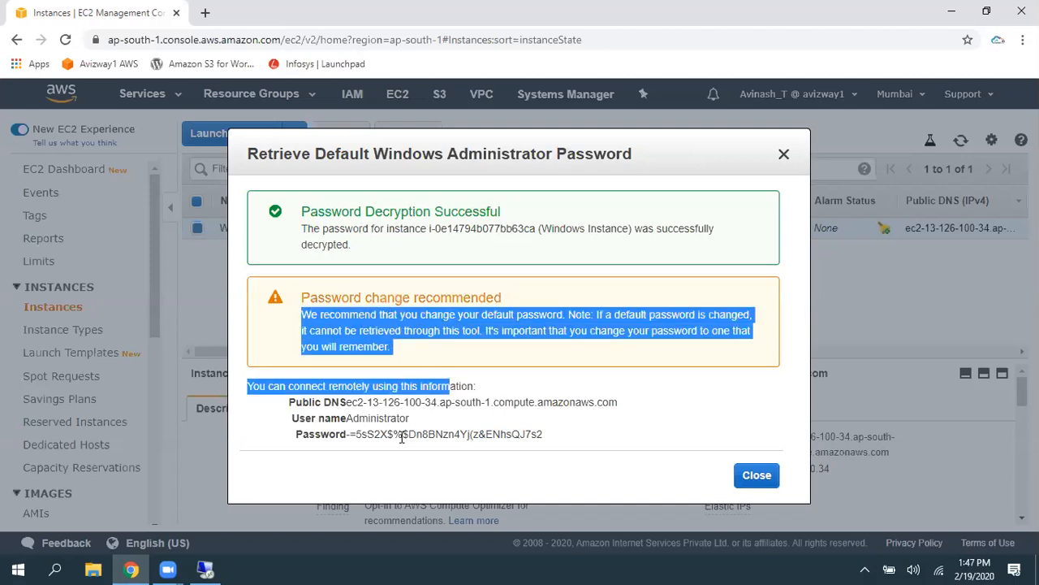
pyautogui.click(674, 433)
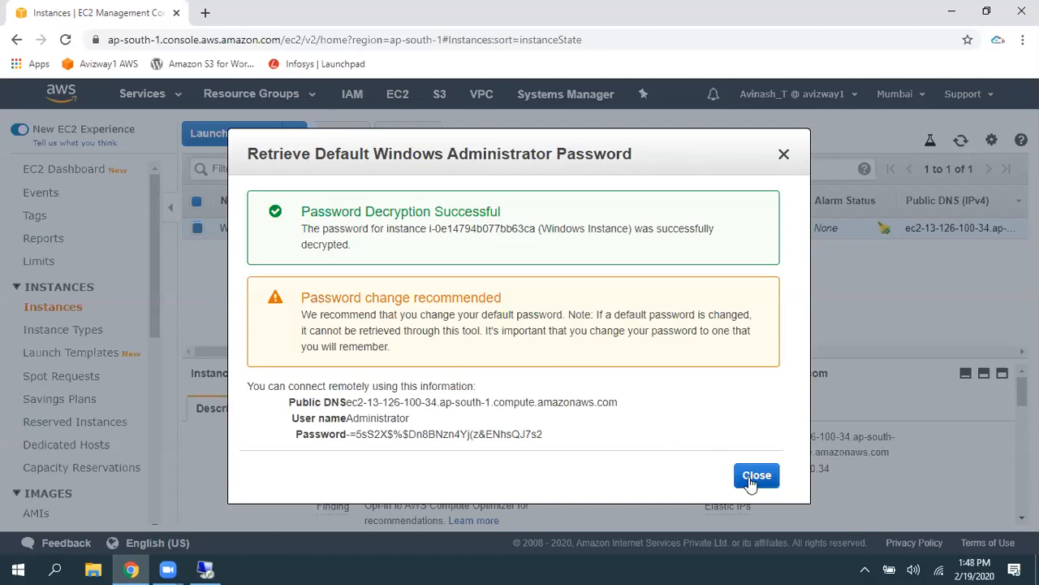
pyautogui.click(756, 475)
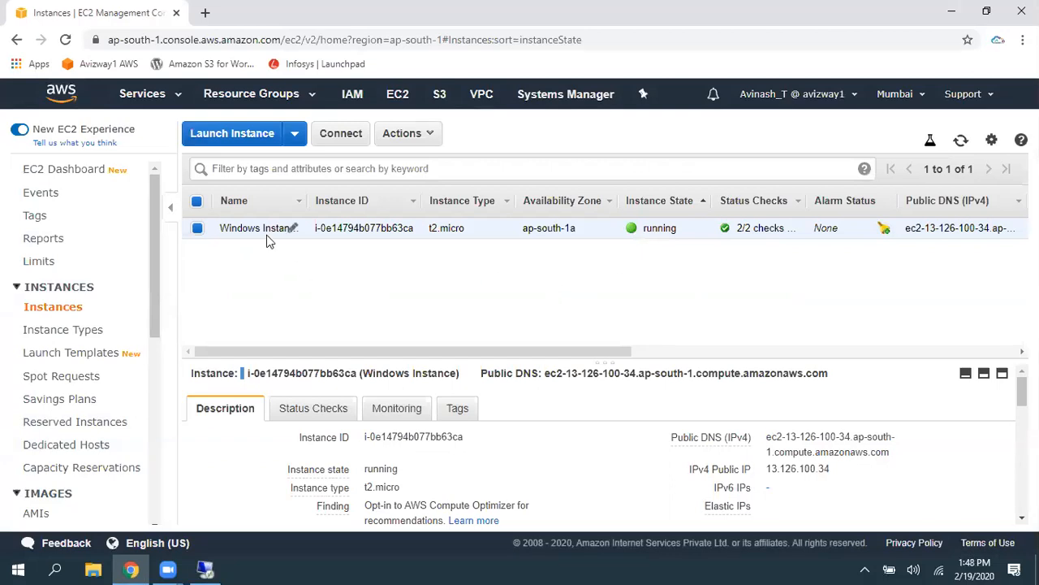
pyautogui.moveTo(301, 273)
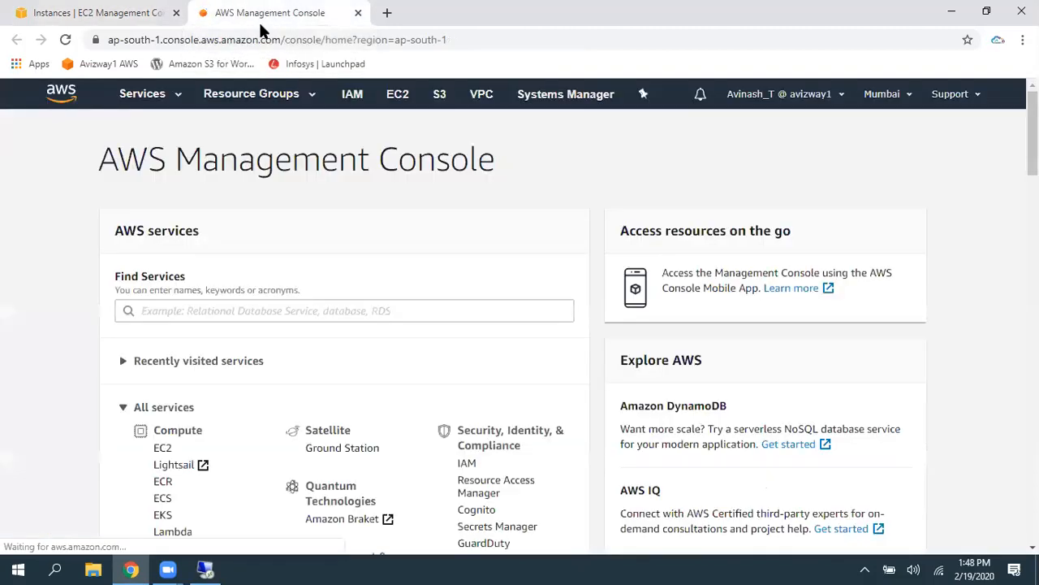
# Step: Go to AWS Systems Manager under Management & Governance and reach its Run Command page
pyautogui.scroll(-3)
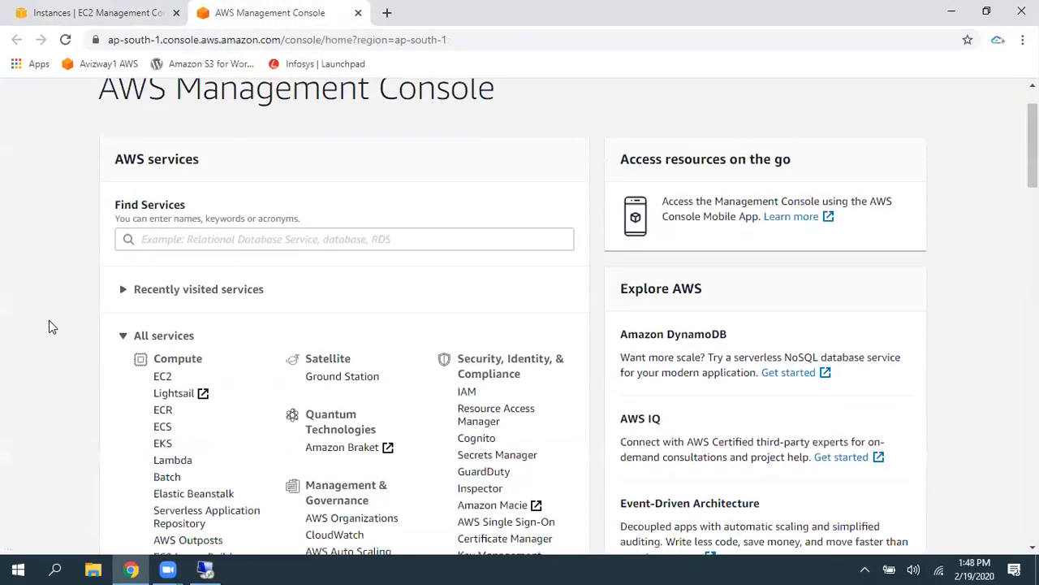
pyautogui.scroll(-3)
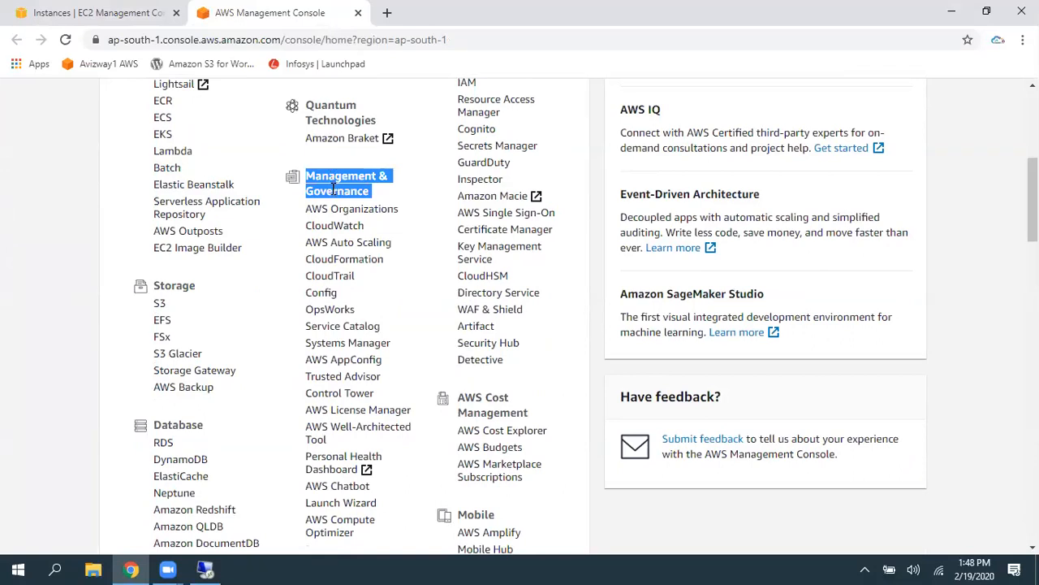
pyautogui.moveTo(348, 342)
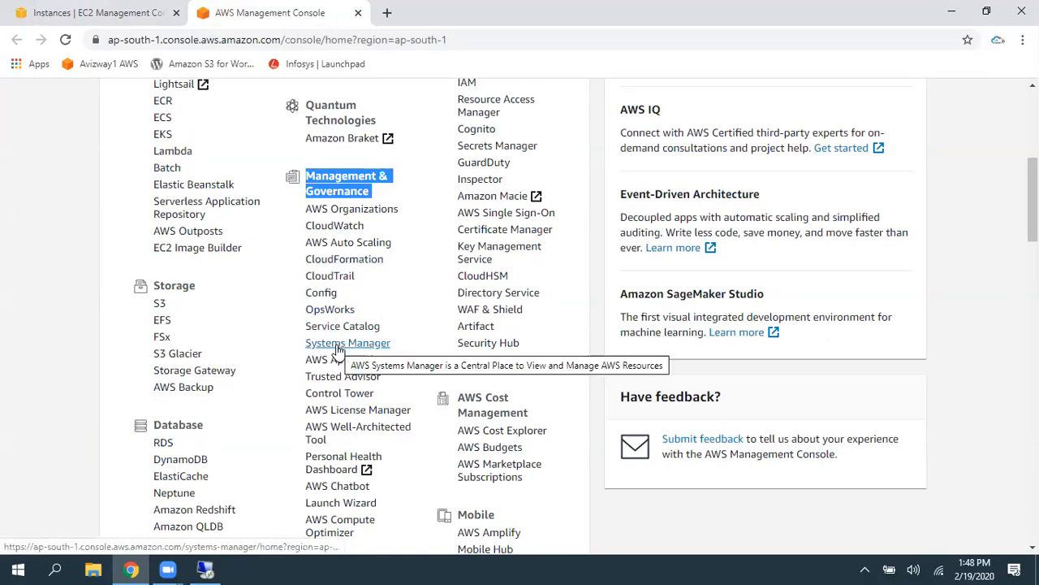
pyautogui.click(347, 343)
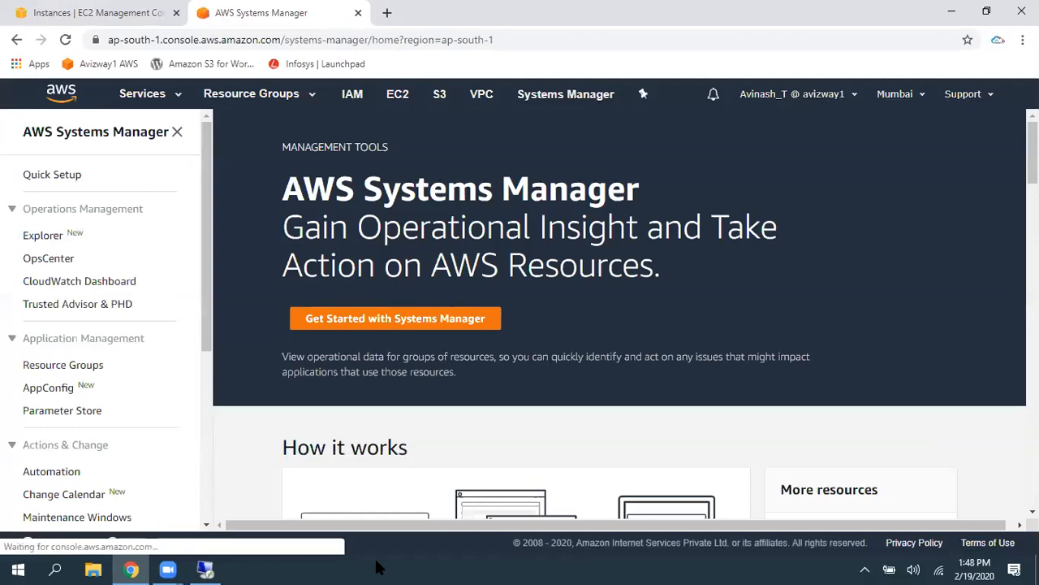
pyautogui.scroll(-3)
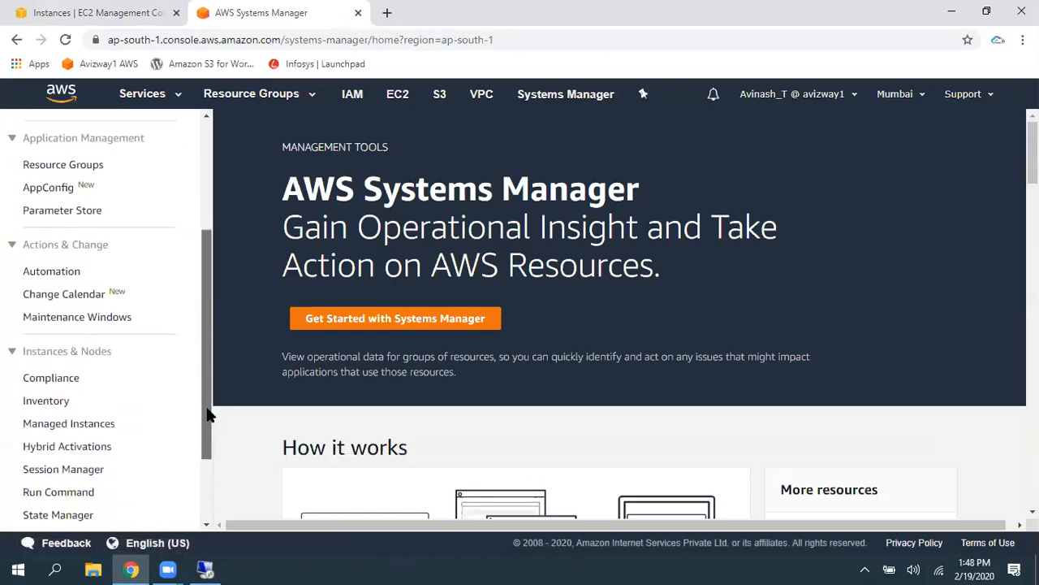
pyautogui.scroll(-3)
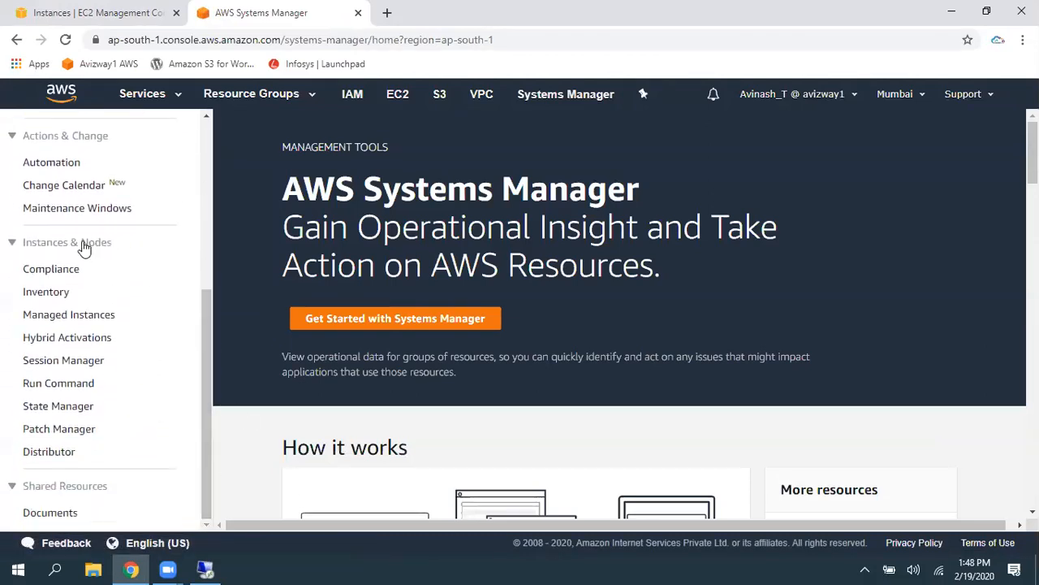
pyautogui.moveTo(57, 382)
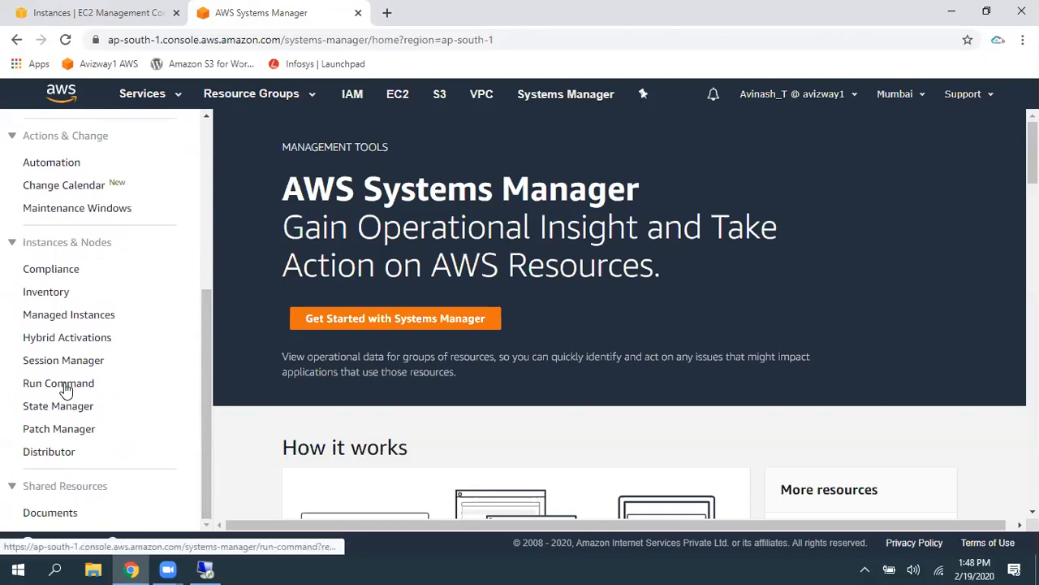
pyautogui.click(57, 382)
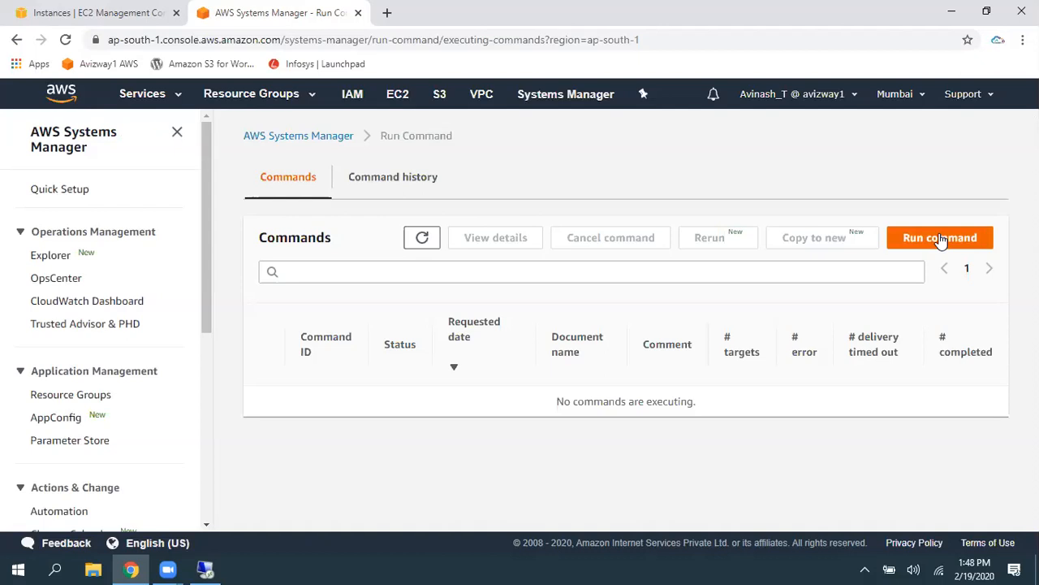
# Step: Start a new command run and pick AWSSupport-RunEC2RescueForWindowsTool from the Windows-filtered documents
pyautogui.click(939, 237)
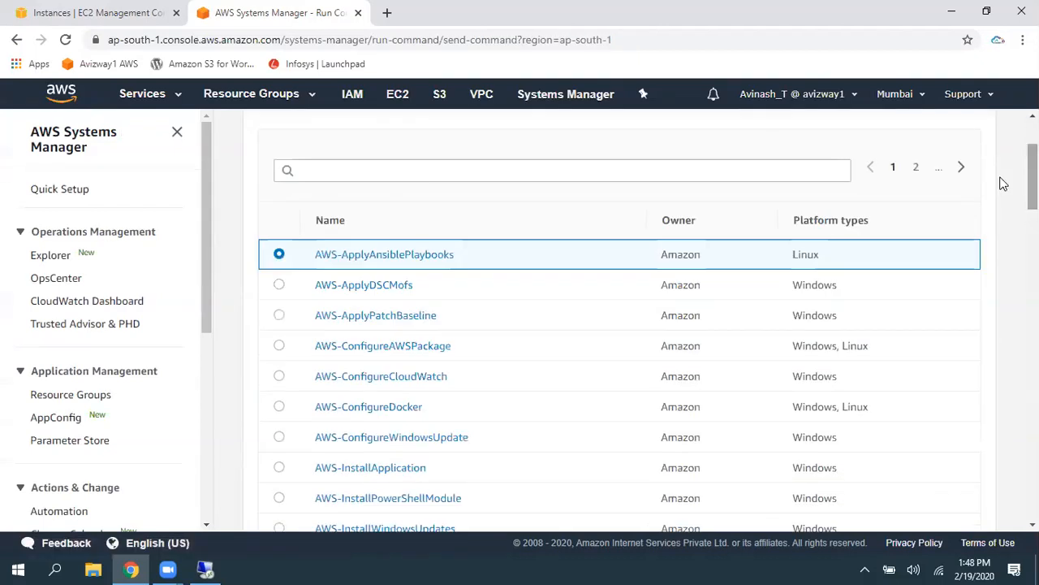
pyautogui.click(562, 170)
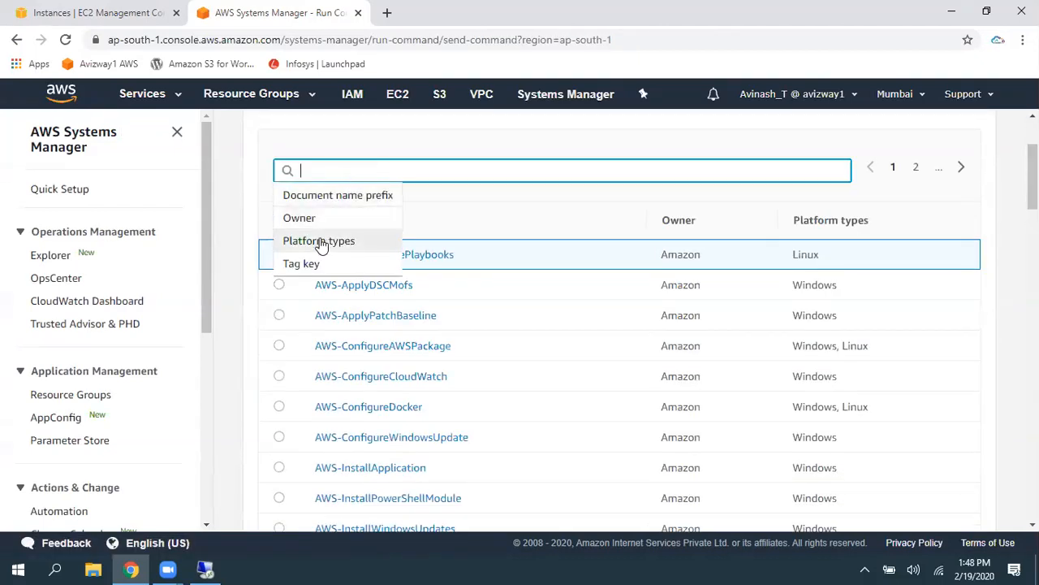
pyautogui.click(318, 241)
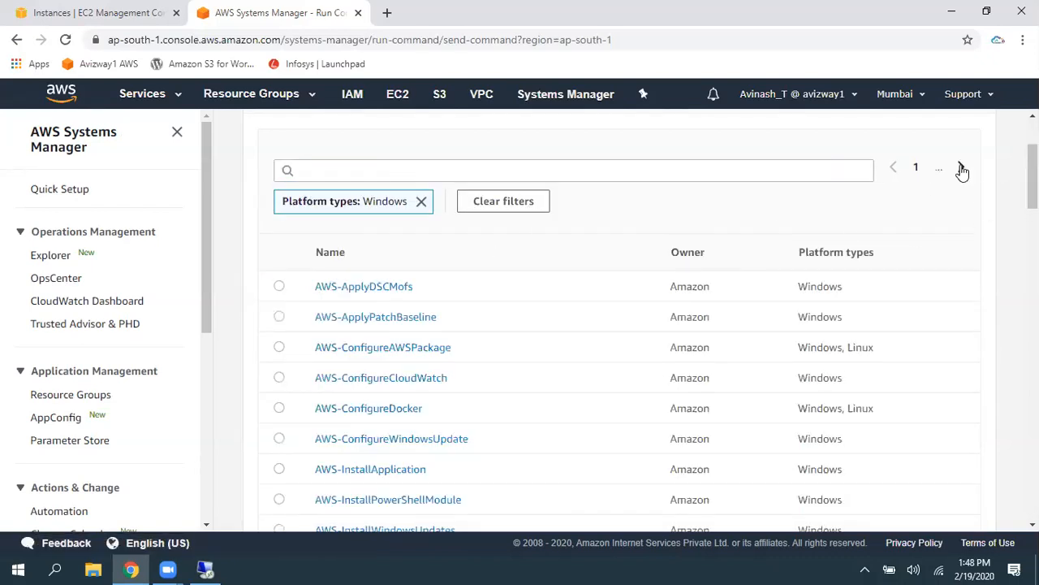
pyautogui.click(938, 167)
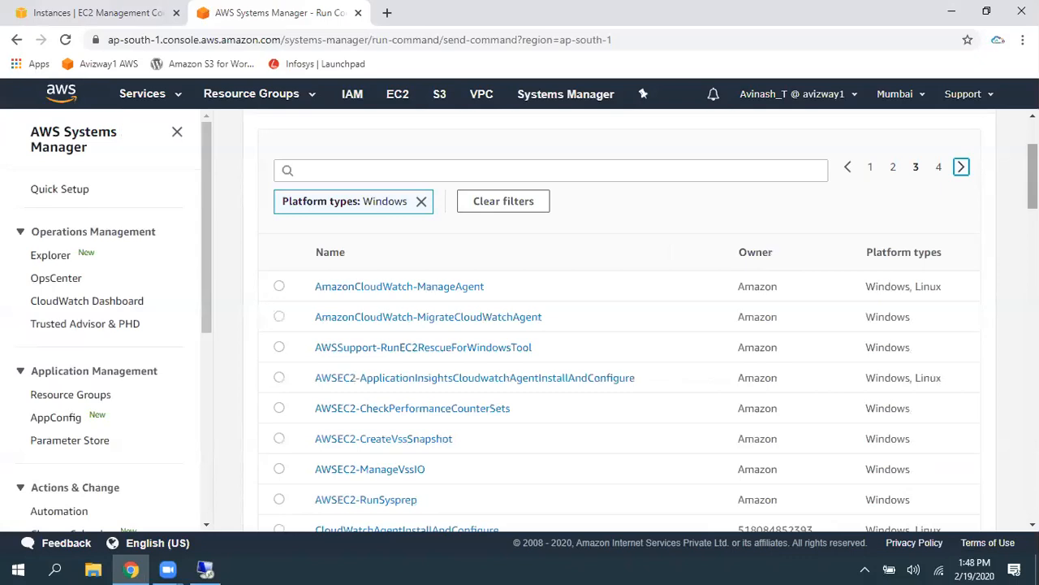
pyautogui.scroll(-3)
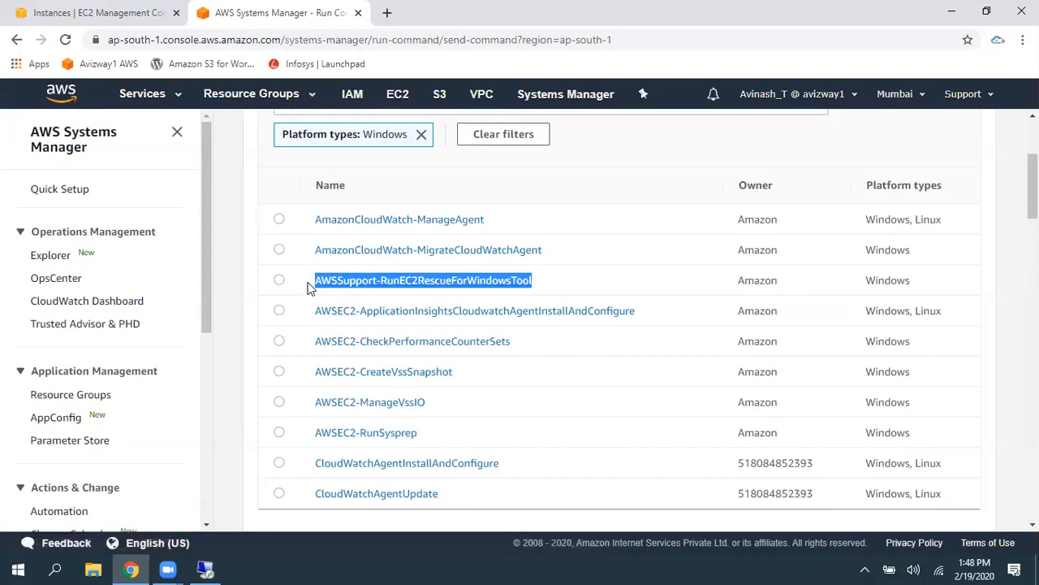
pyautogui.click(279, 280)
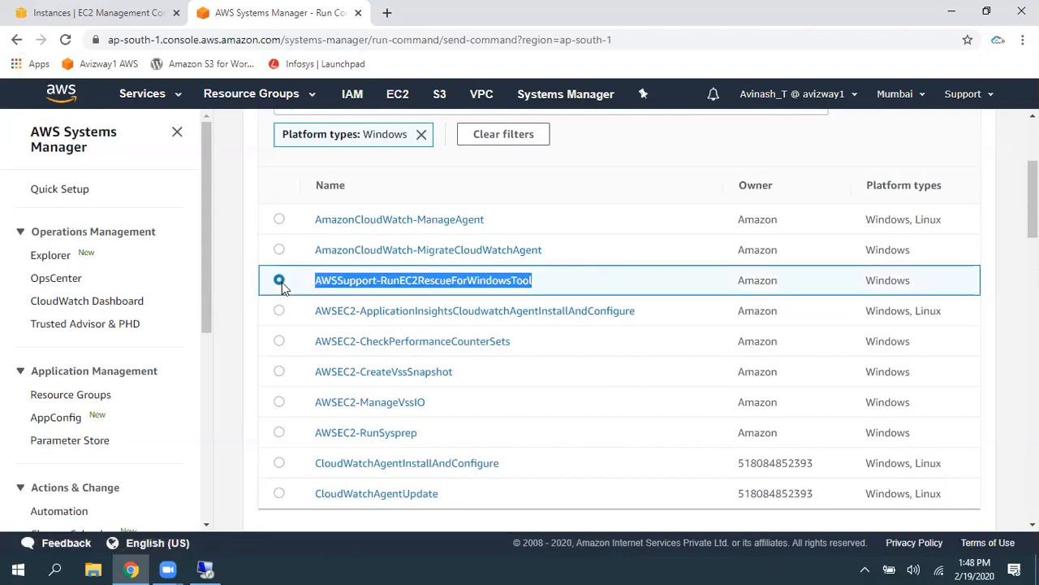
pyautogui.click(279, 280)
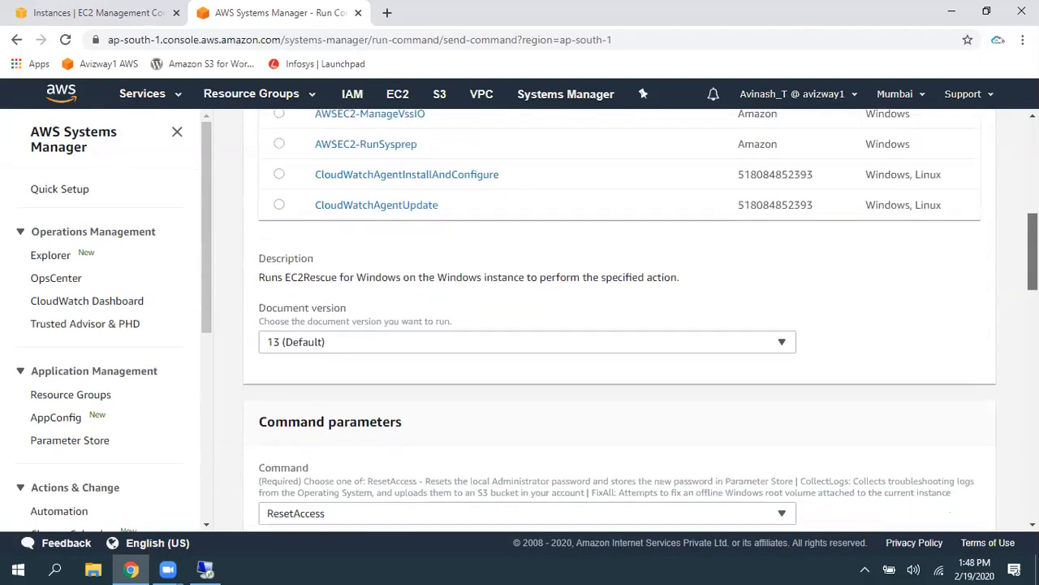
# Step: Keep ResetAccess as the command in the Command parameters
pyautogui.scroll(-3)
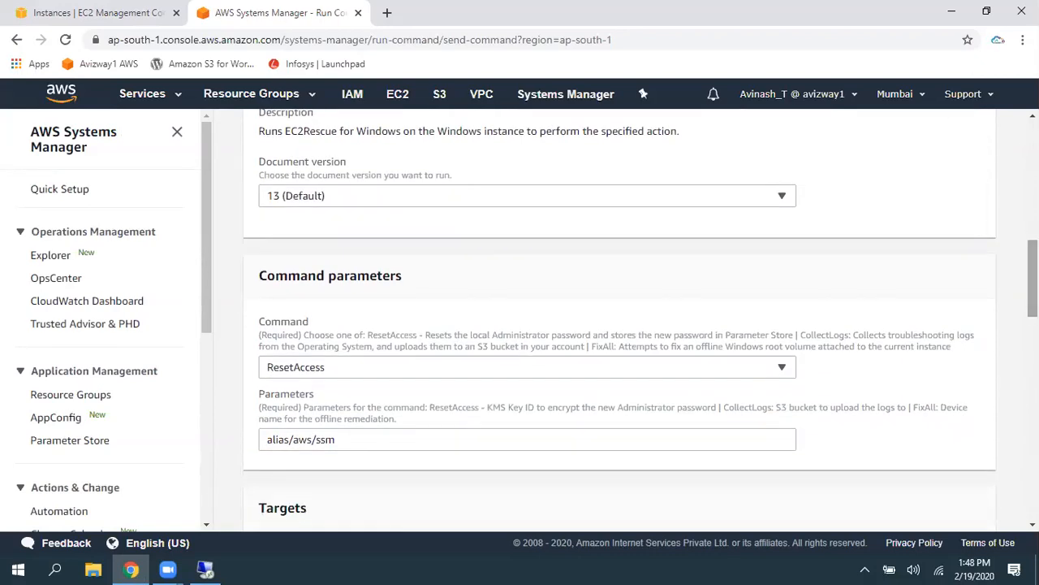
pyautogui.moveTo(1000, 309)
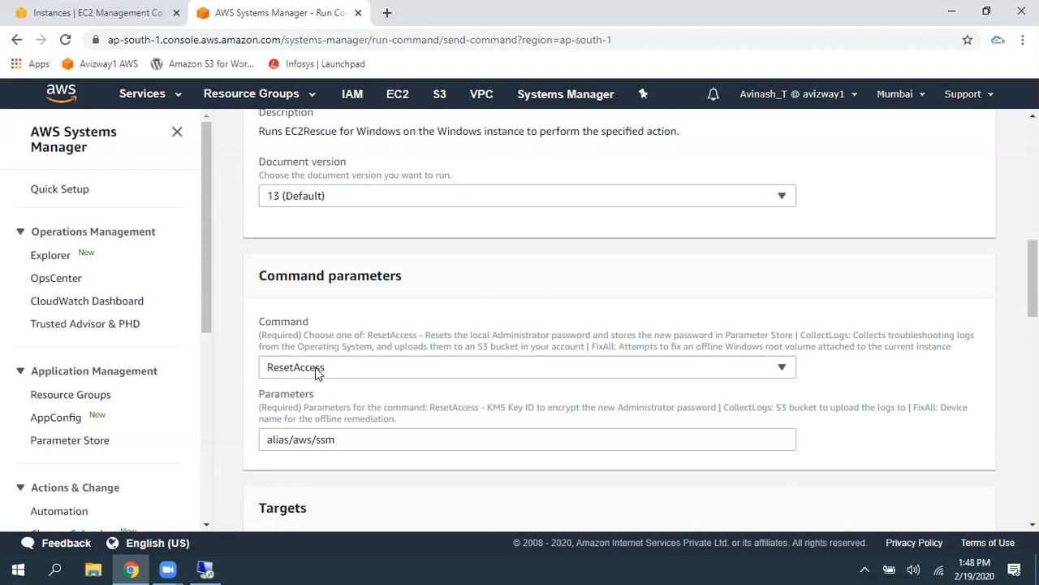
pyautogui.click(527, 367)
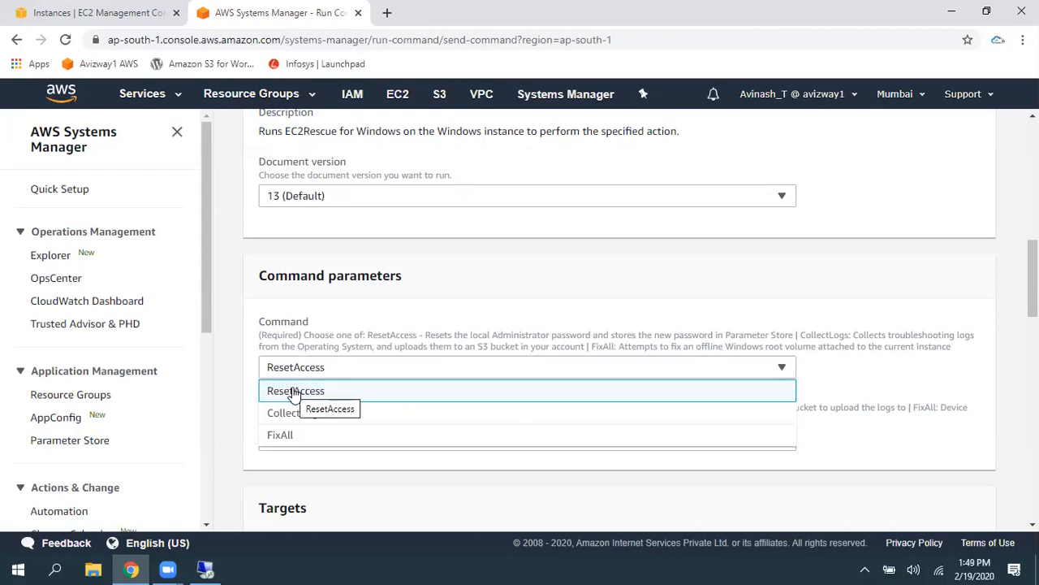
pyautogui.moveTo(314, 398)
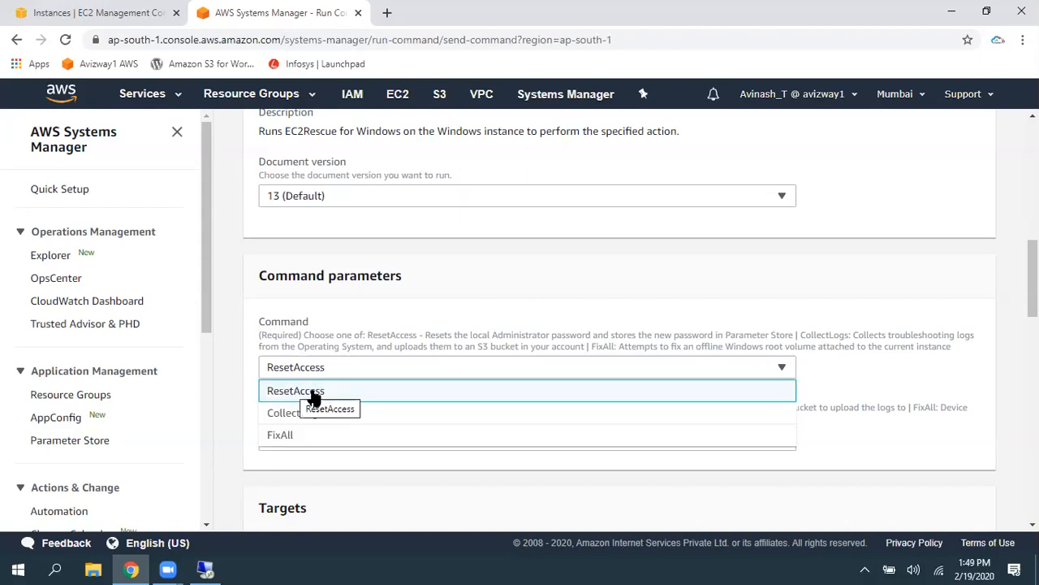
pyautogui.click(296, 391)
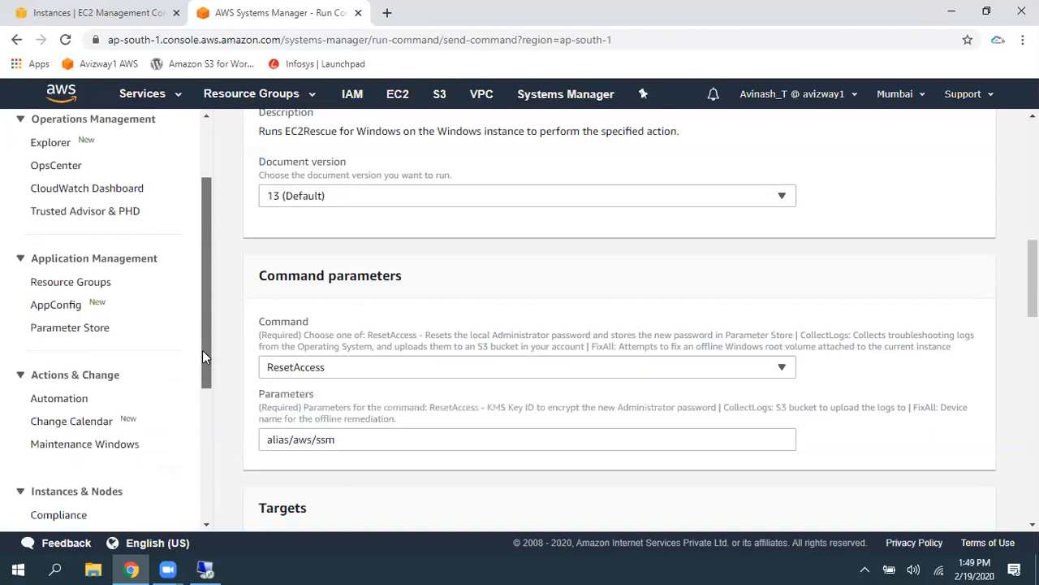
pyautogui.scroll(-3)
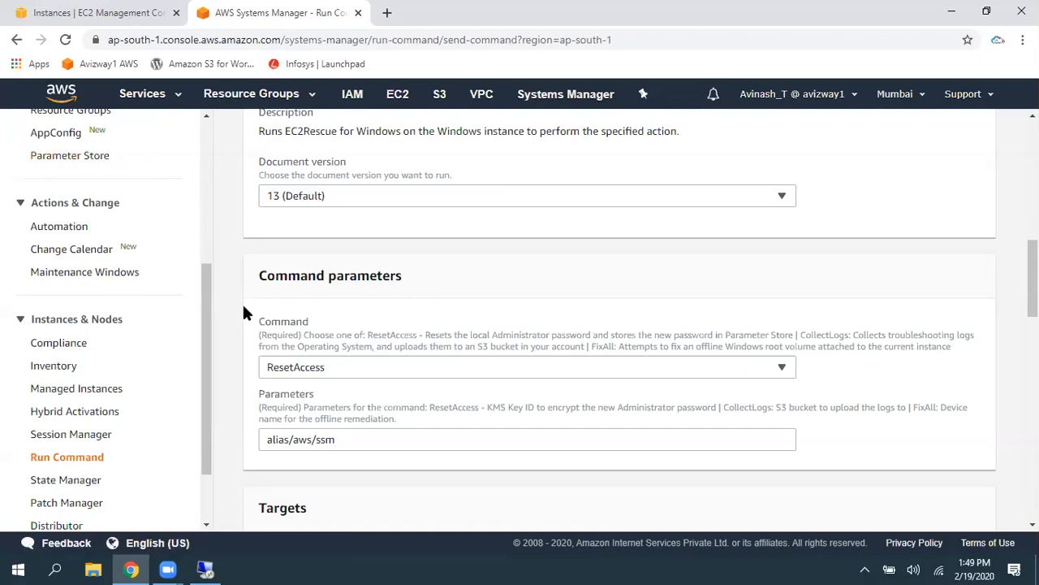
pyautogui.click(526, 366)
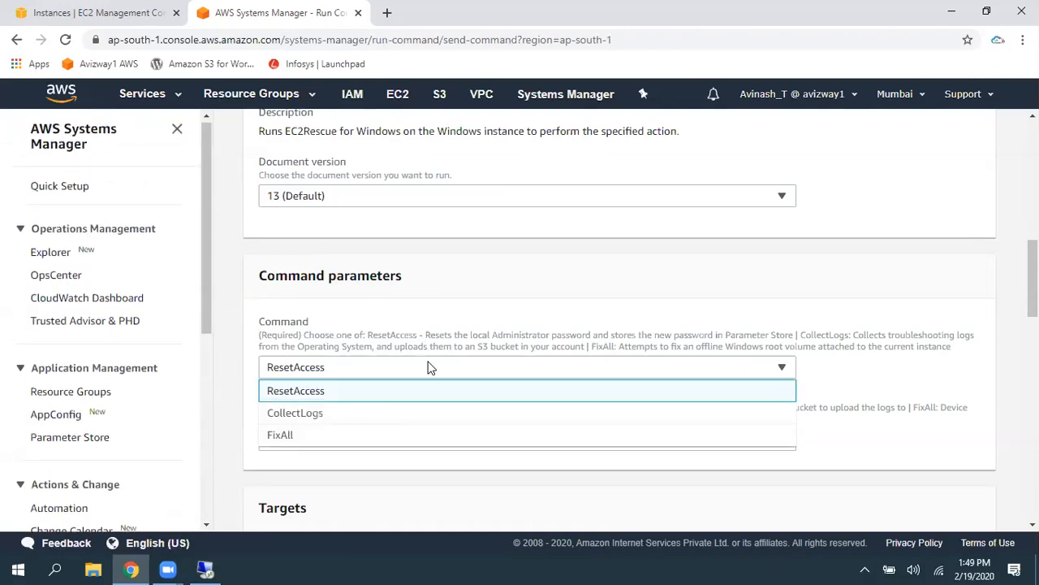
pyautogui.moveTo(398, 413)
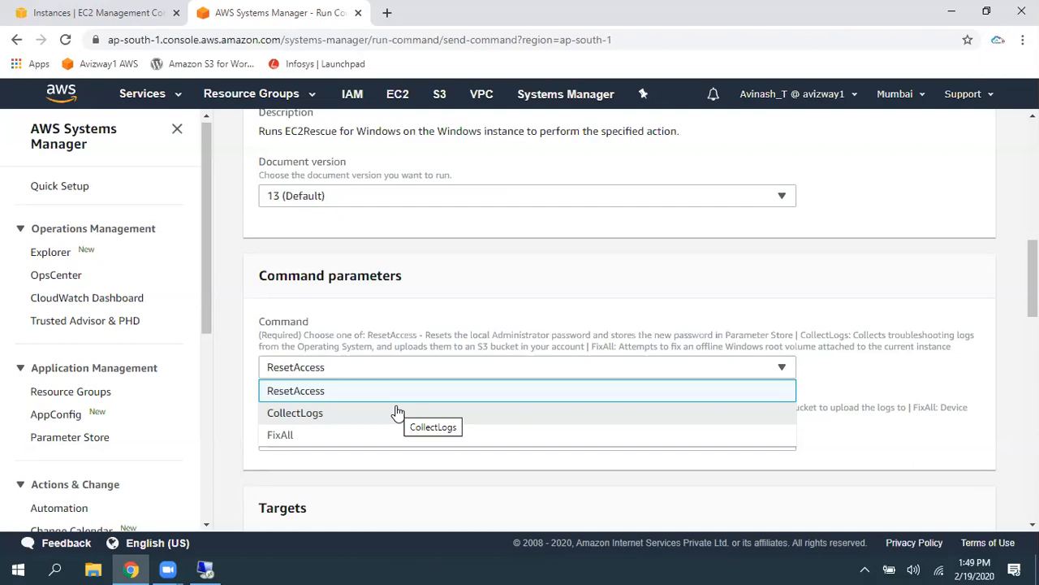
pyautogui.moveTo(393, 412)
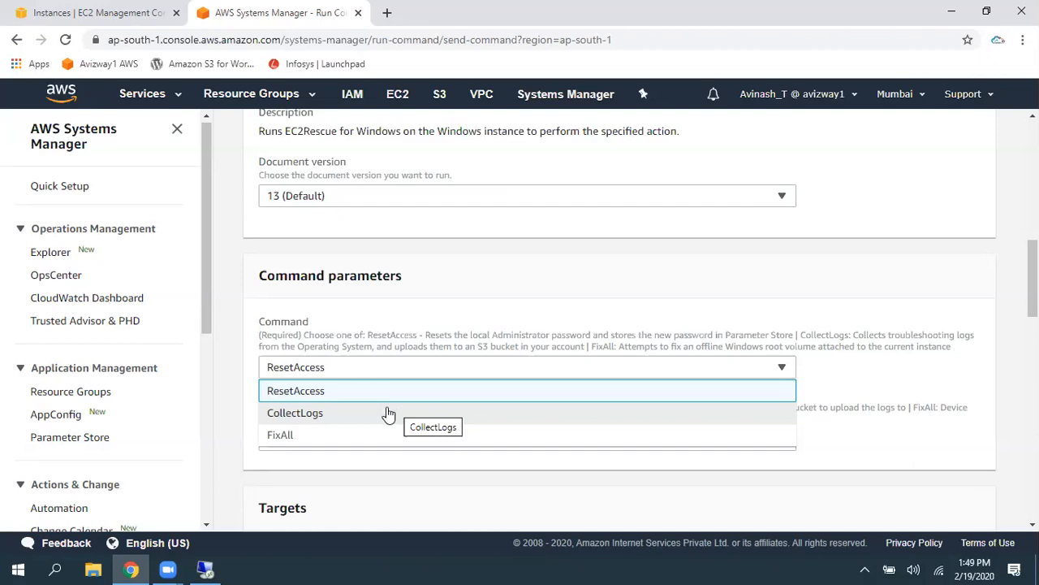
pyautogui.moveTo(358, 439)
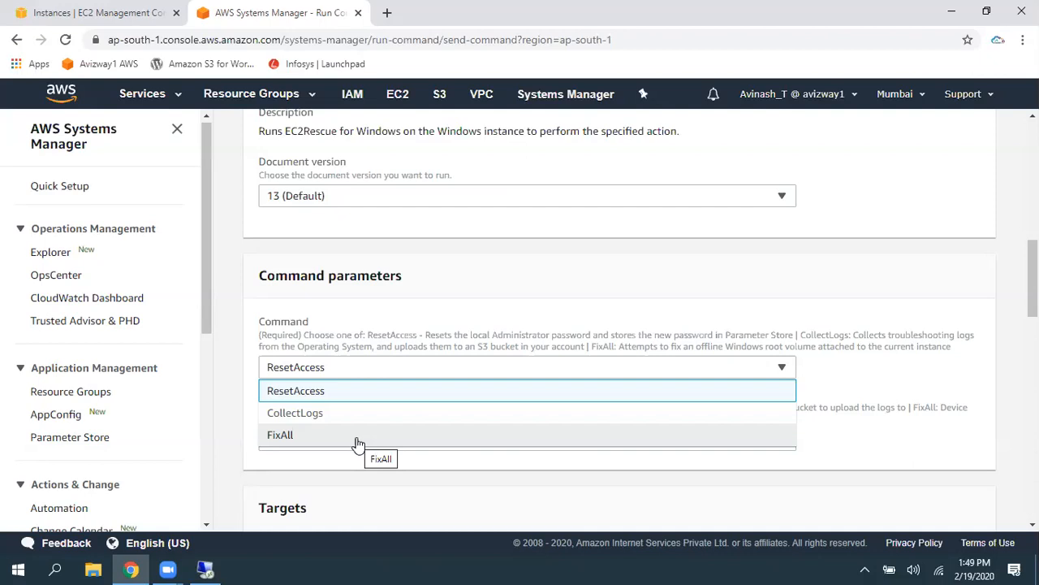
pyautogui.click(279, 435)
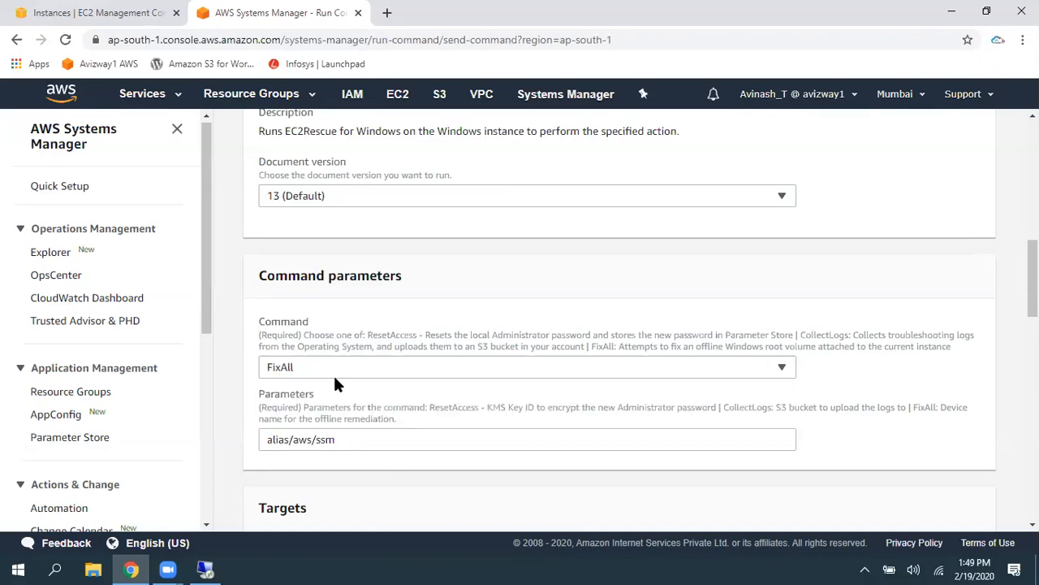
pyautogui.click(526, 366)
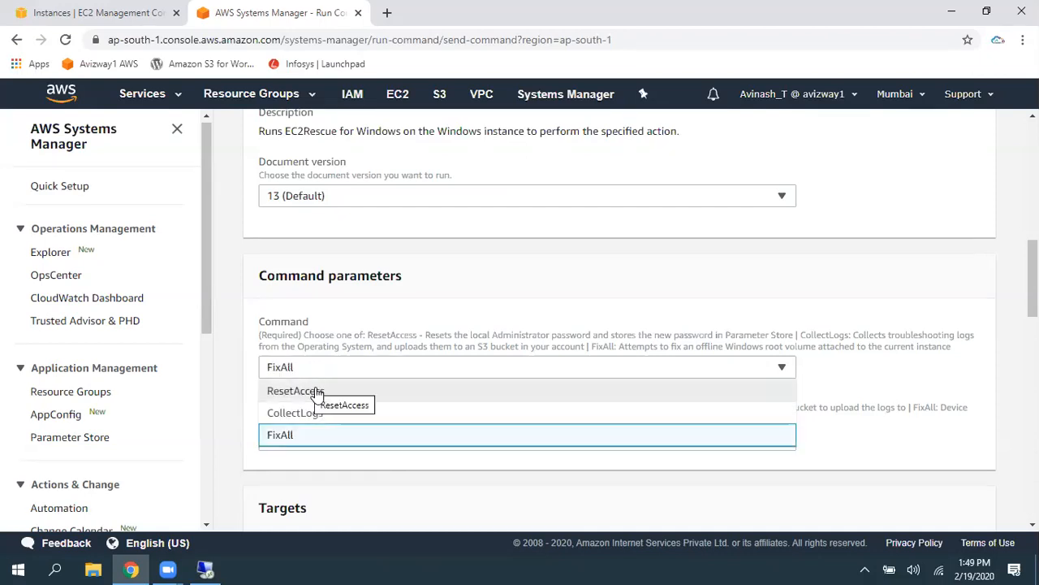
pyautogui.click(295, 391)
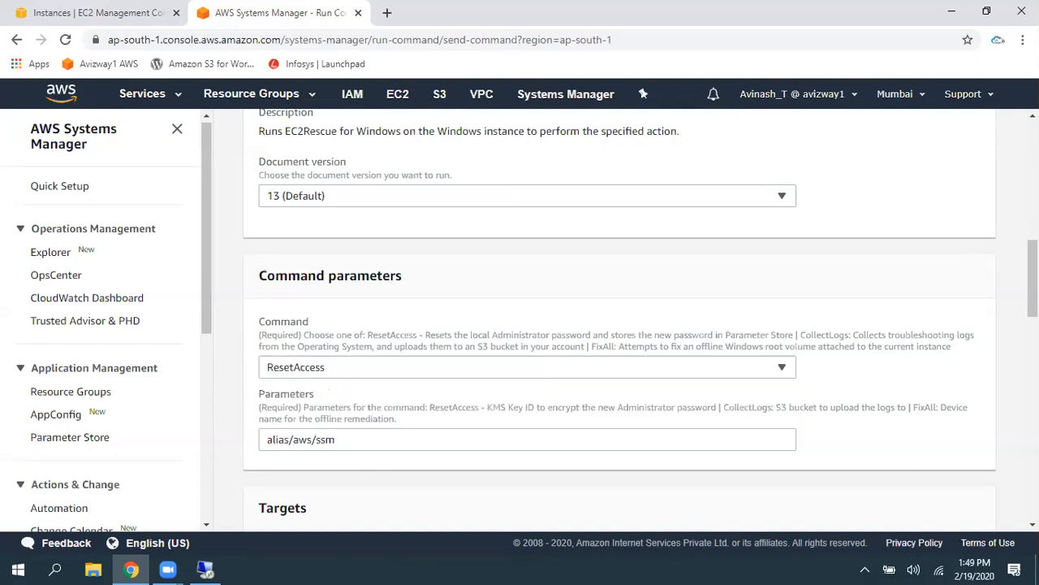
# Step: Set targets to choose instances manually, see no managed instances, and return to the EC2 tab
pyautogui.scroll(-3)
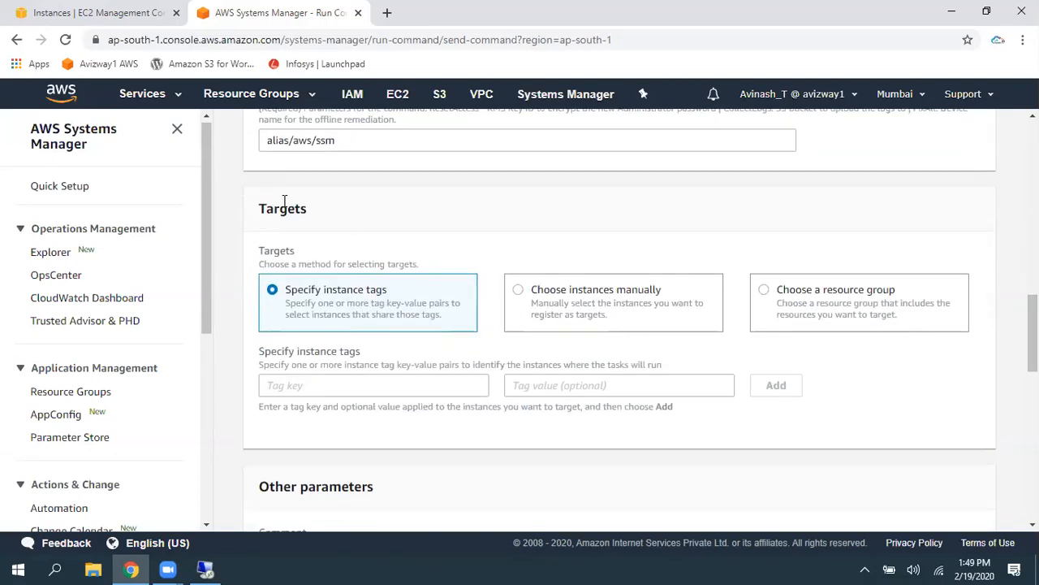
pyautogui.doubleClick(282, 208)
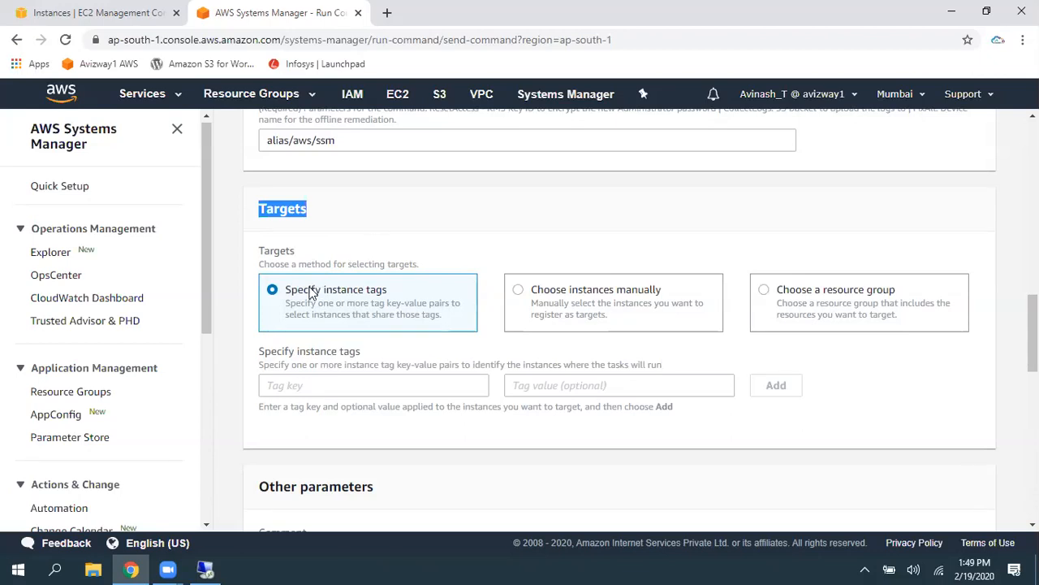
pyautogui.doubleClick(335, 289)
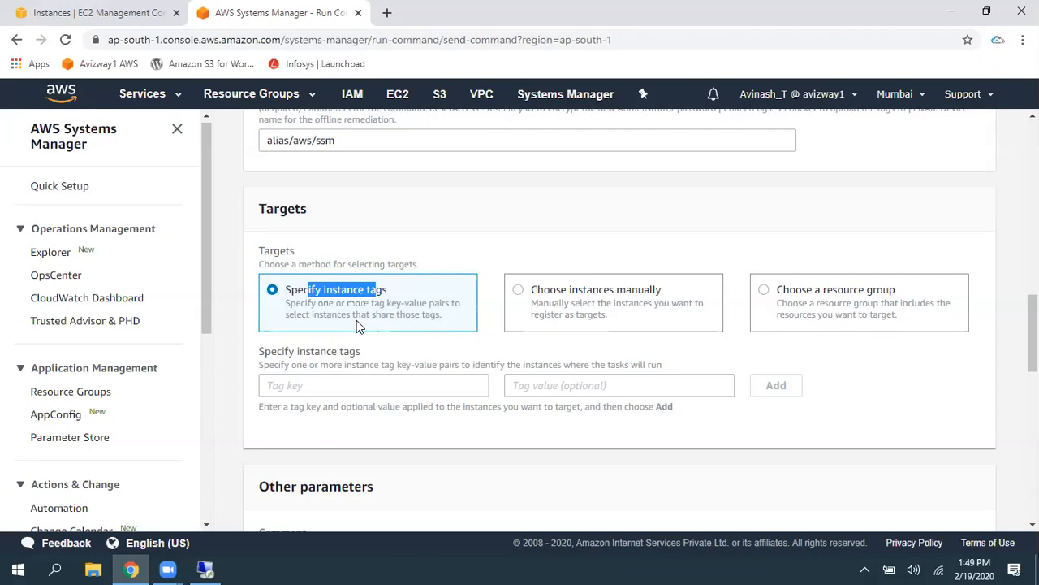
pyautogui.click(517, 289)
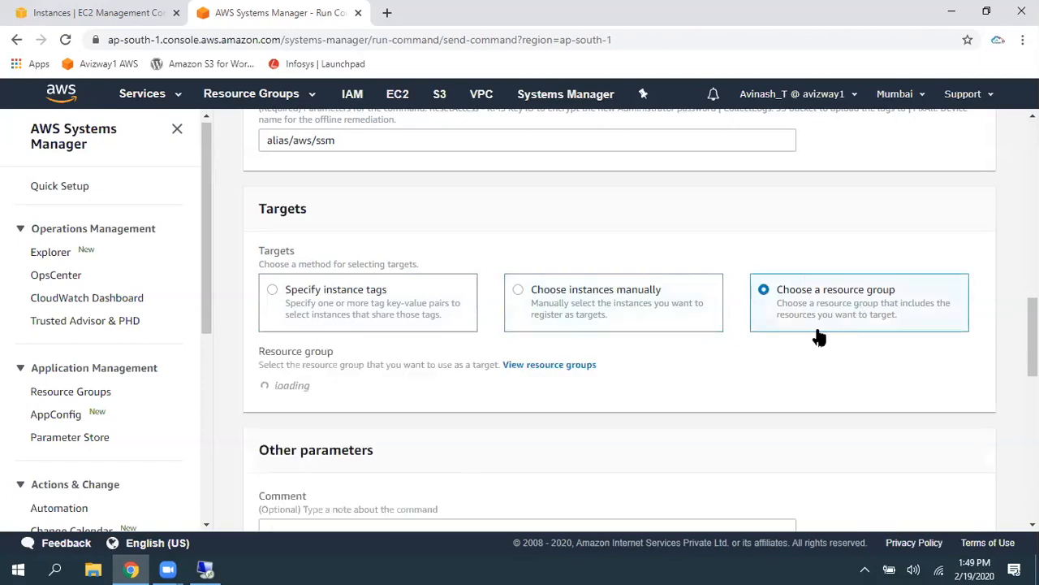
pyautogui.click(518, 289)
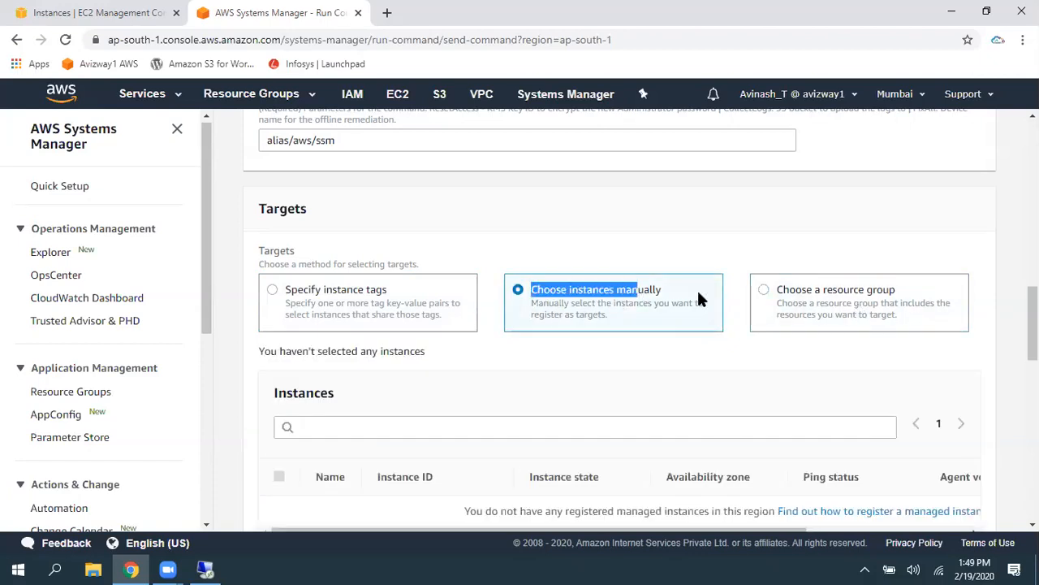
pyautogui.scroll(-3)
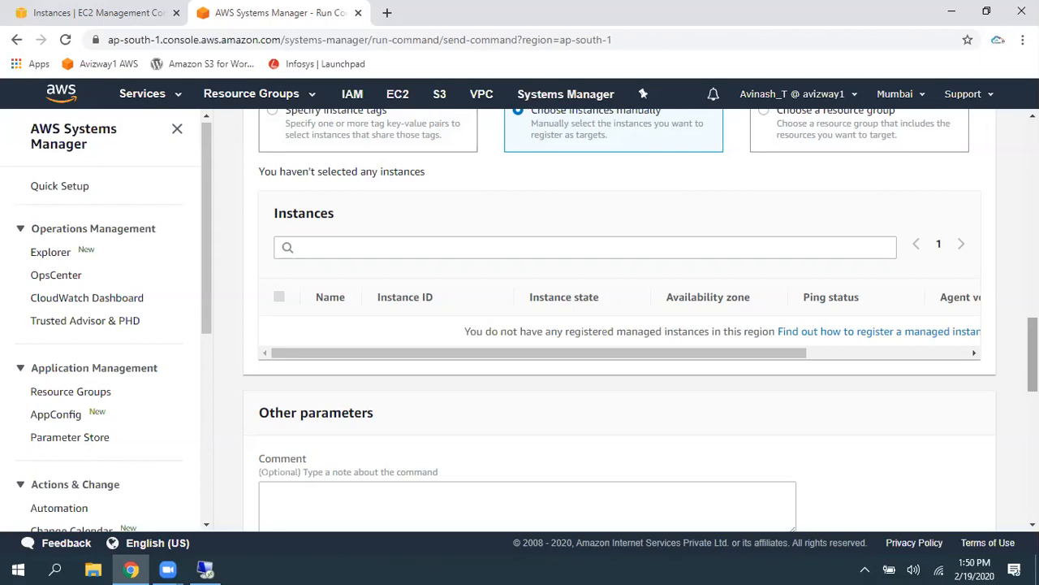
pyautogui.click(98, 13)
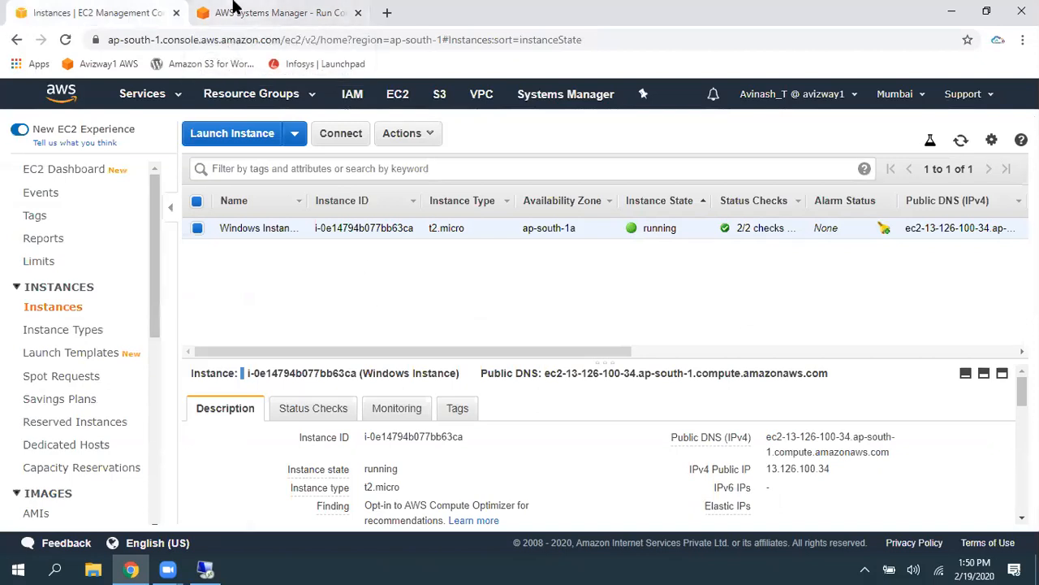
pyautogui.moveTo(280, 12)
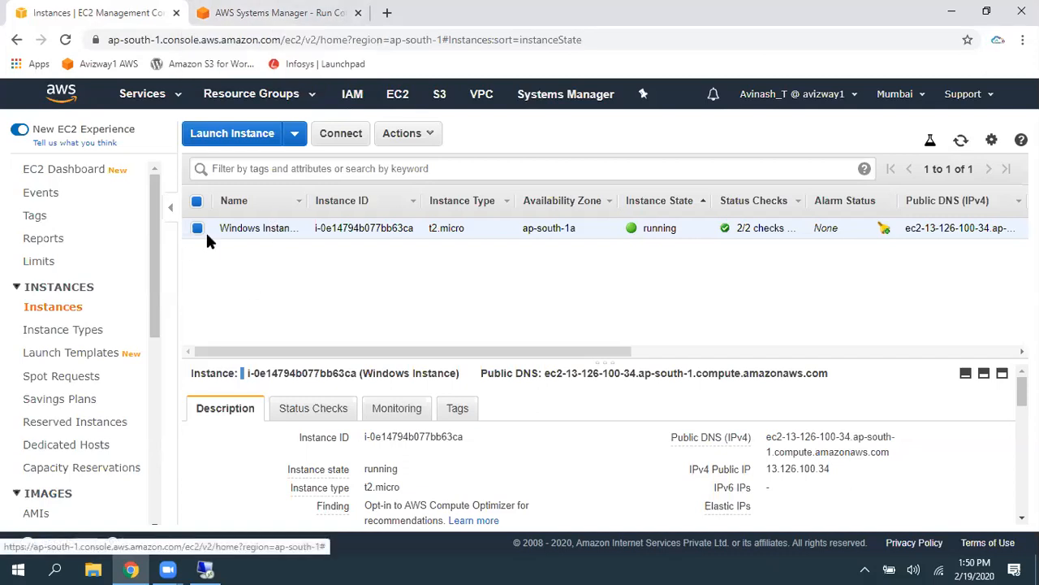
pyautogui.moveTo(236, 228)
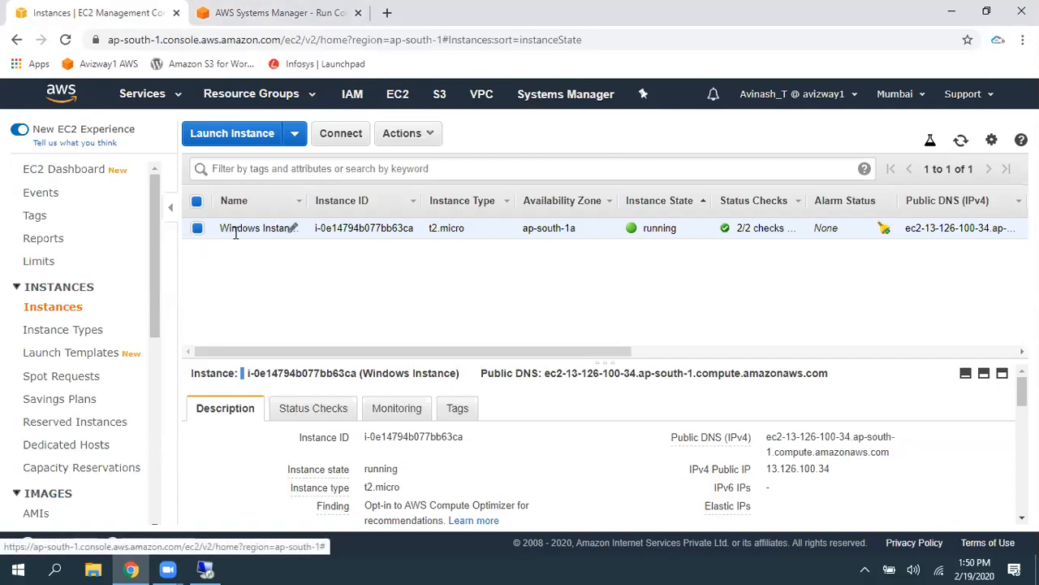
pyautogui.moveTo(268, 248)
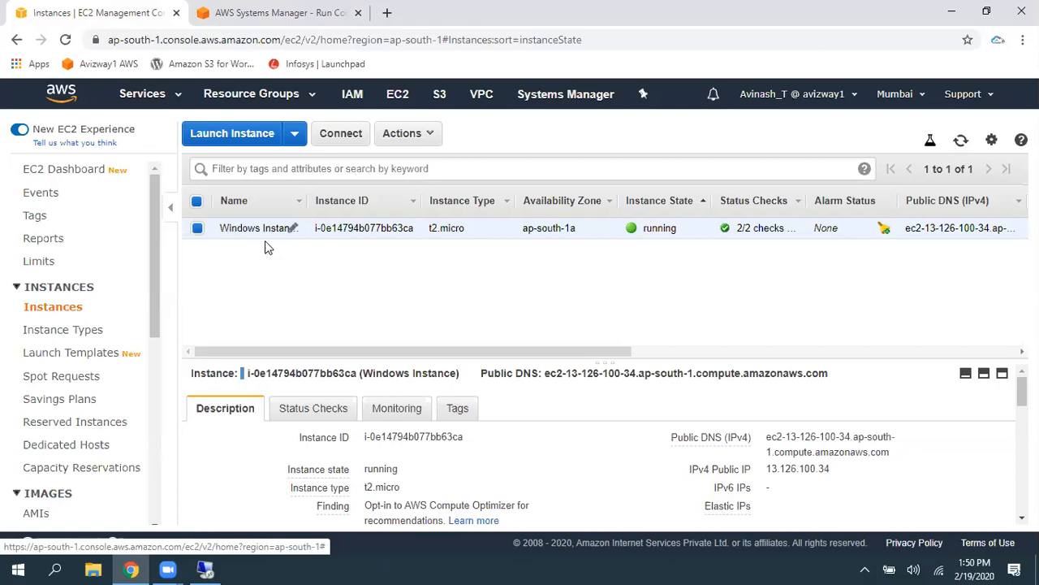
pyautogui.moveTo(267, 275)
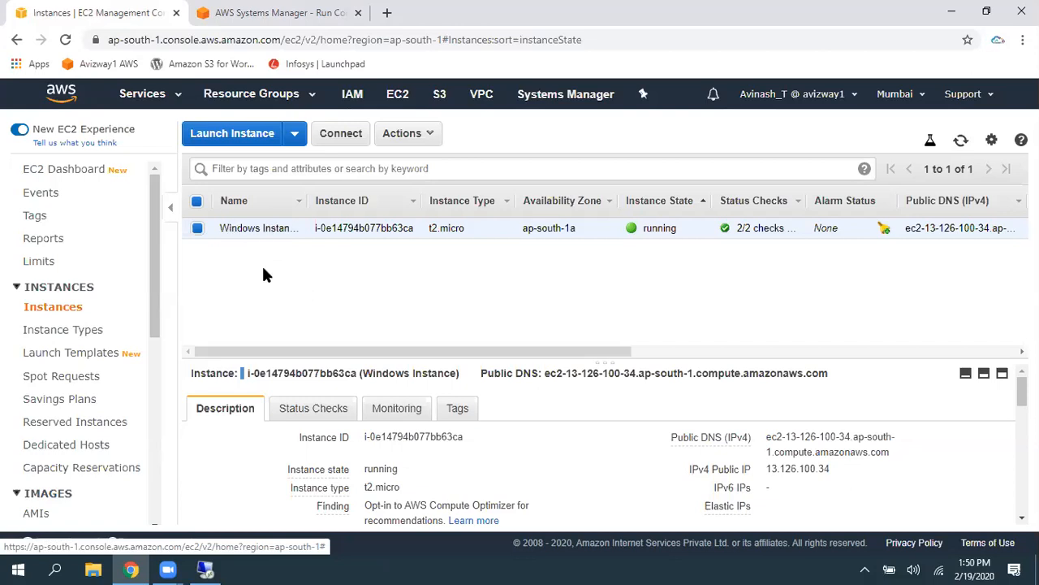
pyautogui.moveTo(336, 341)
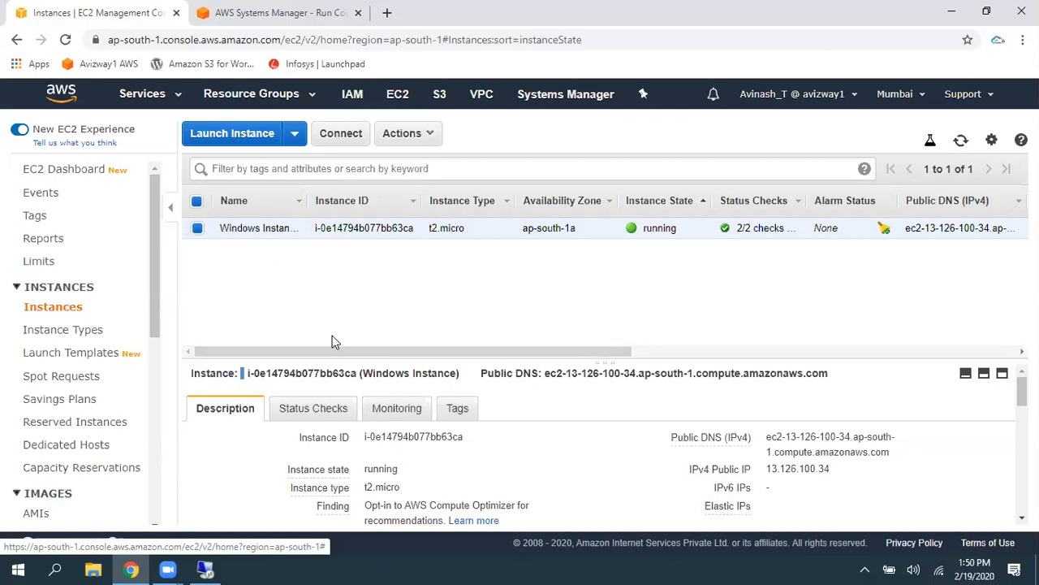
pyautogui.moveTo(574, 111)
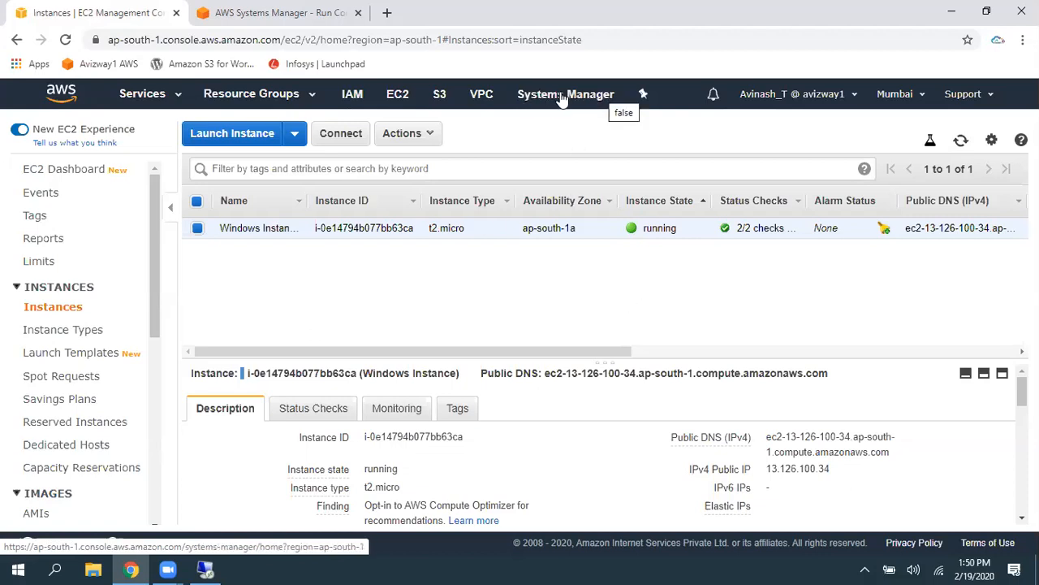
pyautogui.moveTo(490, 288)
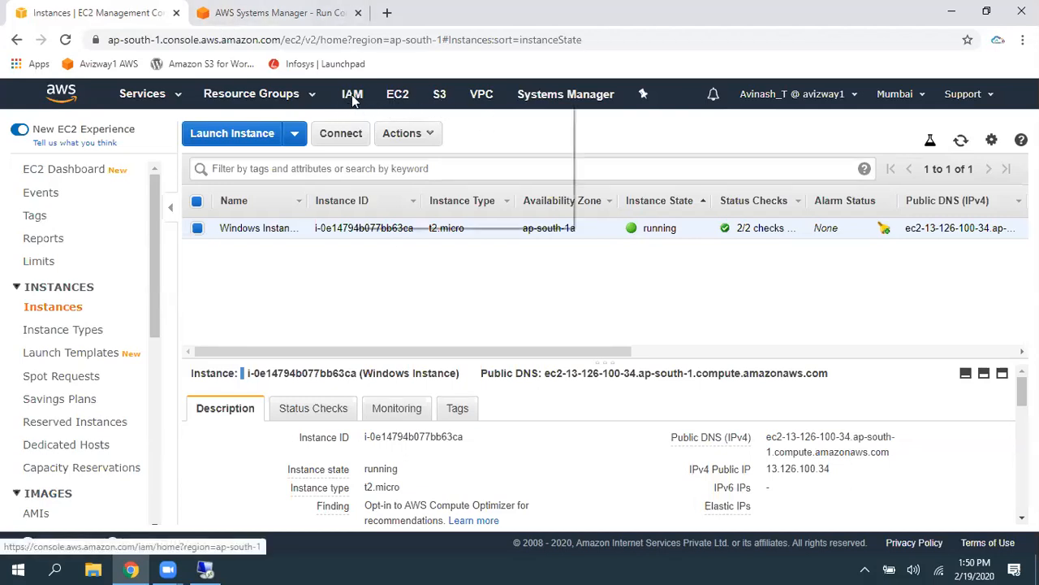
# Step: Create a new IAM role with EC2 as the trusted AWS service and advance to Permissions
pyautogui.click(353, 93)
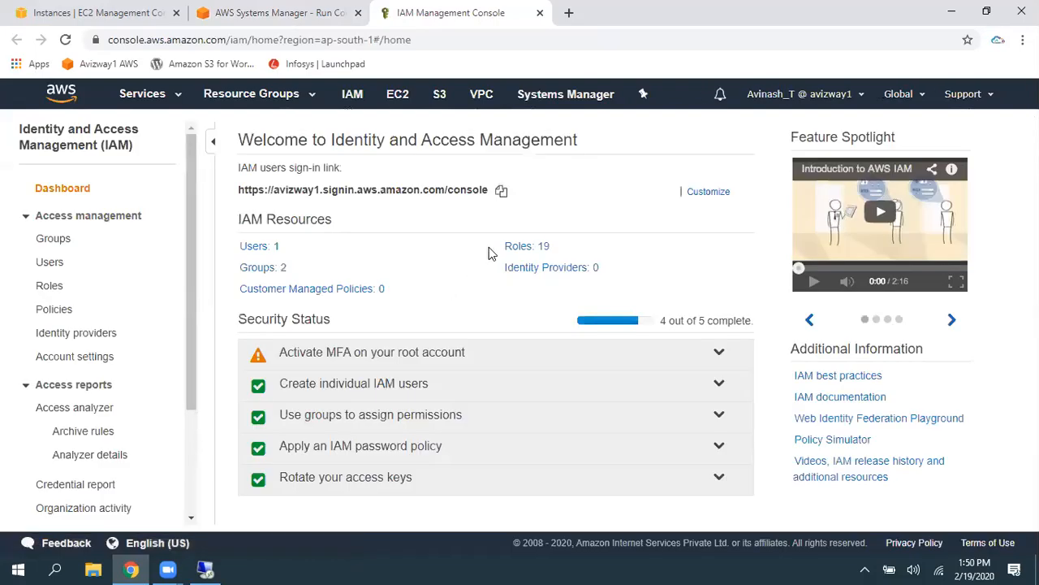
pyautogui.click(50, 285)
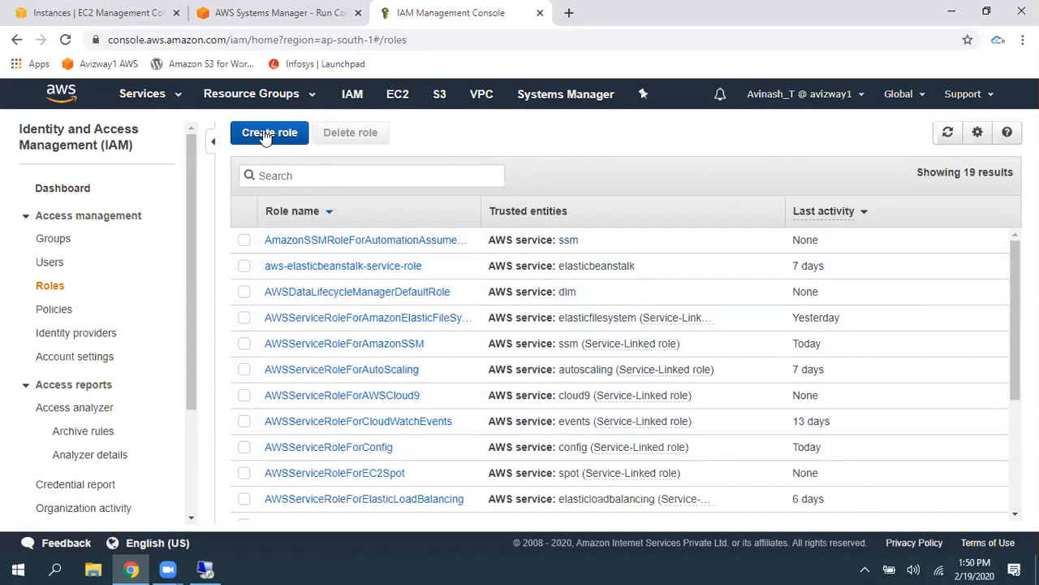
pyautogui.click(270, 133)
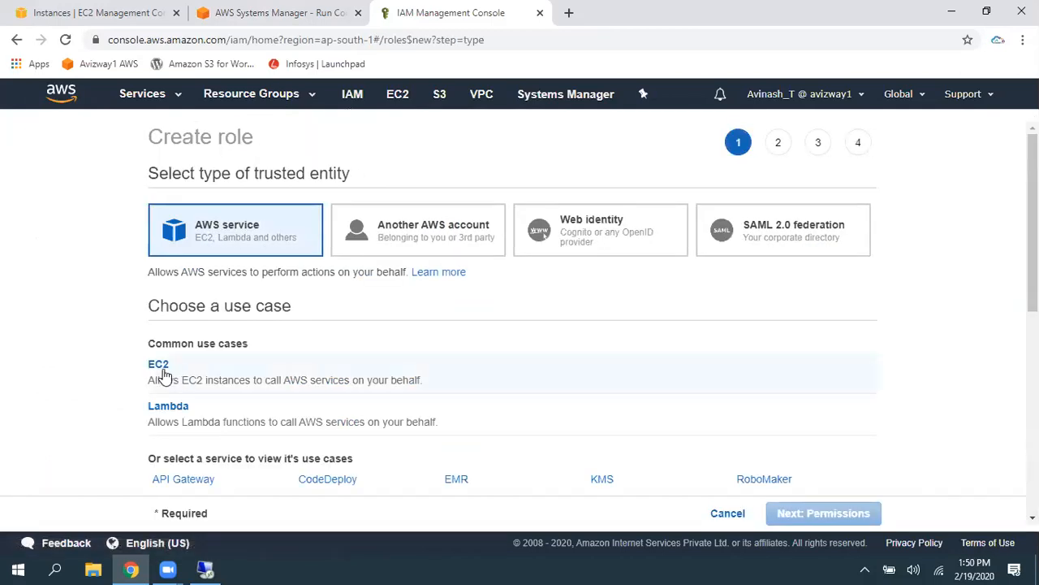
pyautogui.click(158, 363)
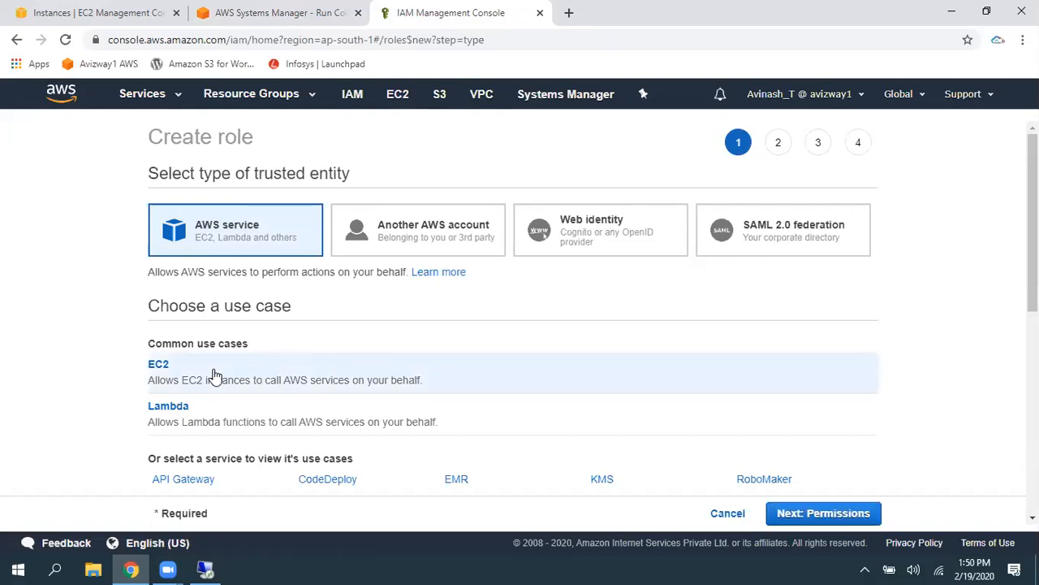
pyautogui.moveTo(250, 388)
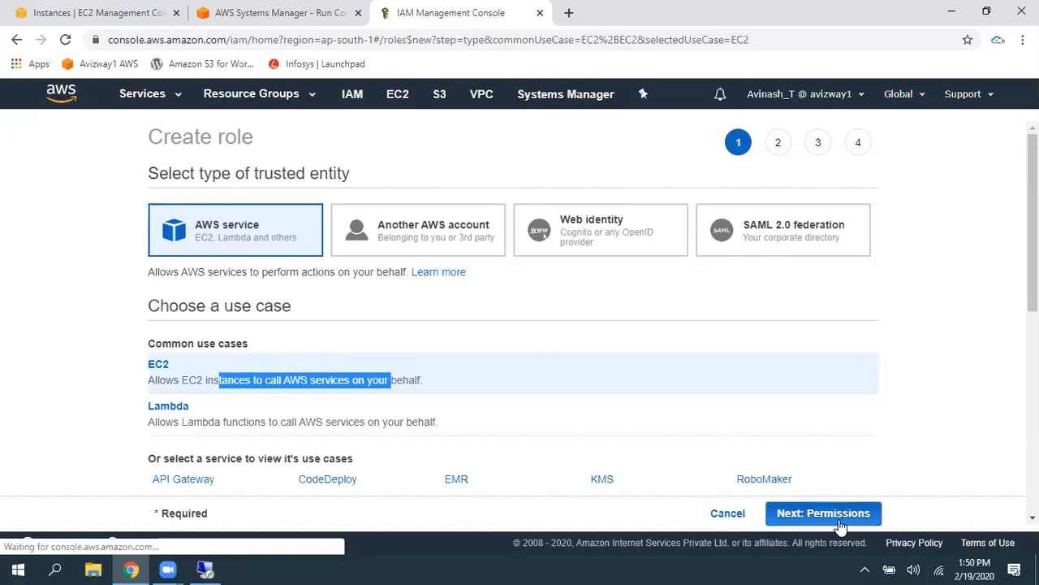
pyautogui.click(824, 513)
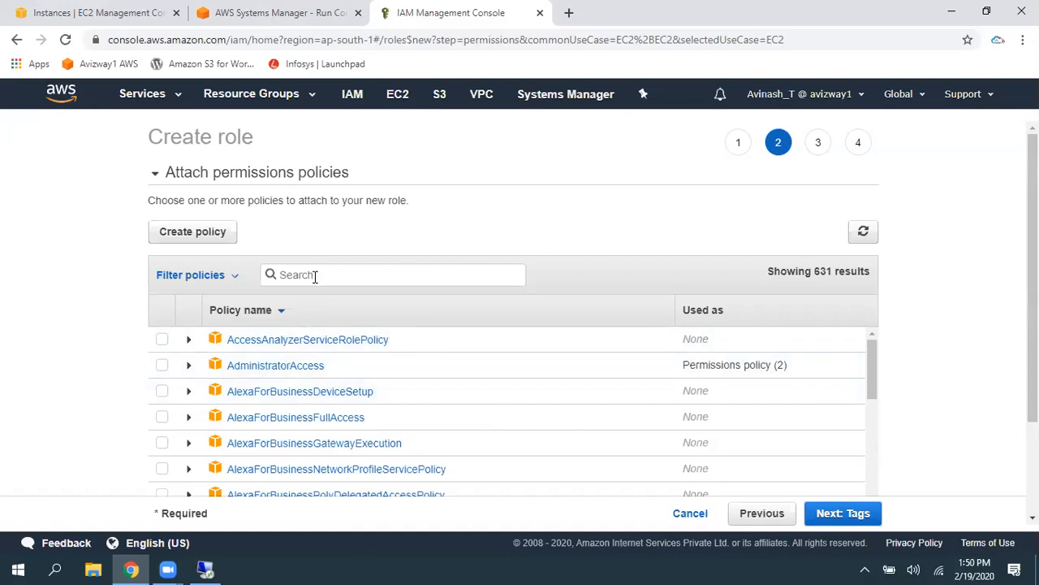
# Step: Search policies for 'ssm', select only AmazonSSMFullAccess, and switch back to the Run Command tab
pyautogui.write('ssm')
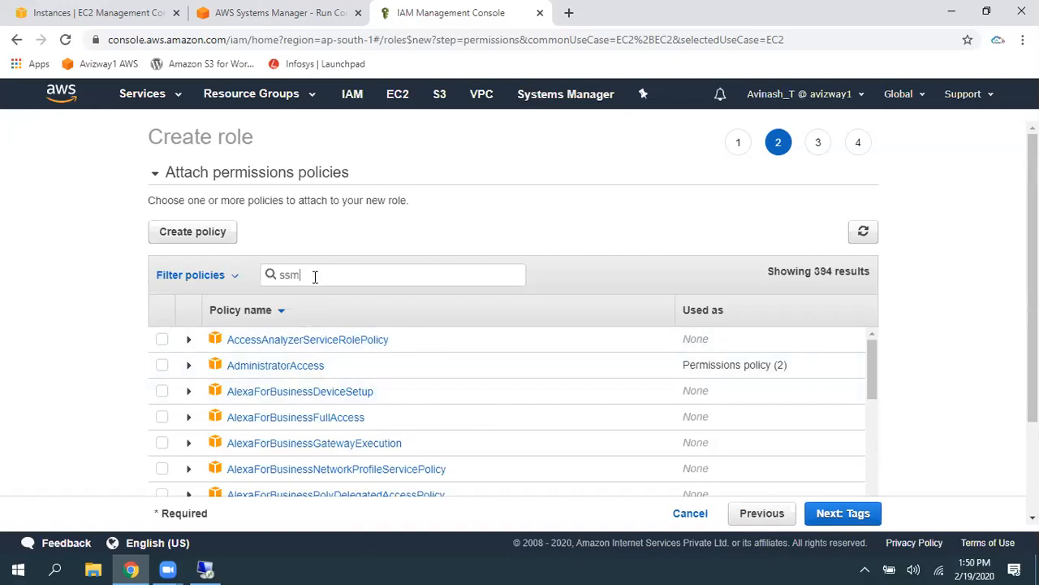
pyautogui.write('ssm')
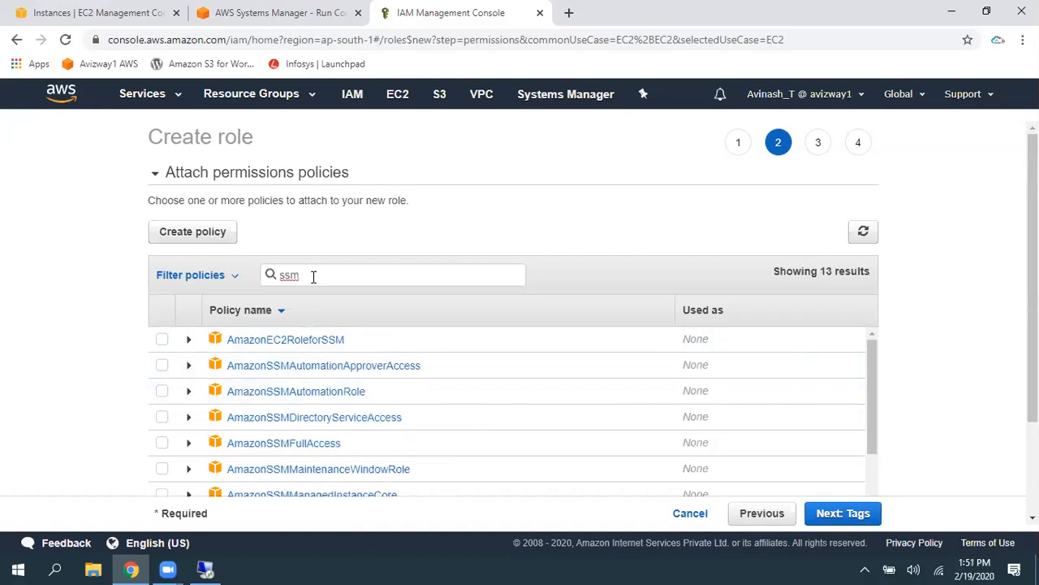
pyautogui.scroll(-3)
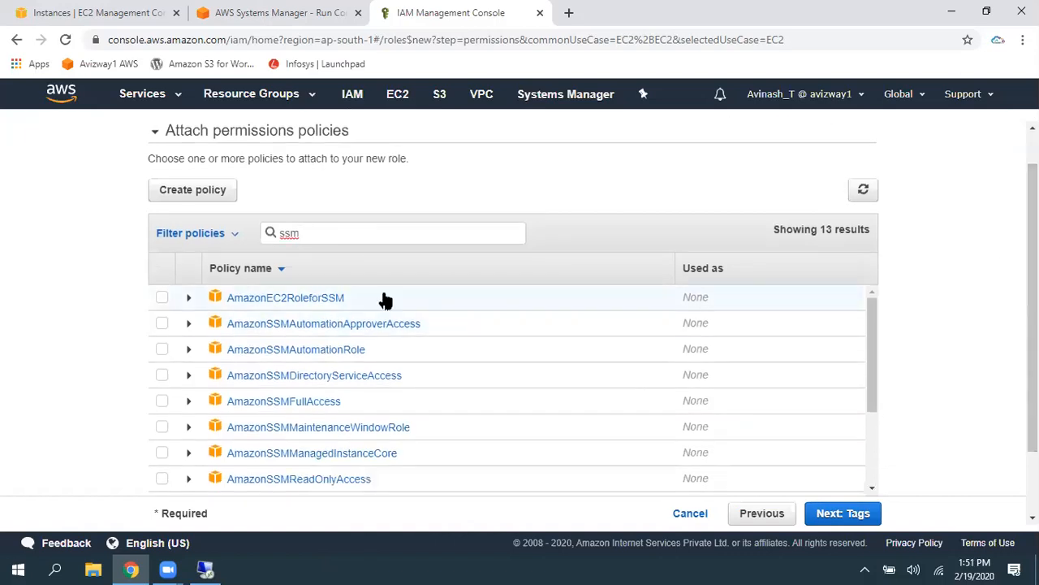
pyautogui.click(162, 296)
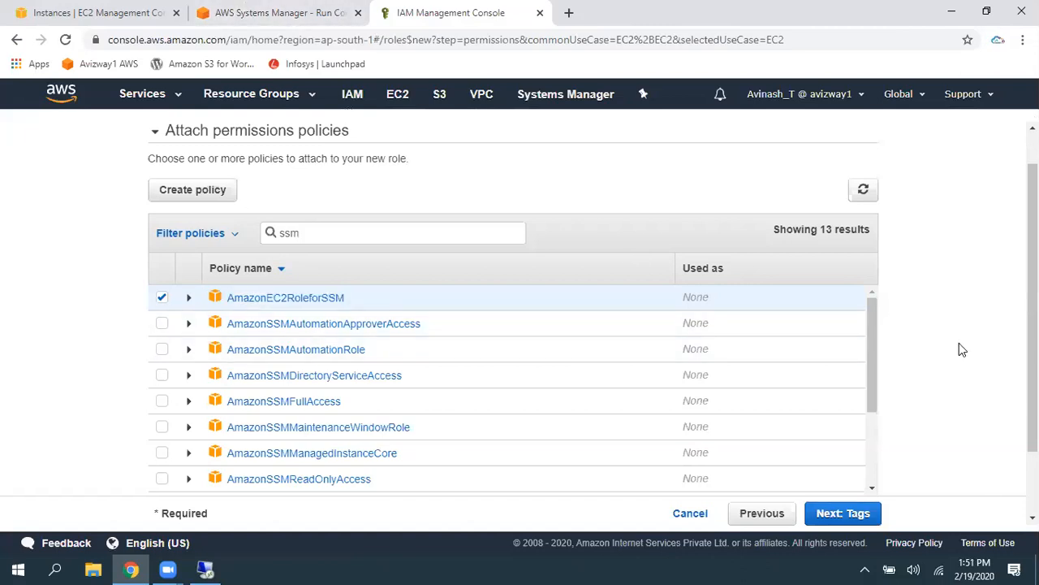
pyautogui.moveTo(323, 323)
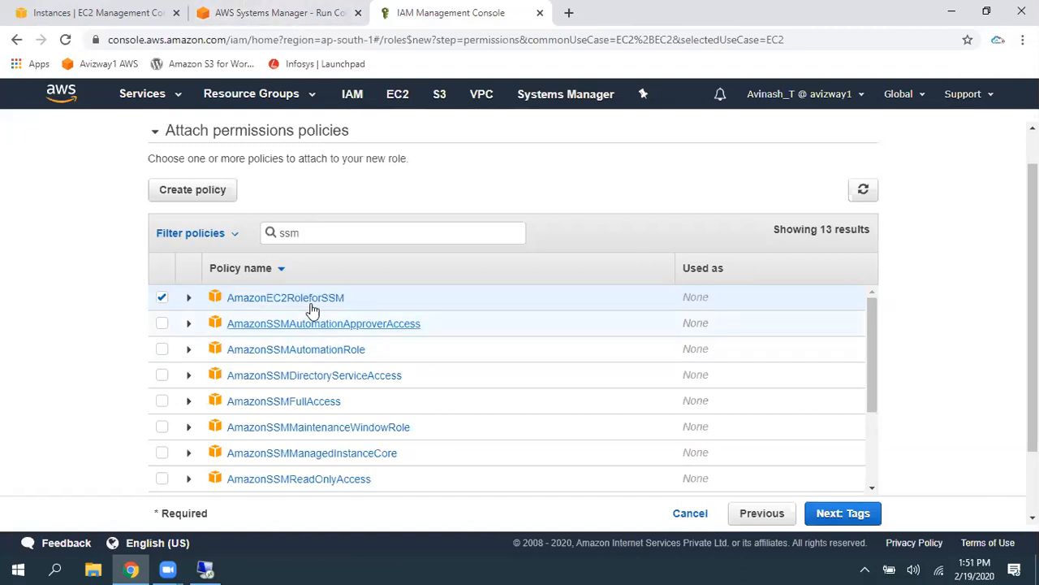
pyautogui.click(162, 401)
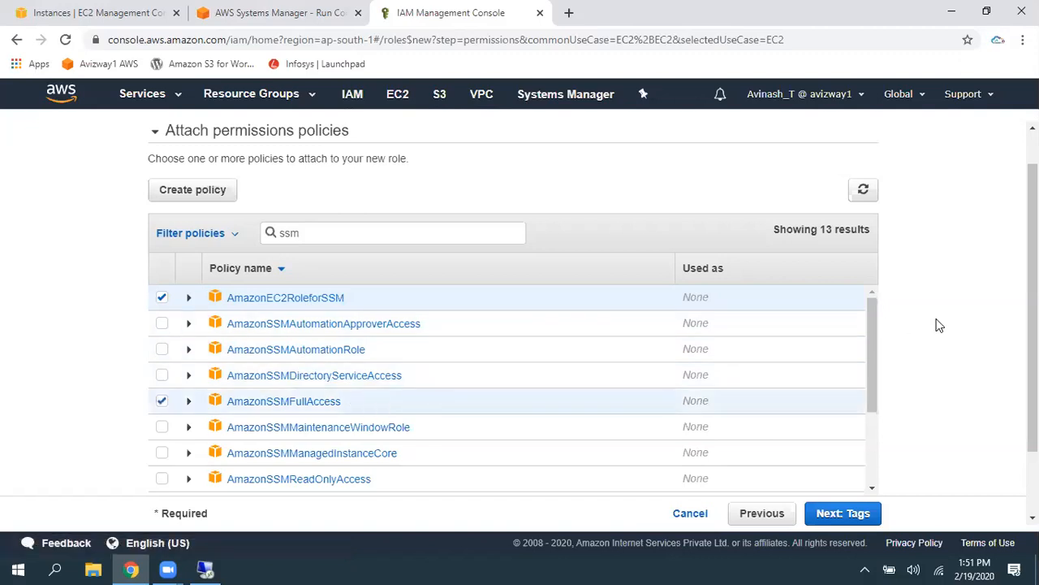
pyautogui.click(162, 298)
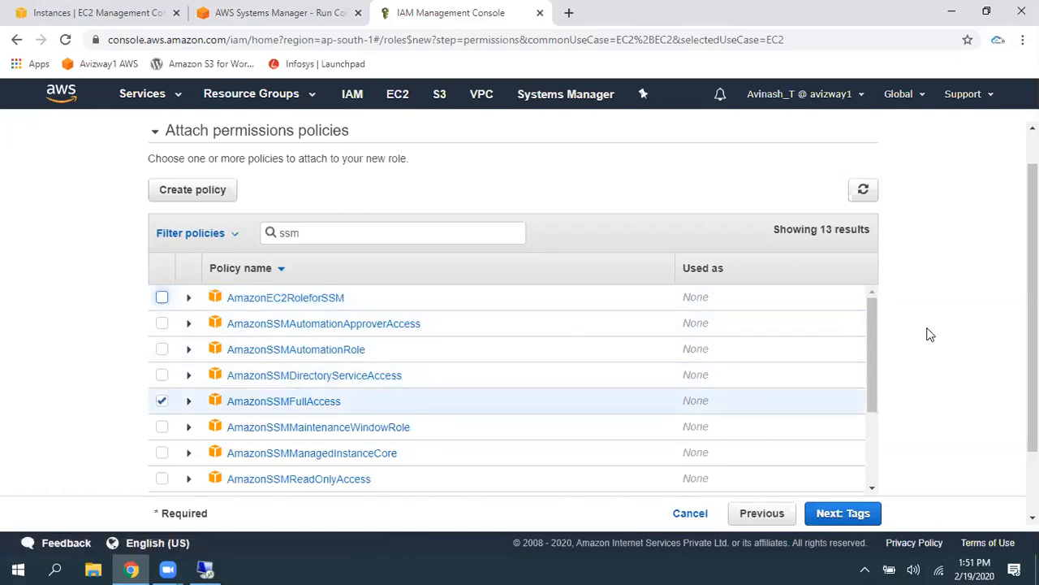
pyautogui.click(280, 13)
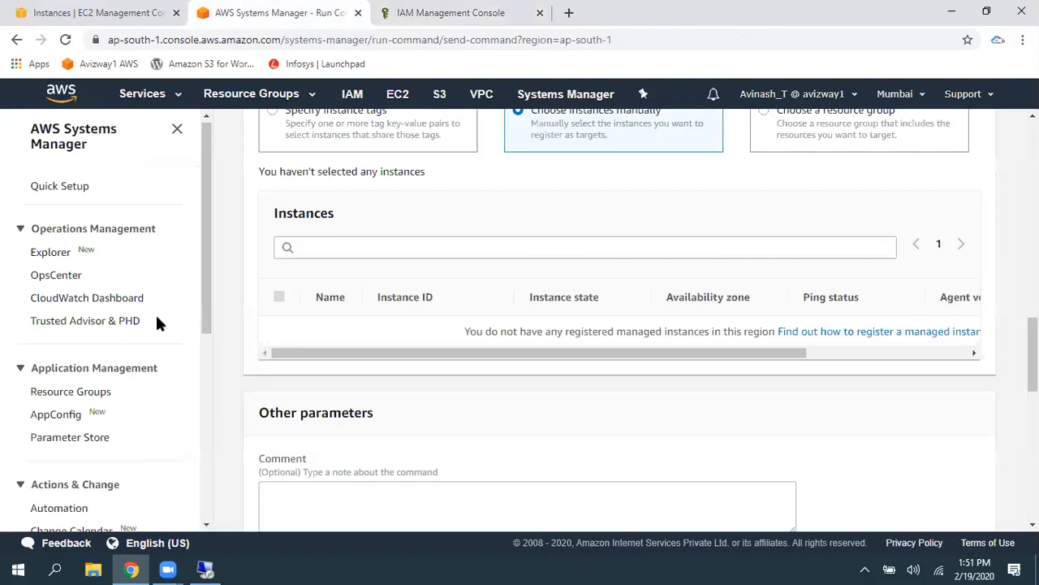
# Step: Open Parameter Store in Systems Manager, then move the IAM role on to its Tags step
pyautogui.click(70, 437)
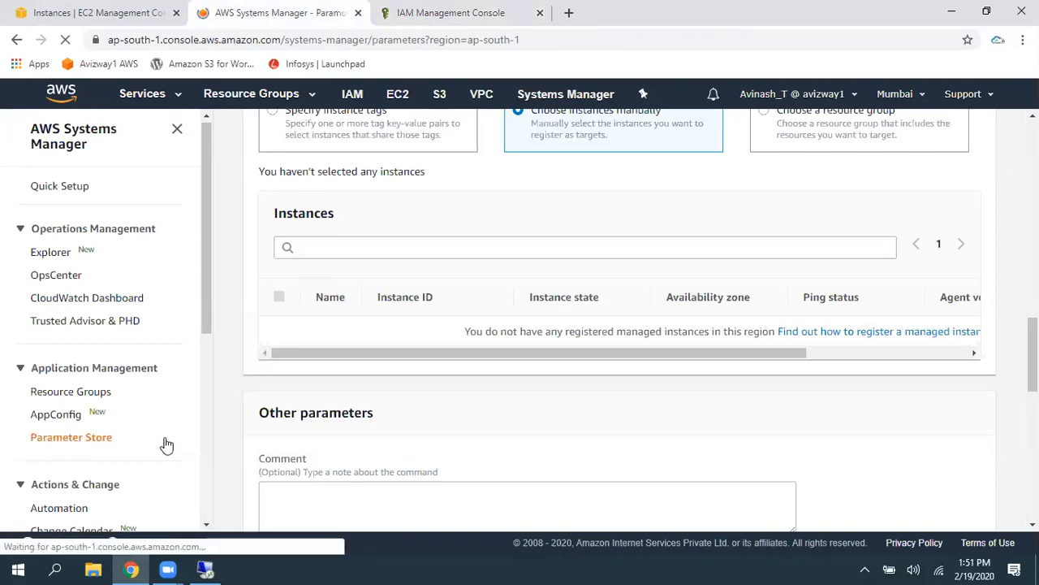
pyautogui.click(70, 437)
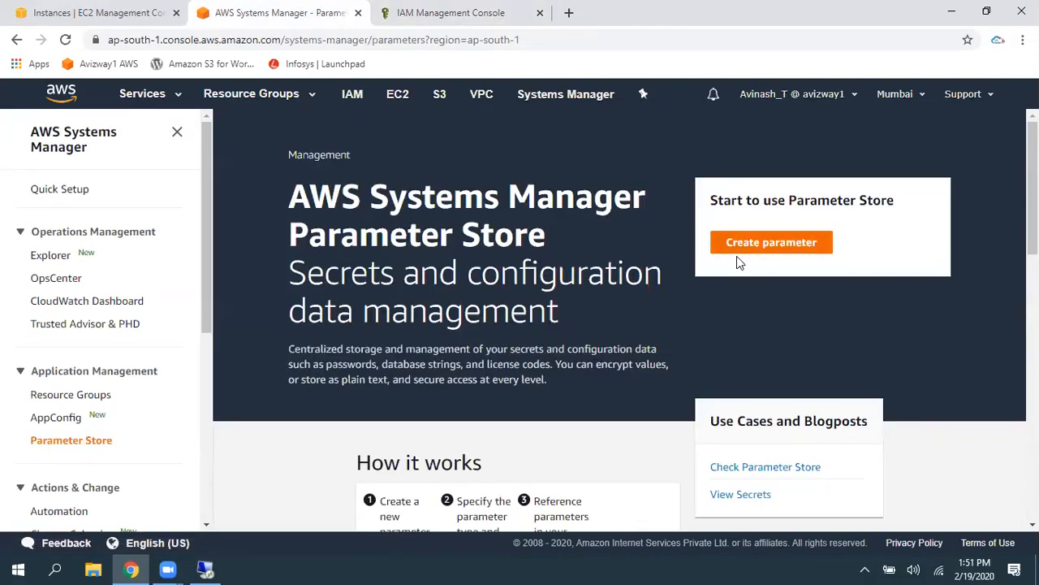
pyautogui.scroll(-3)
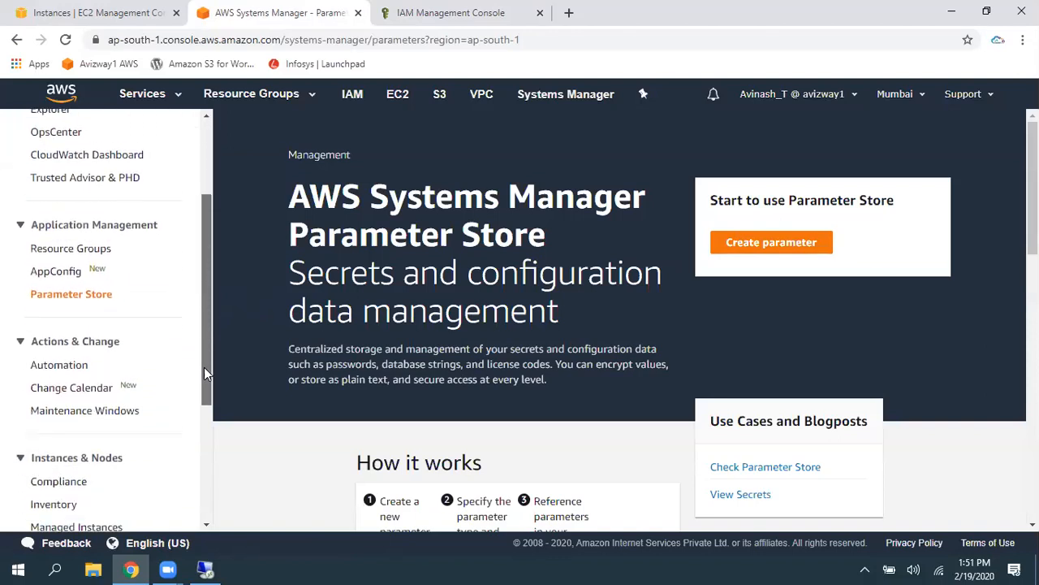
pyautogui.scroll(-3)
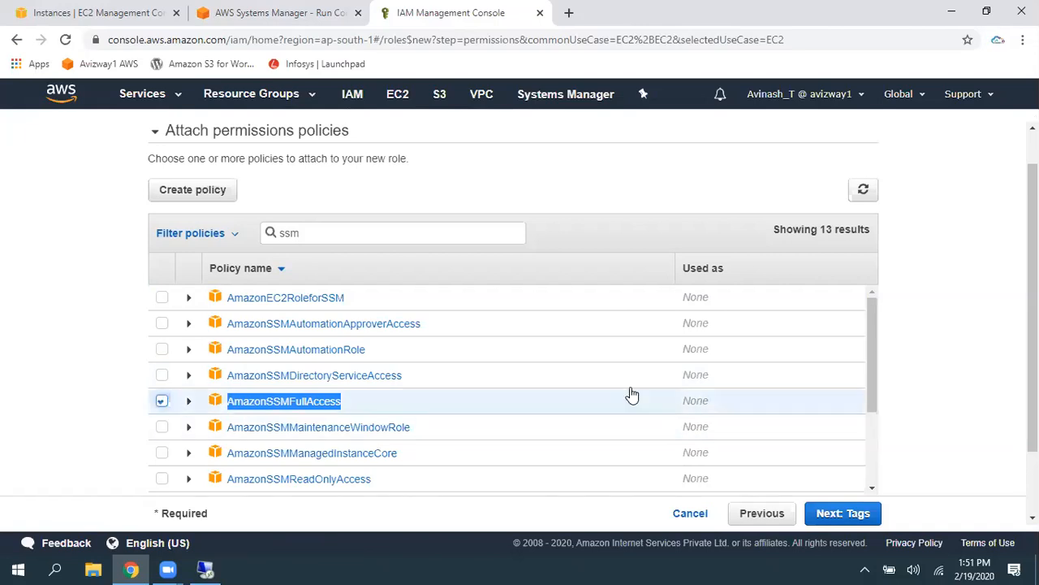
pyautogui.click(843, 512)
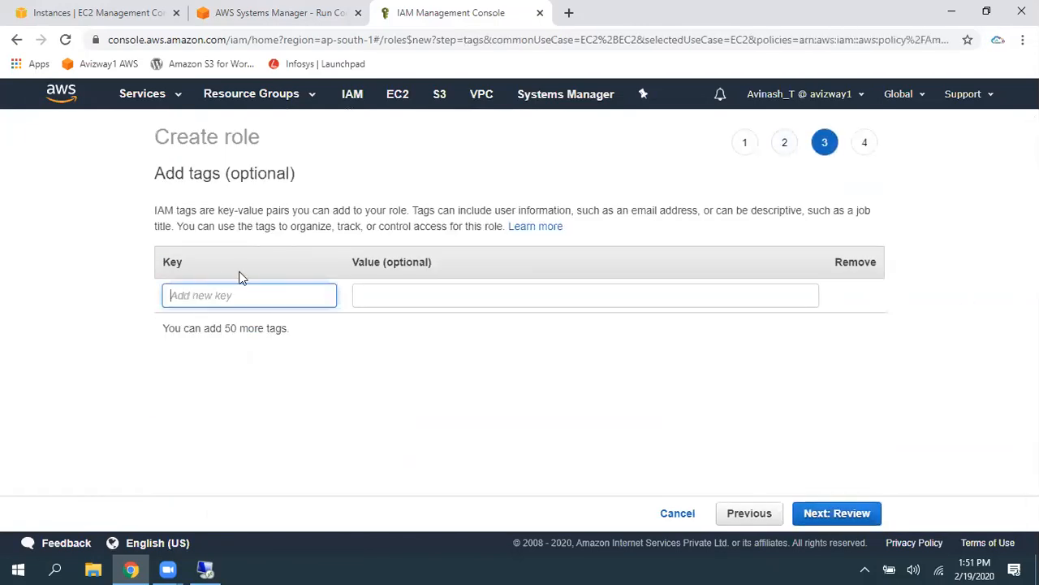
pyautogui.moveTo(836, 512)
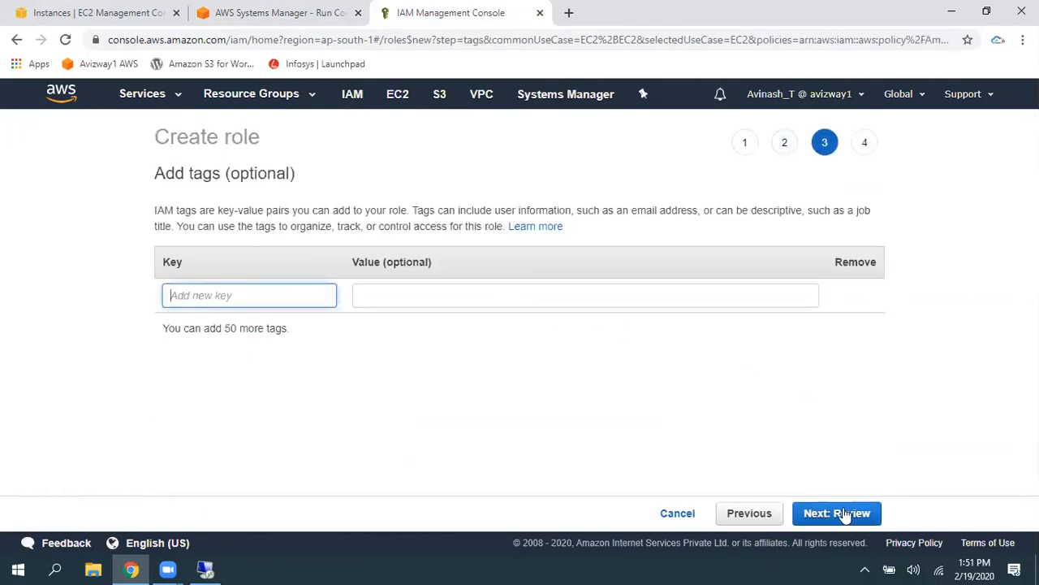
# Step: Name the new role ROleforEC2SSM and create it
pyautogui.click(836, 513)
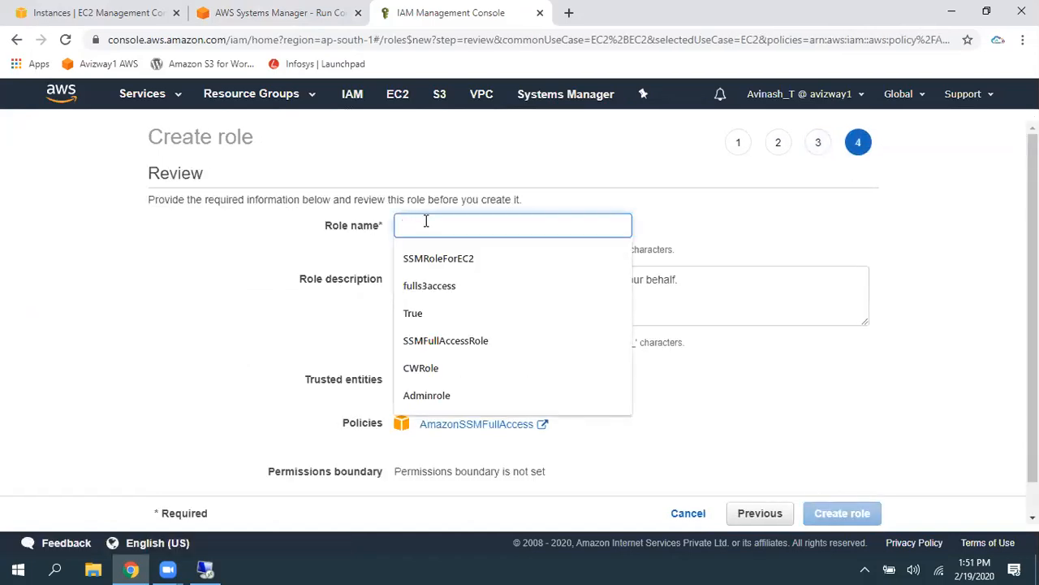
pyautogui.write('ROlei')
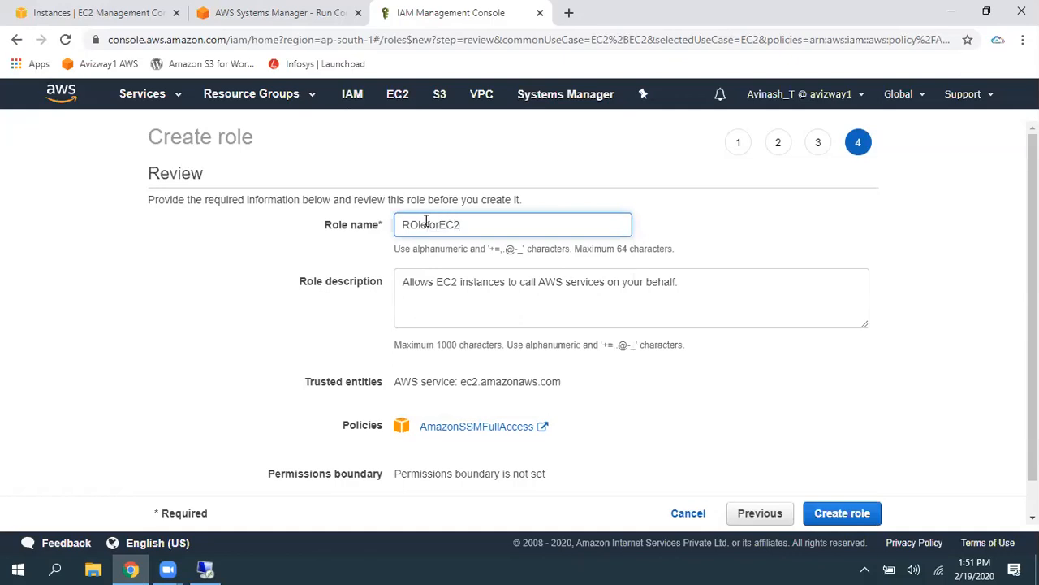
pyautogui.write('SSM')
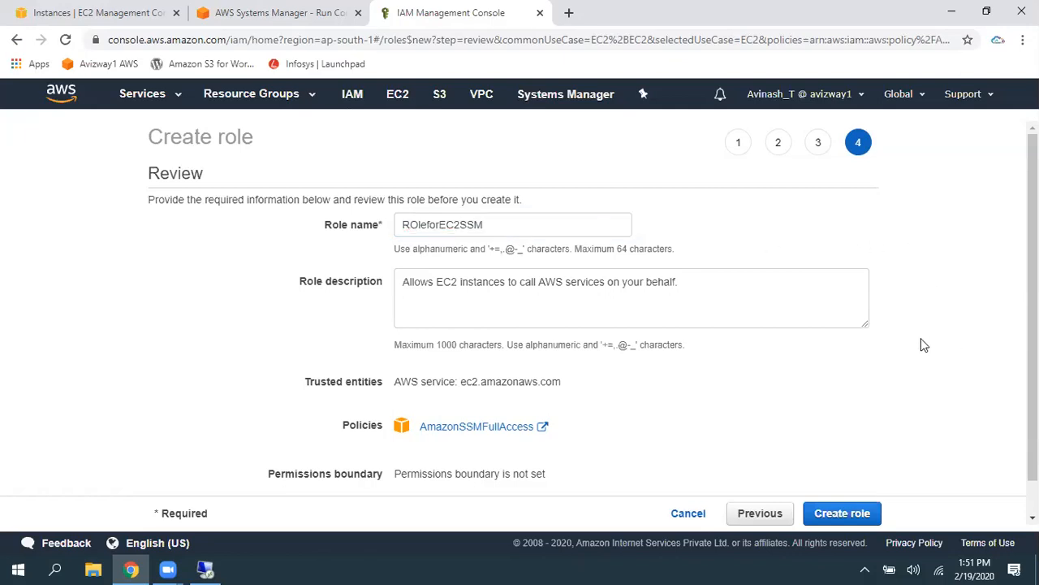
pyautogui.tripleClick(540, 282)
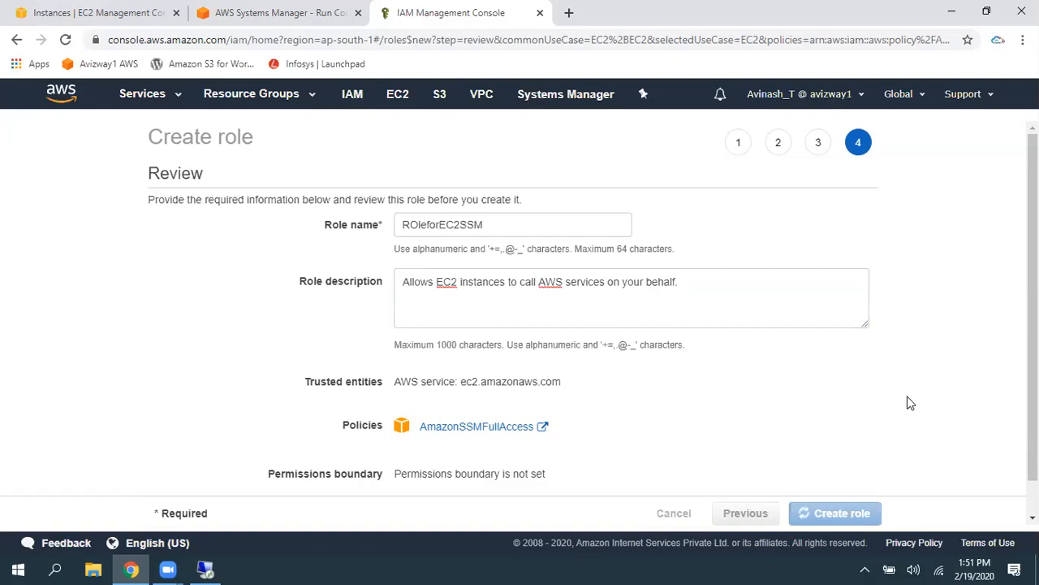
# Step: Confirm ROleforEC2SSM has AmazonSSMFullAccess attached, then return to the EC2 Instances tab
pyautogui.click(842, 512)
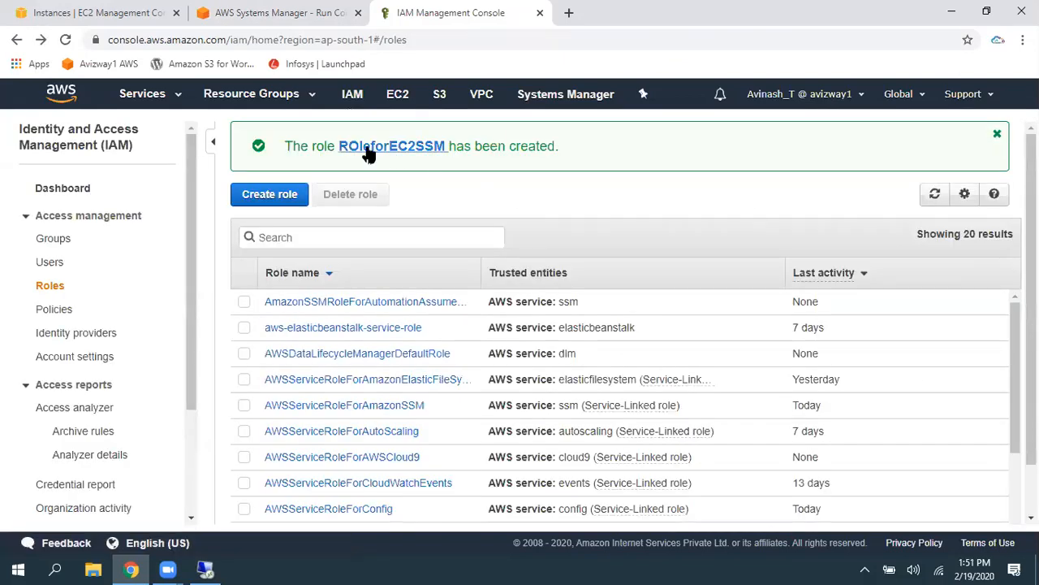
pyautogui.click(391, 146)
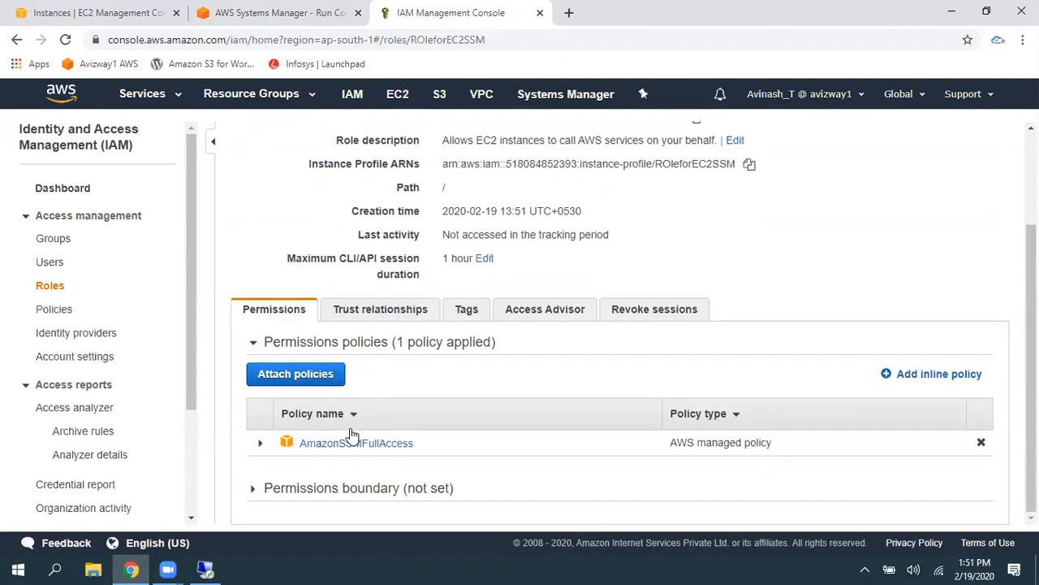
pyautogui.doubleClick(355, 442)
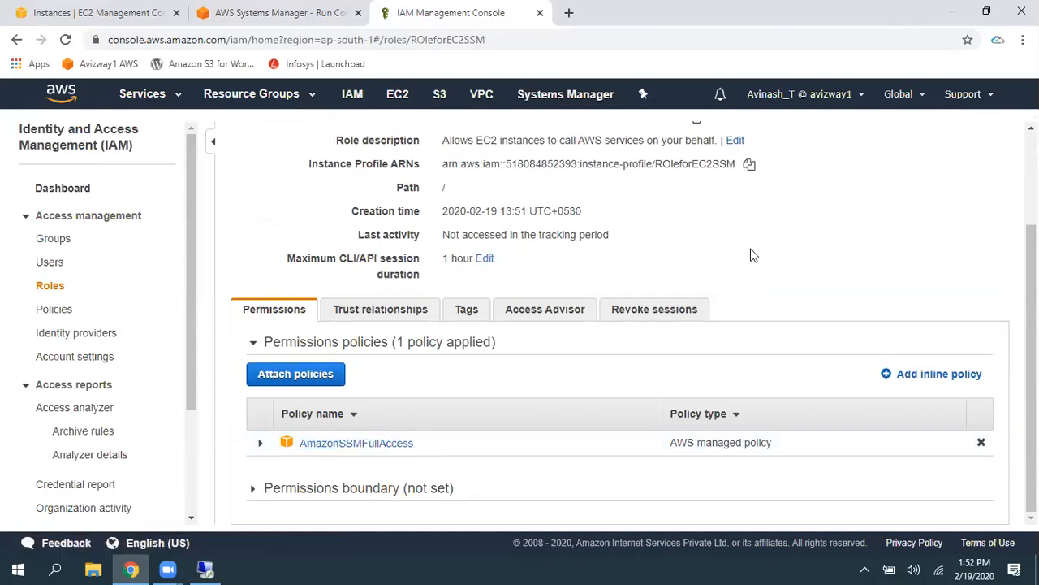
pyautogui.moveTo(694, 241)
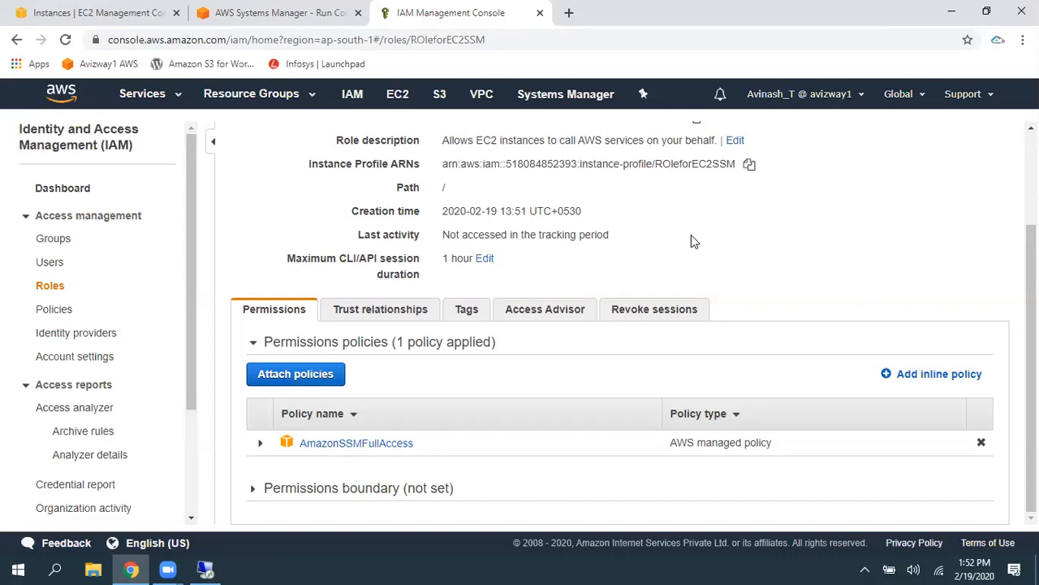
pyautogui.click(97, 13)
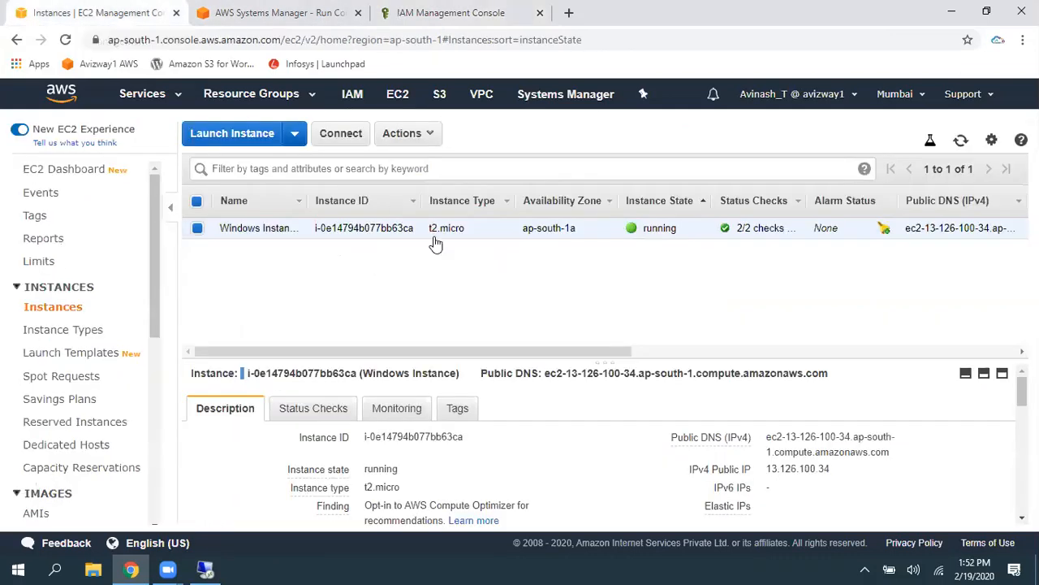
pyautogui.moveTo(255, 243)
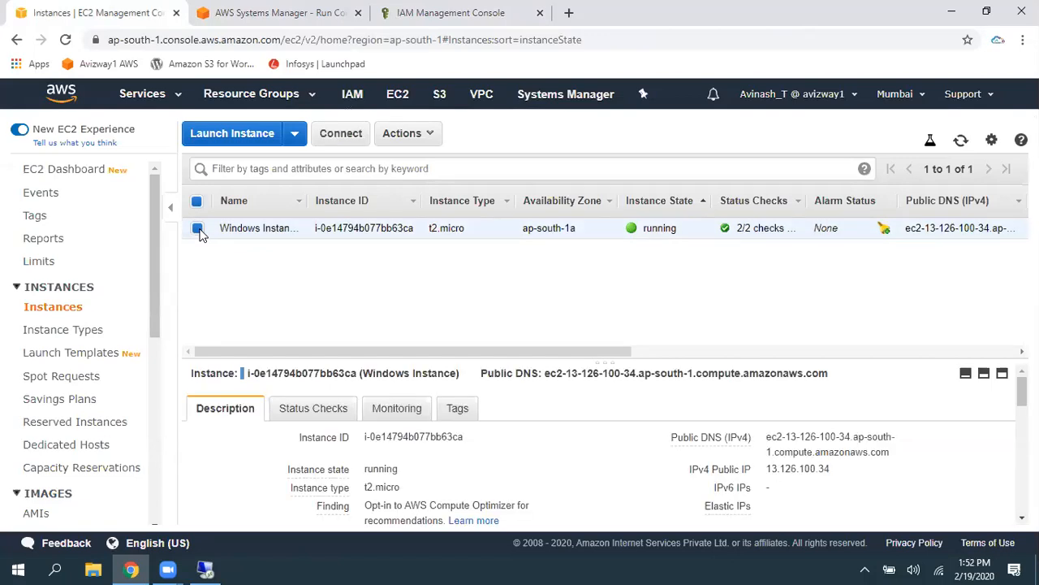
# Step: Attach the ROleforEC2SSM IAM role to the Windows instance, then switch to Run Command
pyautogui.click(402, 133)
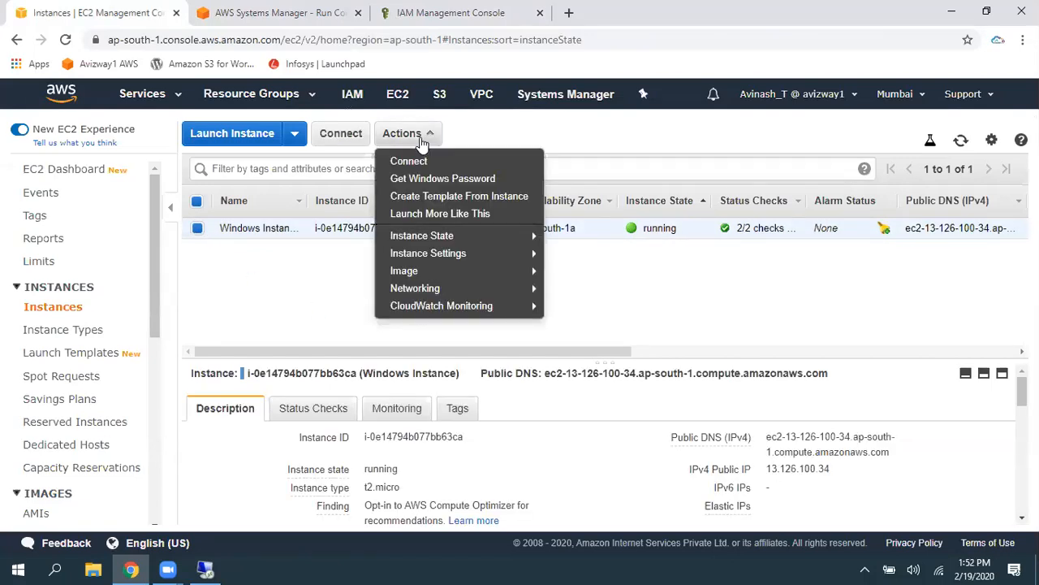
pyautogui.moveTo(427, 253)
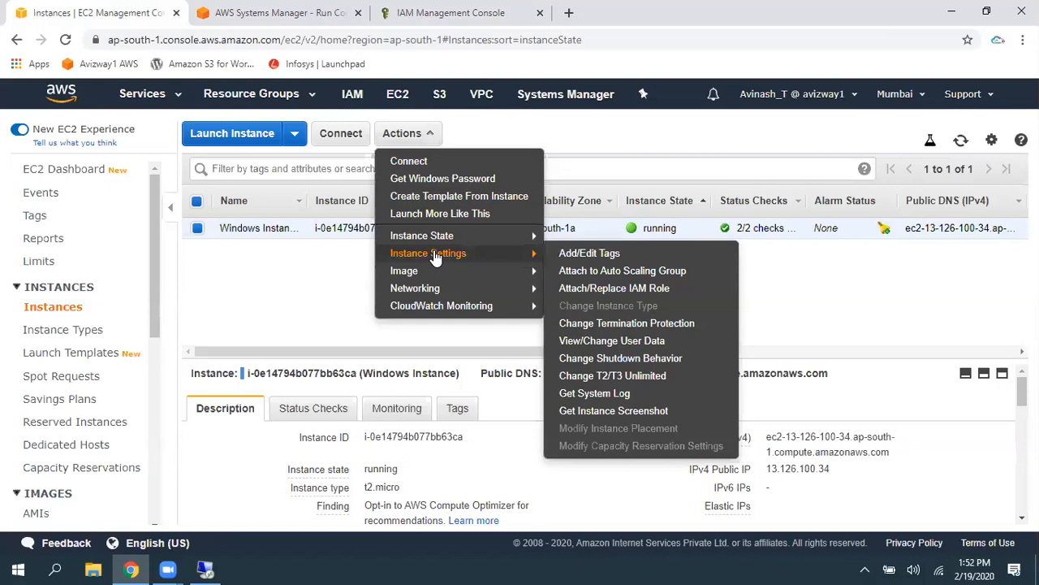
pyautogui.moveTo(614, 288)
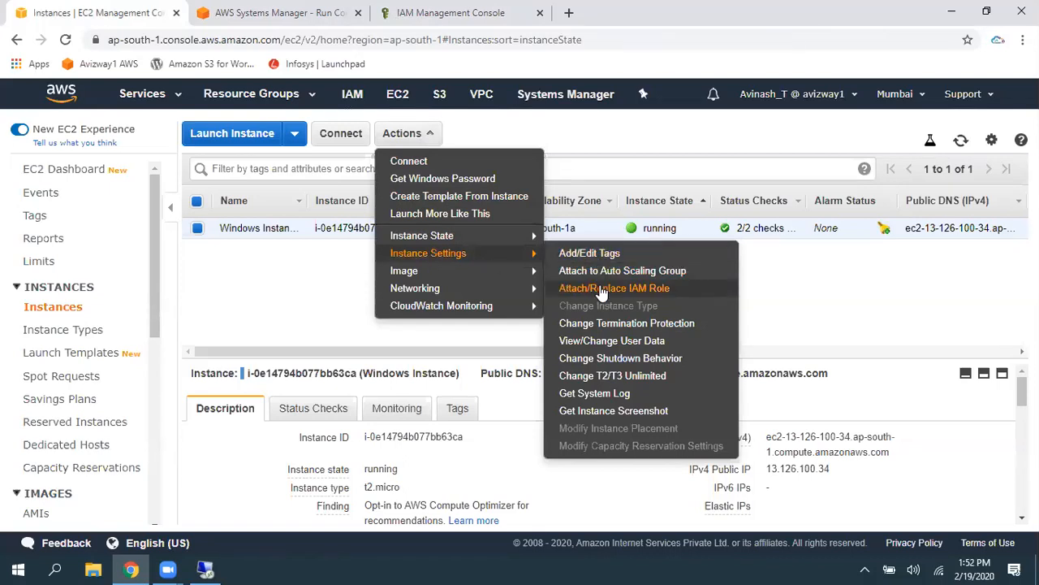
pyautogui.click(615, 288)
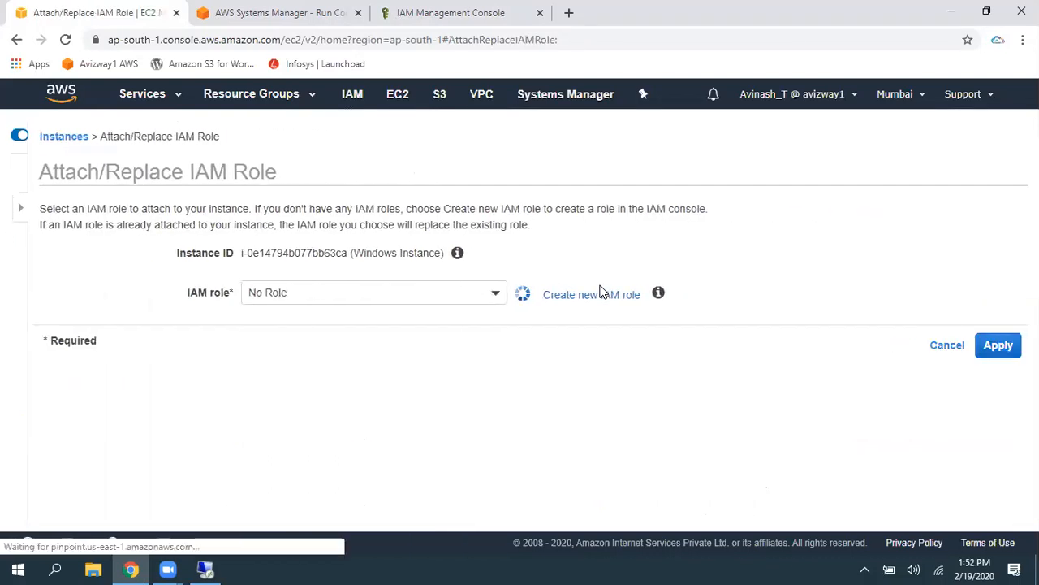
pyautogui.click(370, 292)
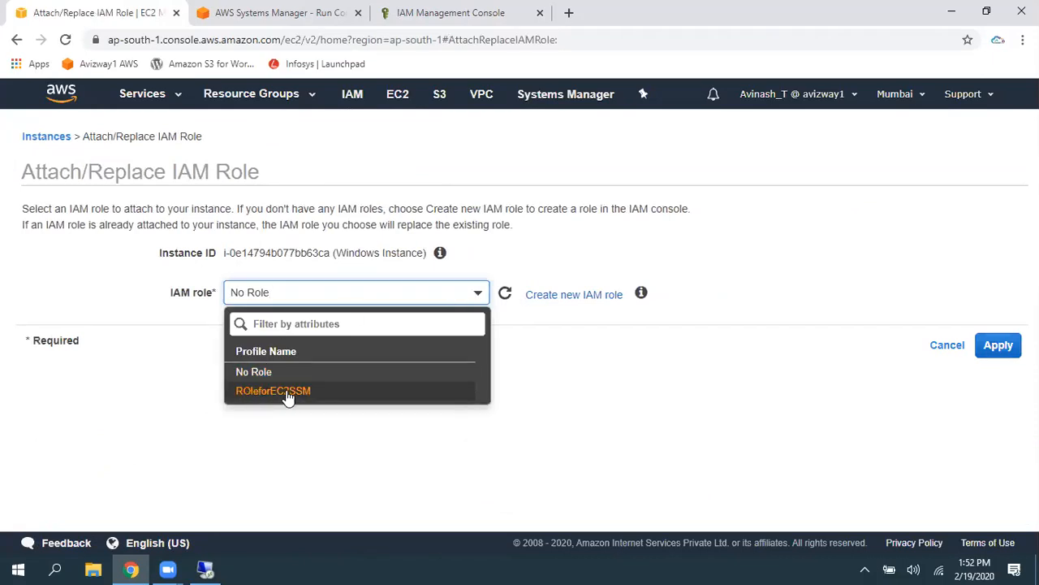
pyautogui.click(272, 391)
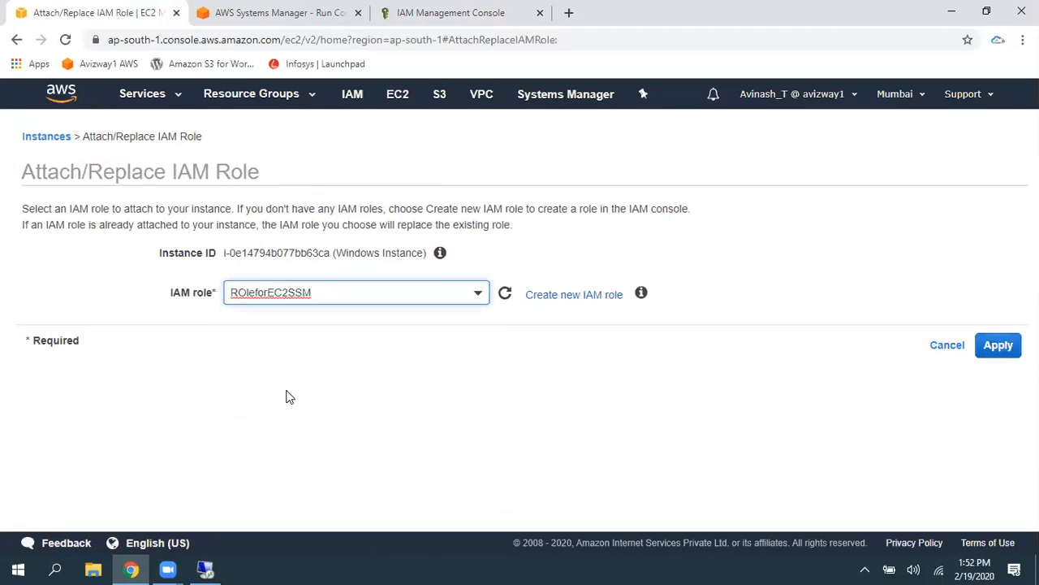
pyautogui.moveTo(1001, 382)
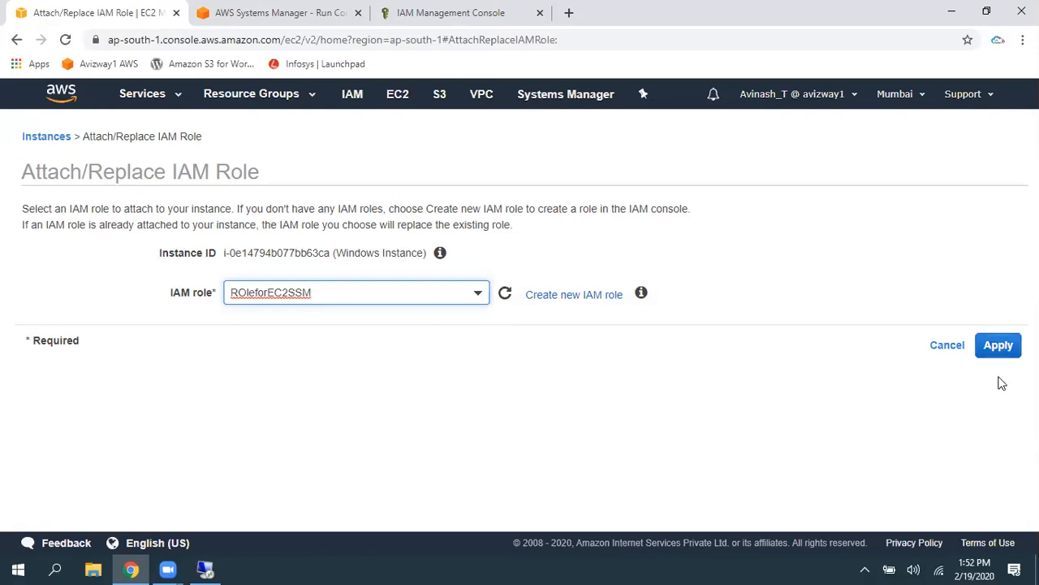
pyautogui.click(998, 344)
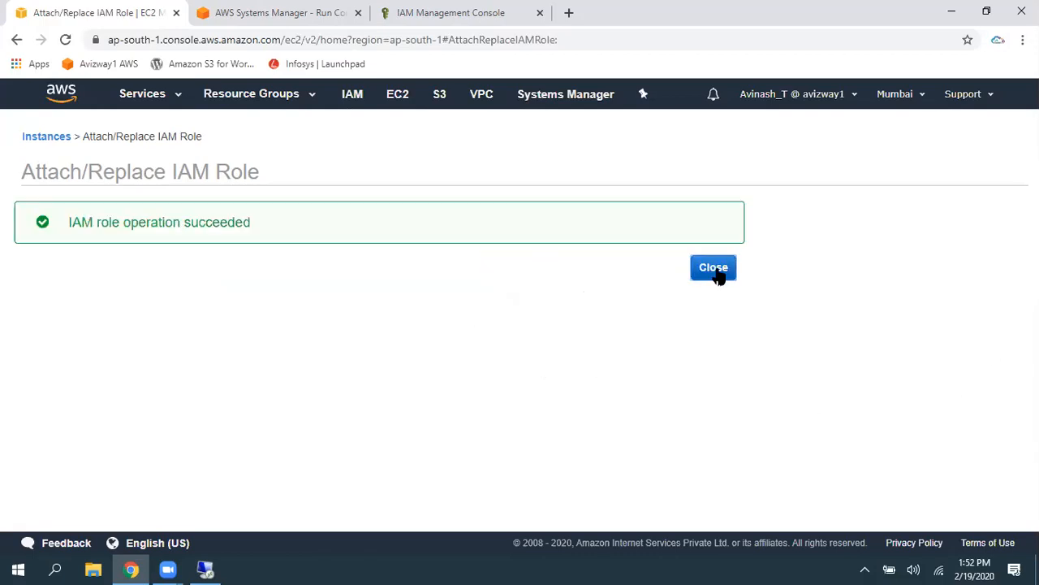
pyautogui.click(713, 267)
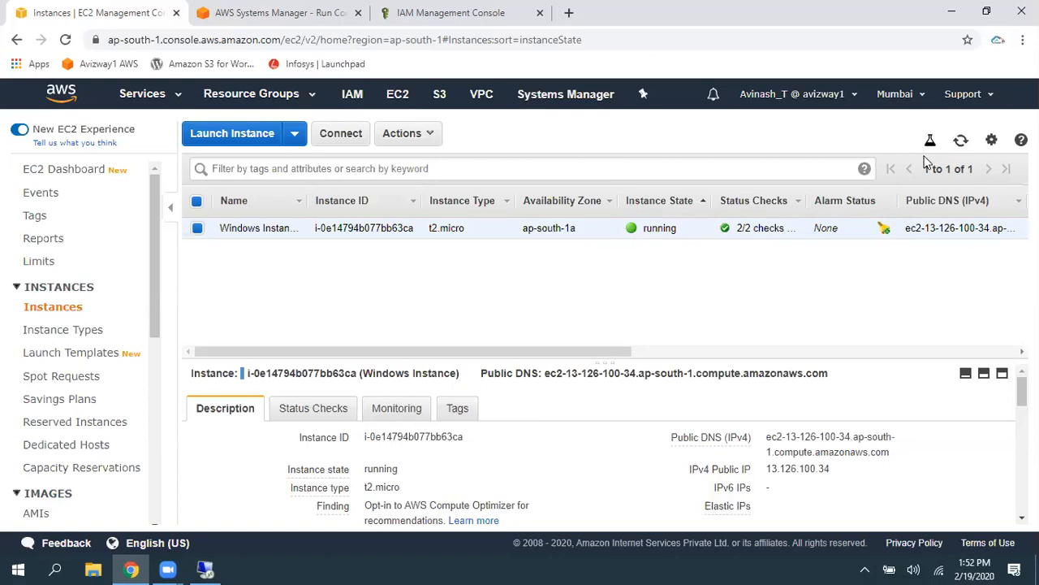
pyautogui.moveTo(614, 309)
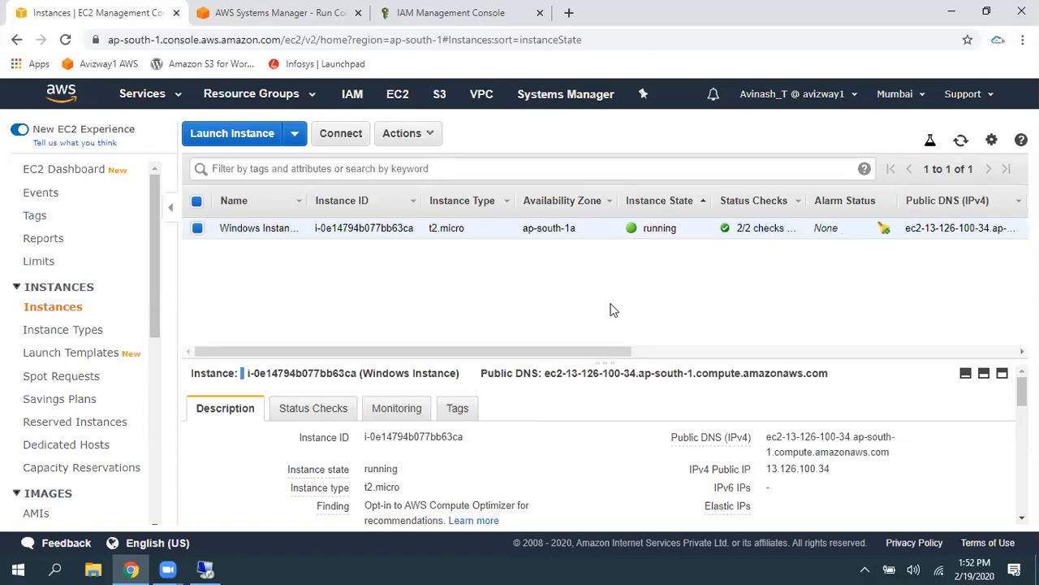
pyautogui.click(276, 13)
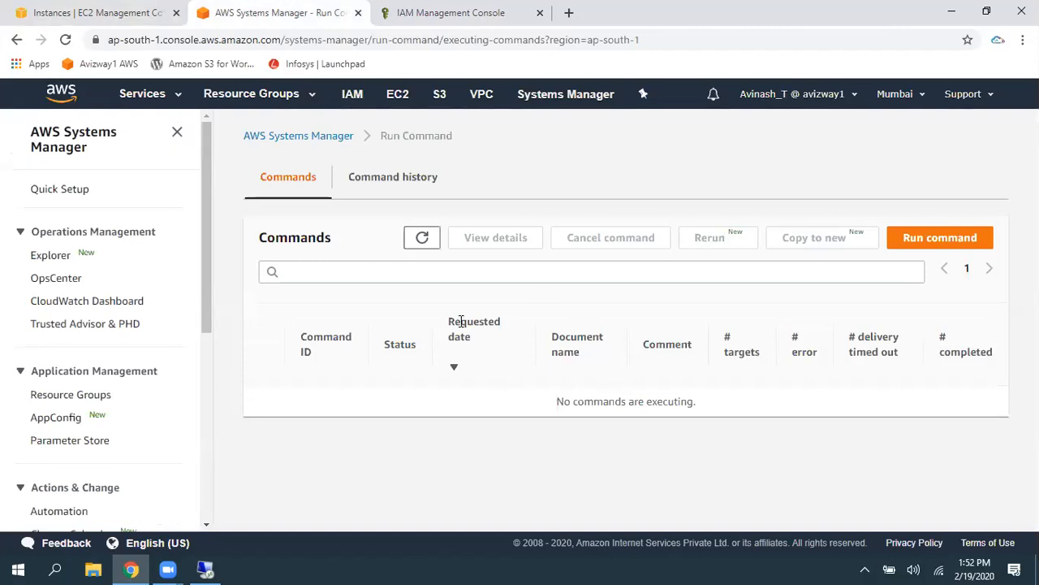
pyautogui.moveTo(475, 195)
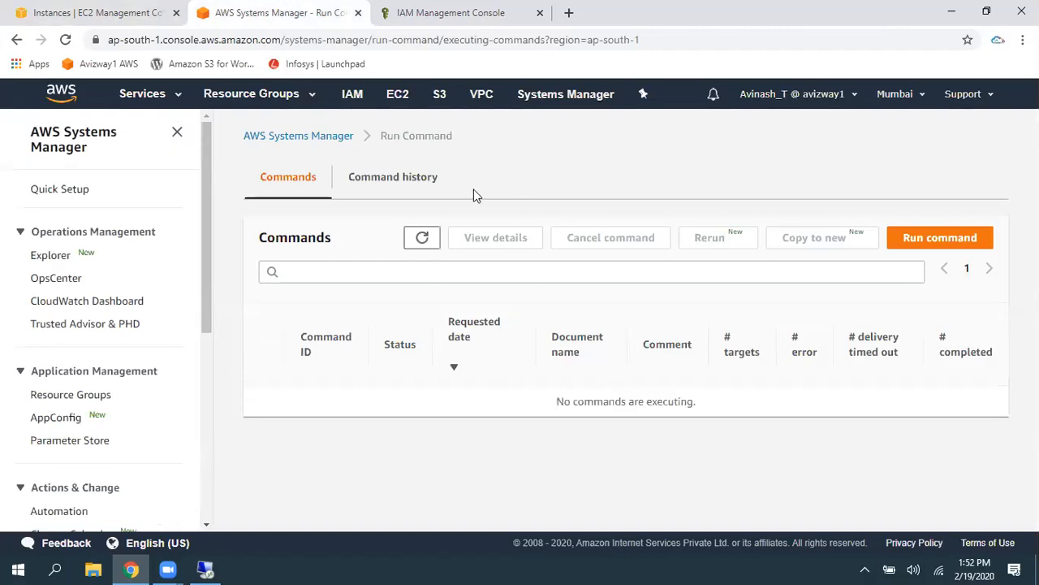
# Step: Return to the EC2 Instances tab and reopen the Windows instance's actions menu
pyautogui.click(93, 13)
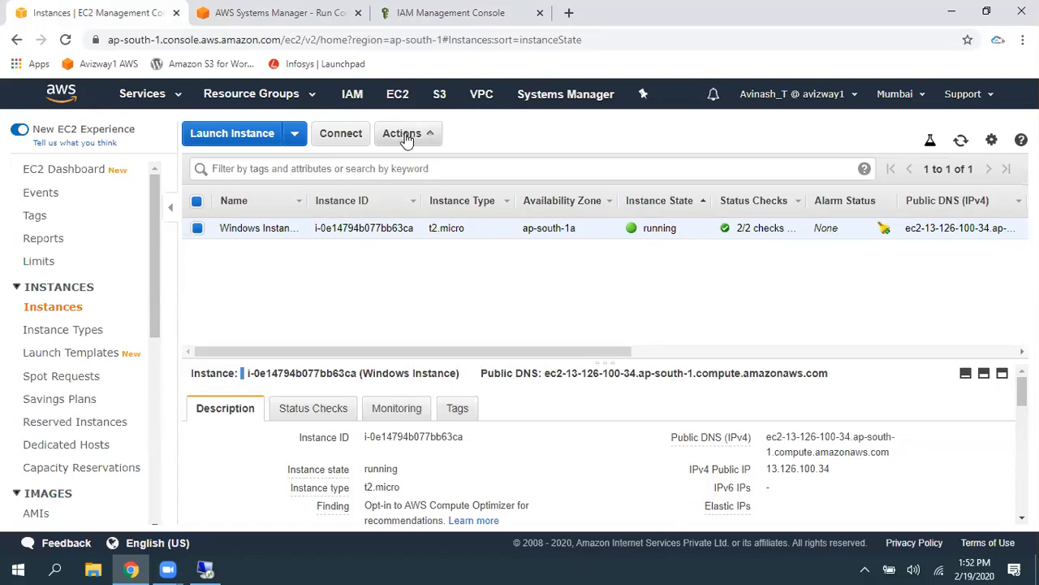
pyautogui.click(402, 133)
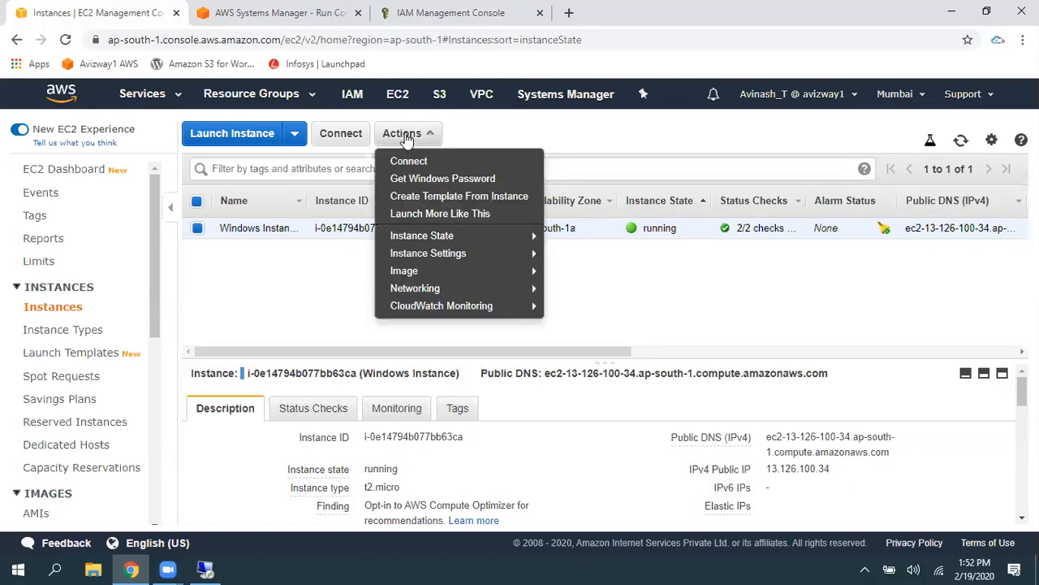
pyautogui.moveTo(428, 252)
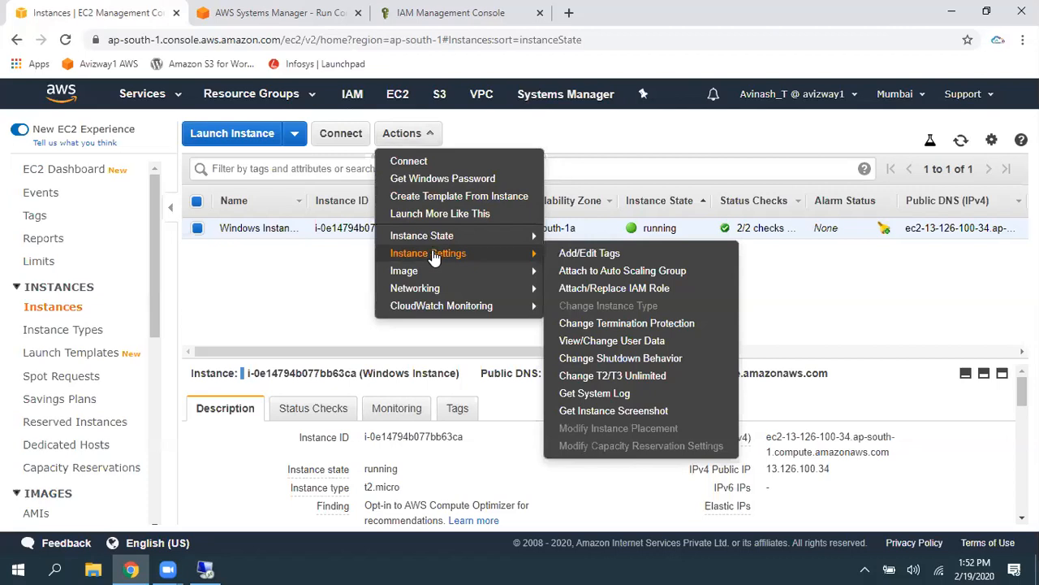
pyautogui.moveTo(414, 287)
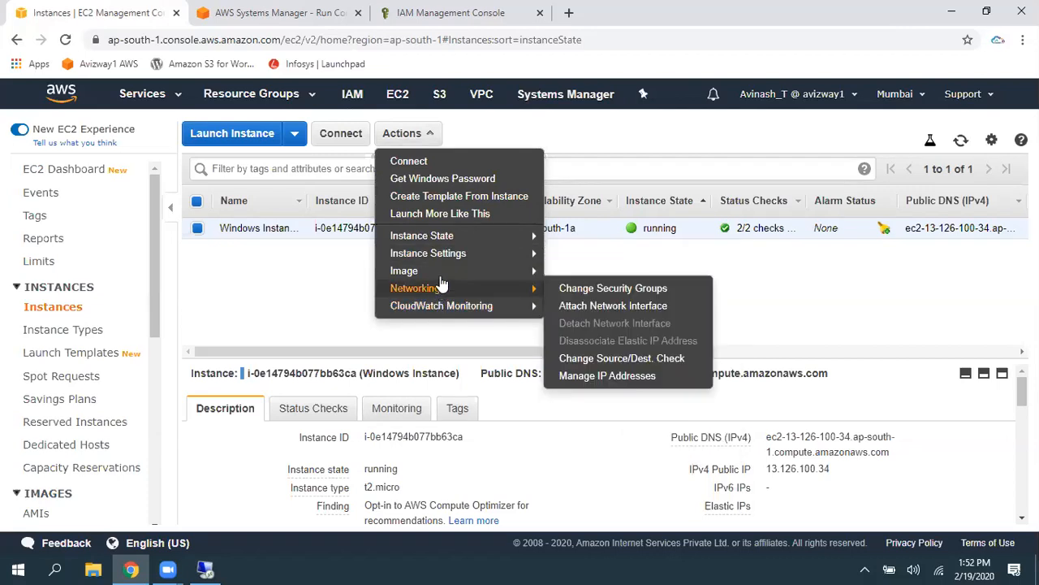
pyautogui.moveTo(428, 252)
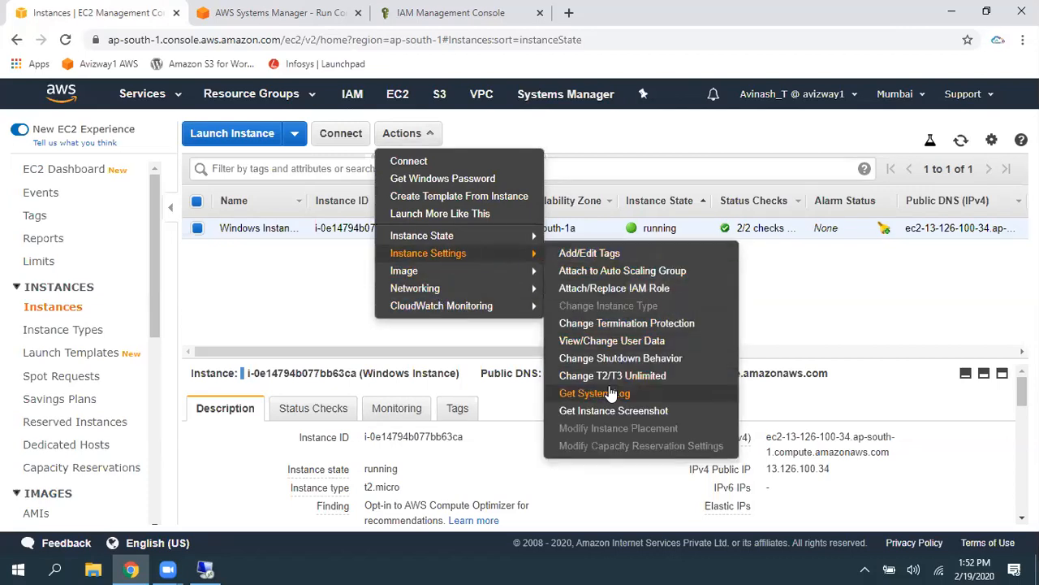
pyautogui.click(595, 393)
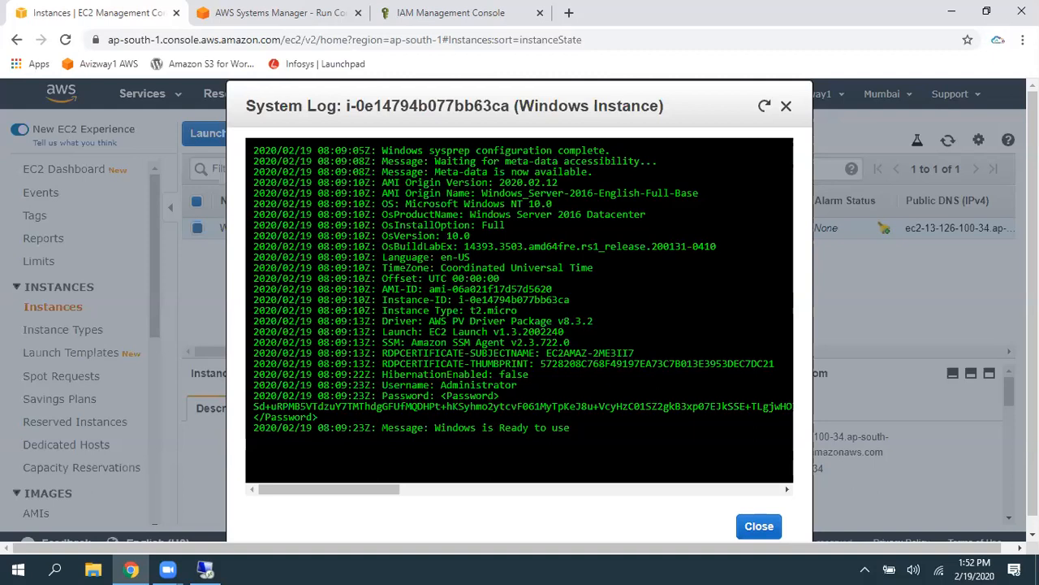
pyautogui.moveTo(807, 119)
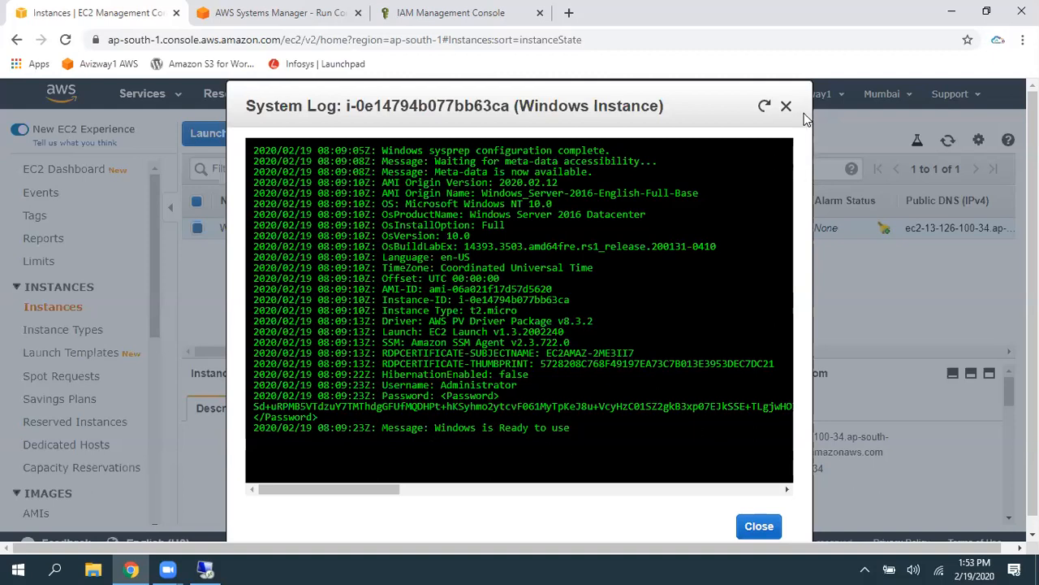
pyautogui.click(785, 105)
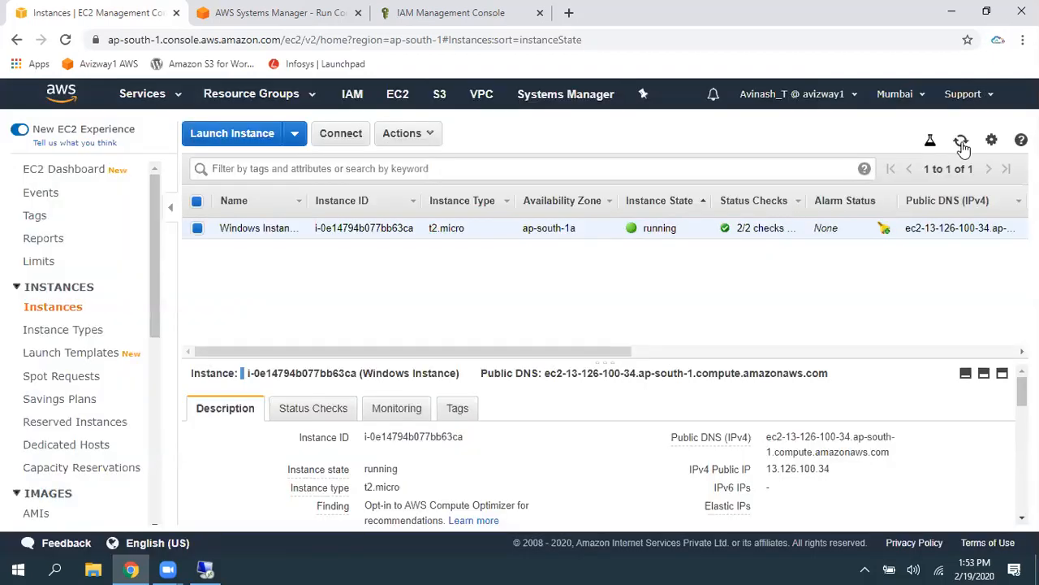
pyautogui.click(407, 133)
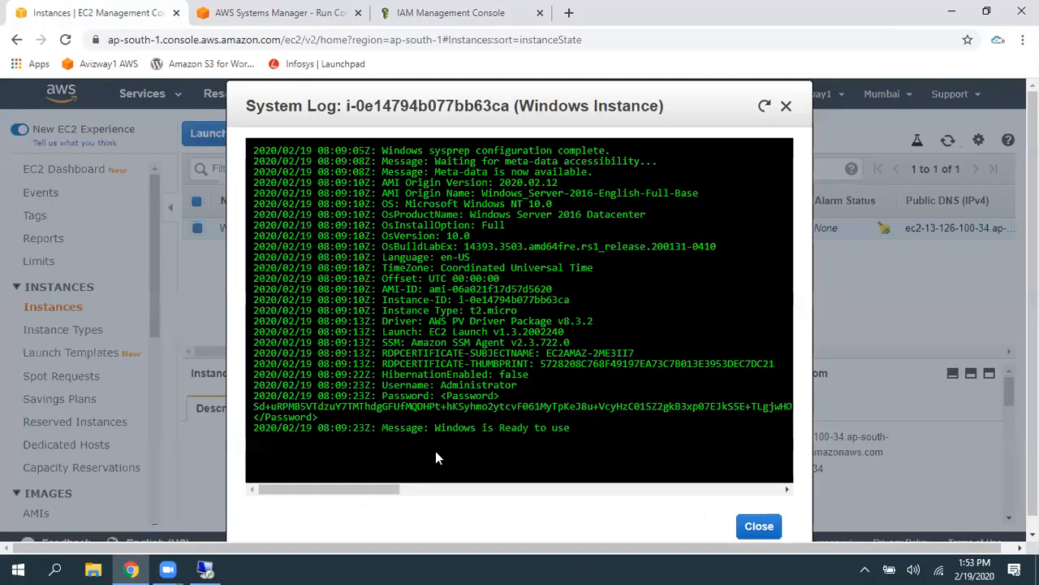
pyautogui.doubleClick(475, 342)
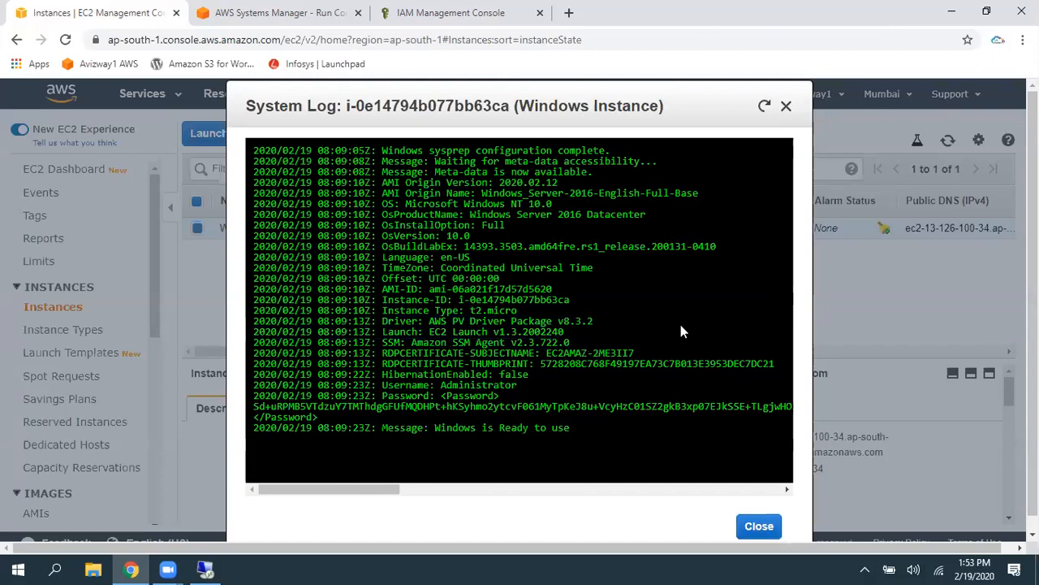
pyautogui.moveTo(786, 106)
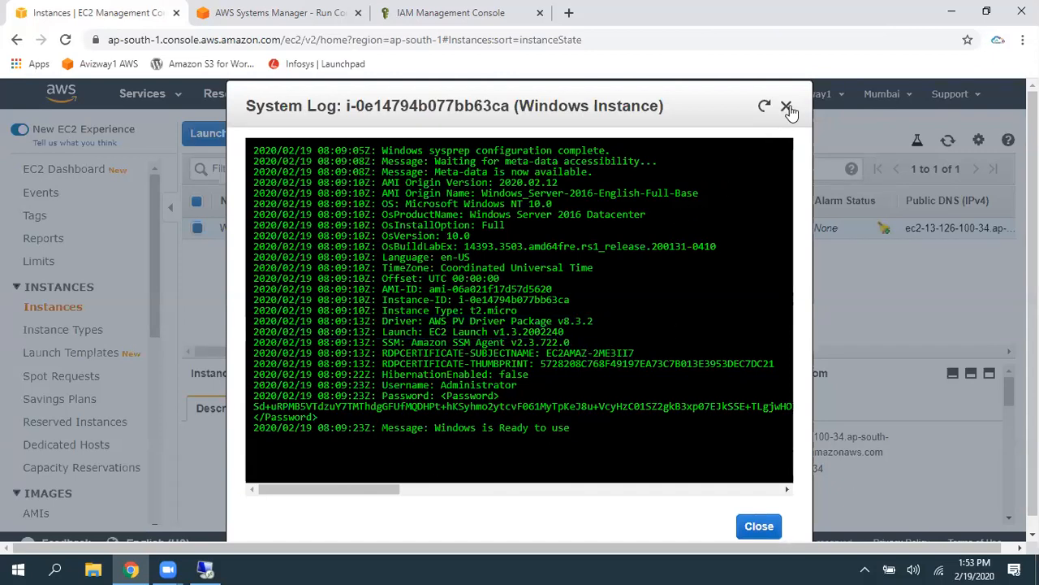
pyautogui.click(785, 106)
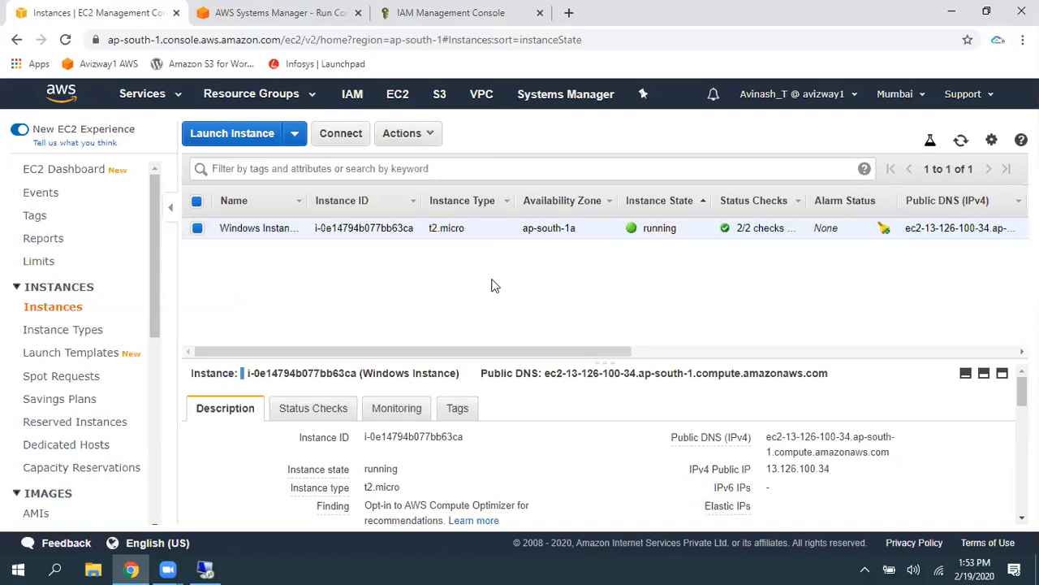
pyautogui.click(280, 13)
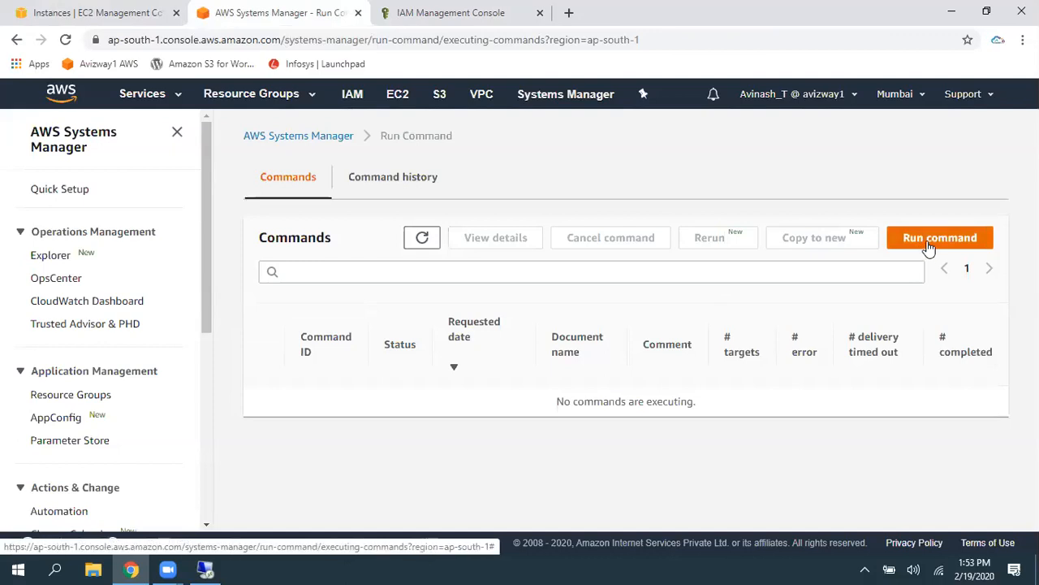
# Step: Start a new run command with Windows documents, targeting instances by tags
pyautogui.click(939, 238)
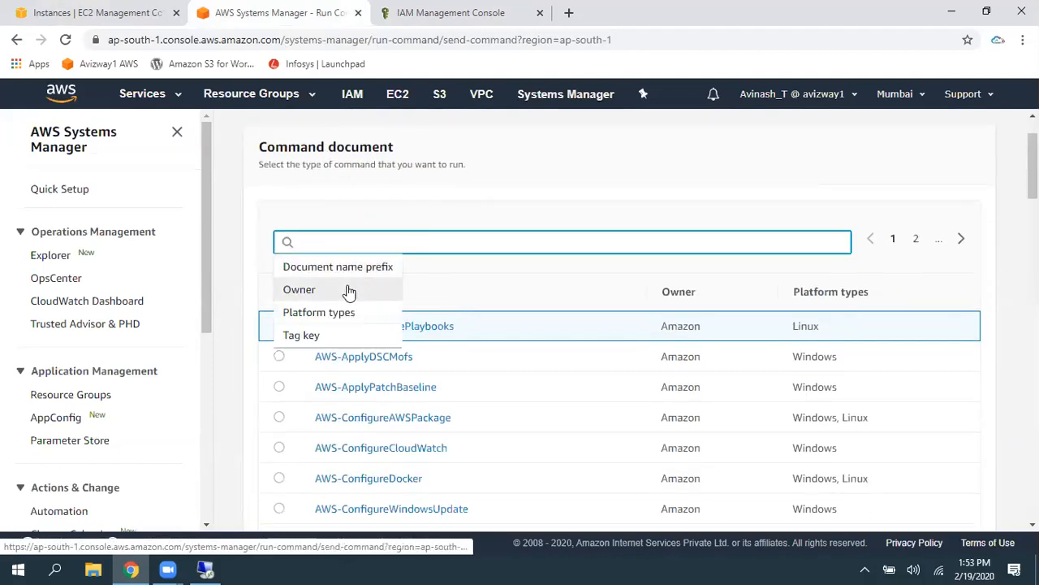
pyautogui.click(318, 312)
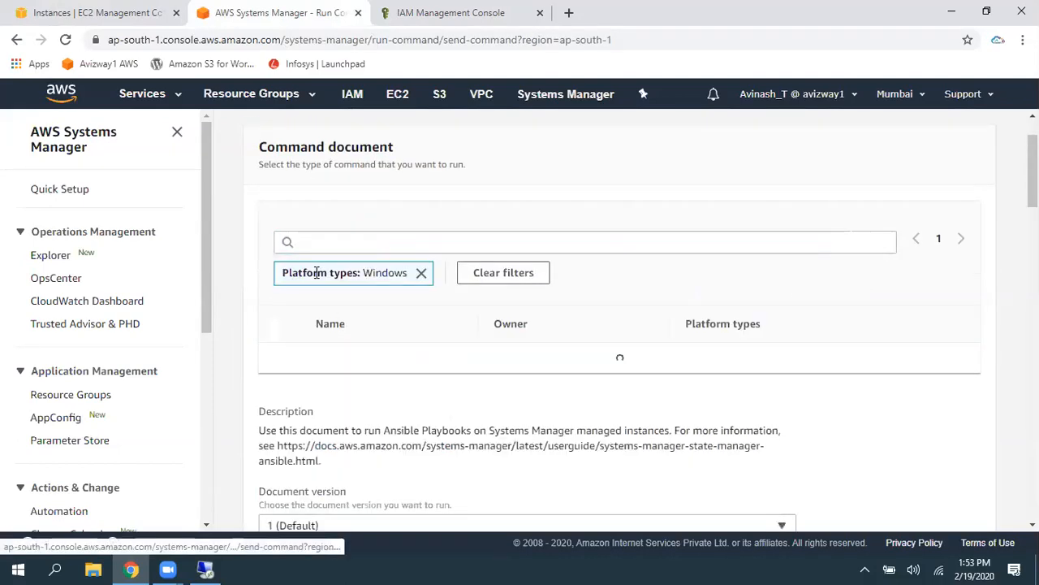
pyautogui.click(962, 238)
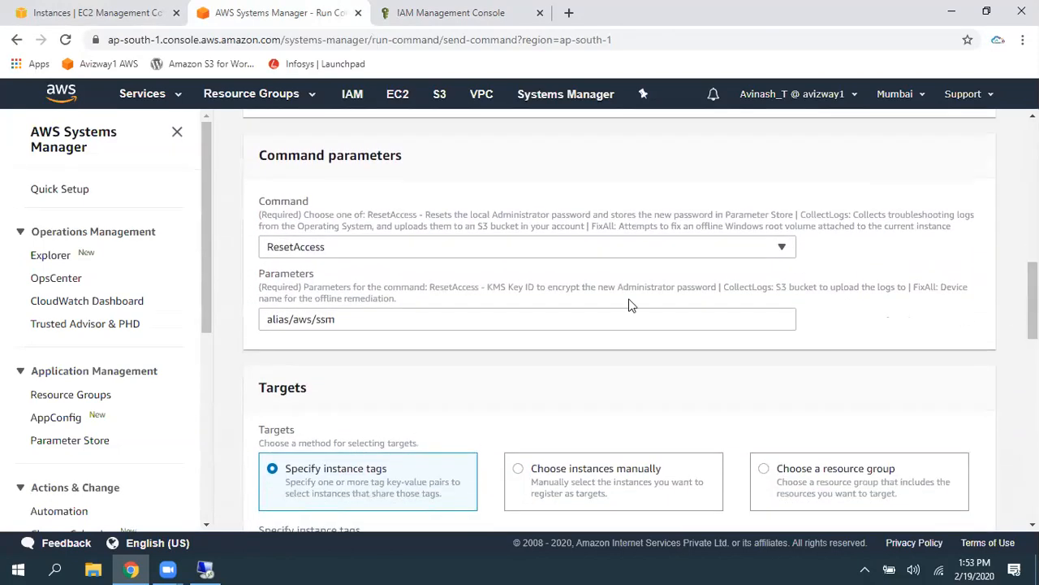
pyautogui.moveTo(386, 256)
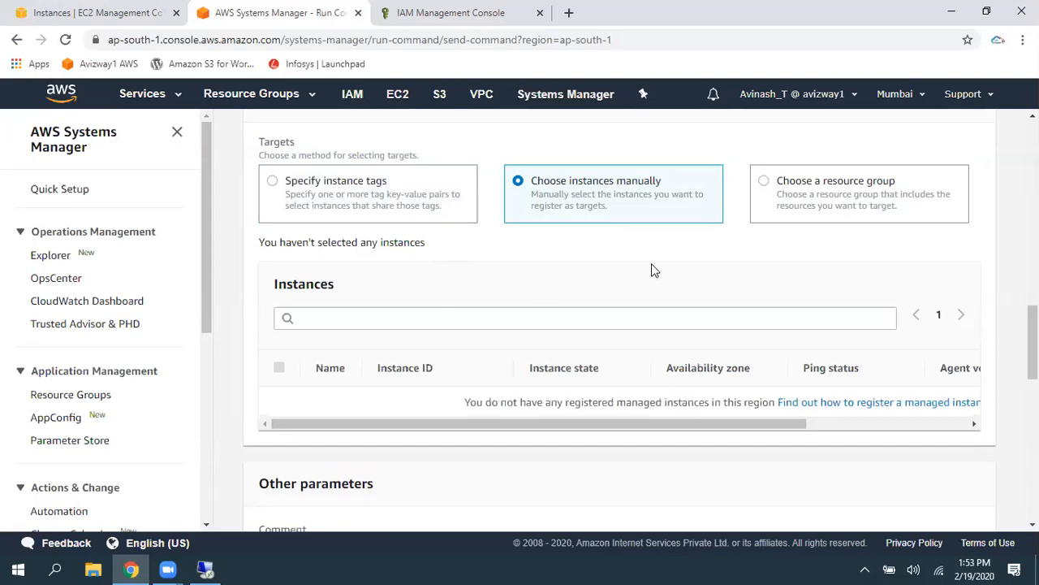
pyautogui.moveTo(475, 312)
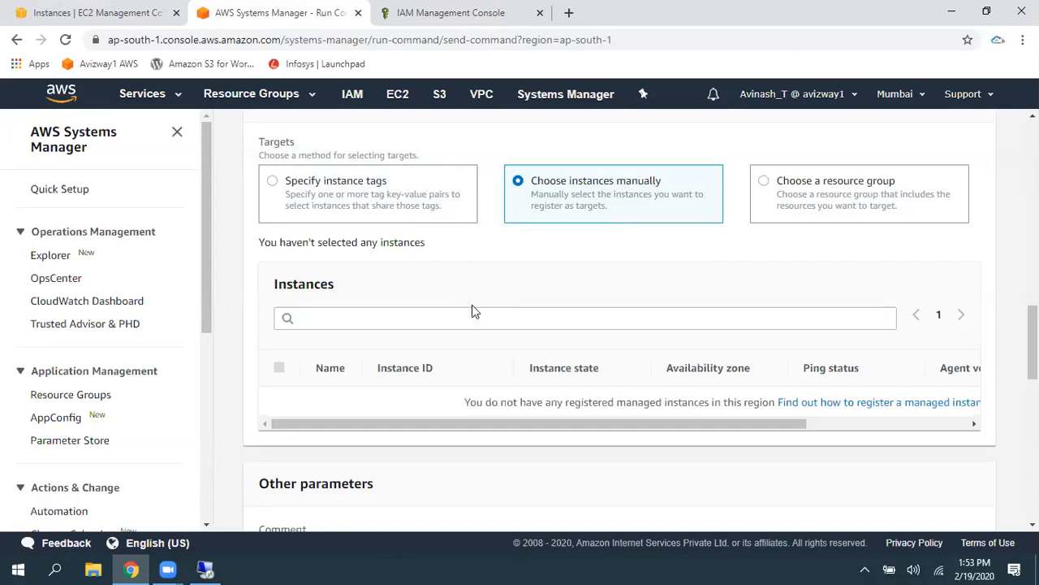
pyautogui.click(272, 180)
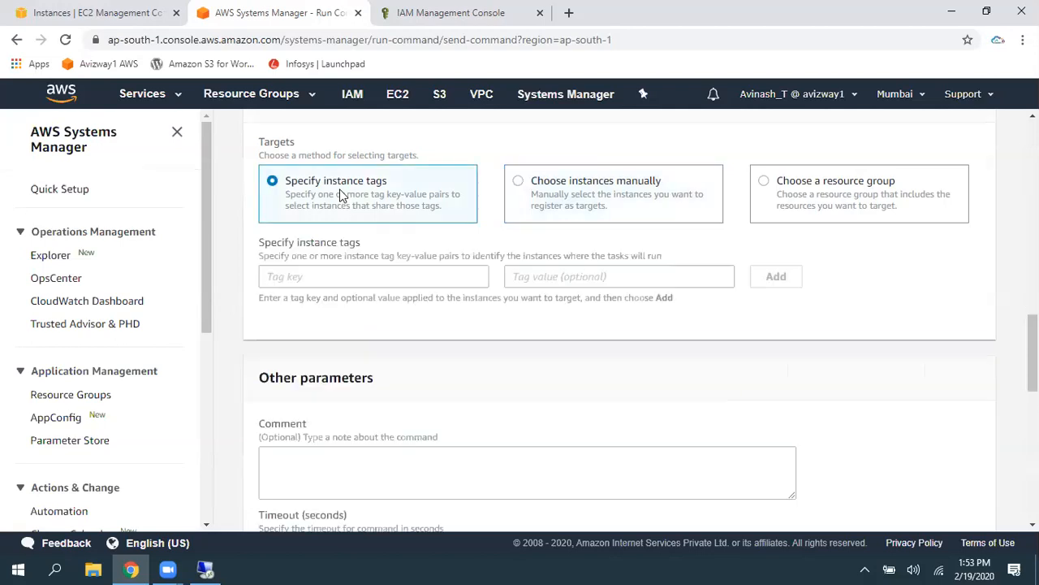
# Step: Add the target tag Name : Windows Instance after checking the instance's Name tag
pyautogui.click(373, 276)
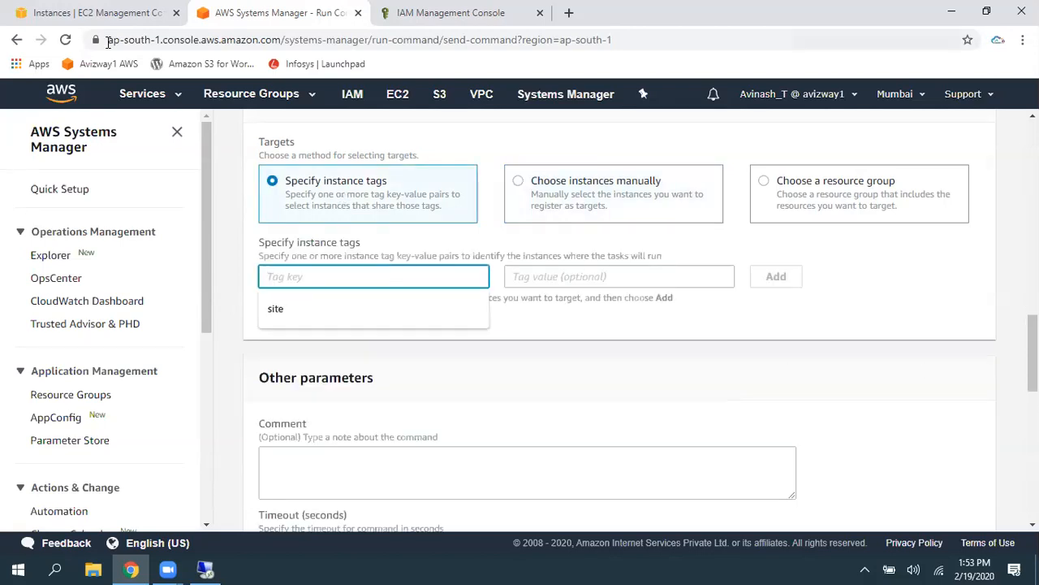
pyautogui.click(93, 12)
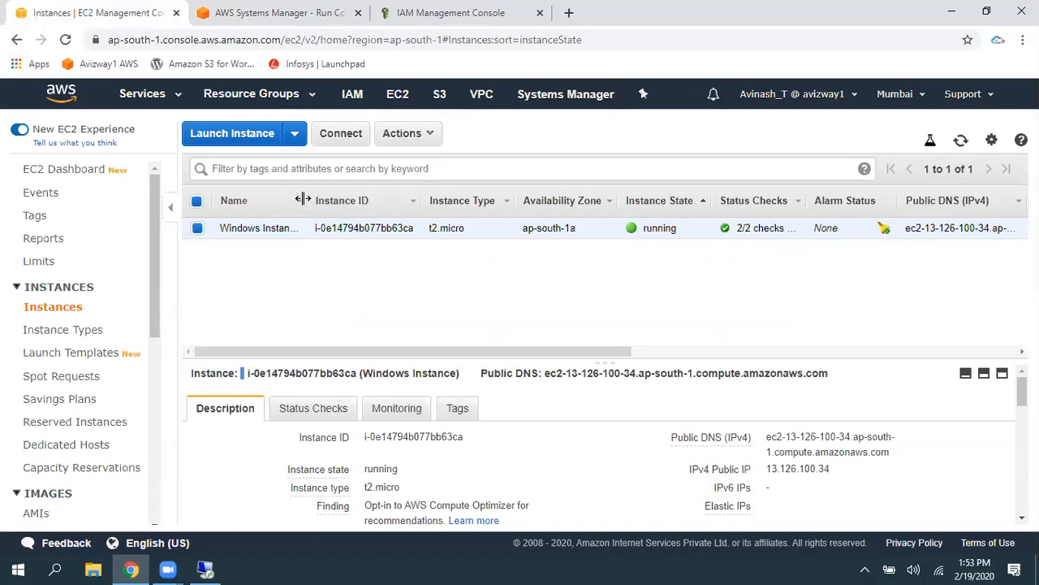
pyautogui.click(449, 13)
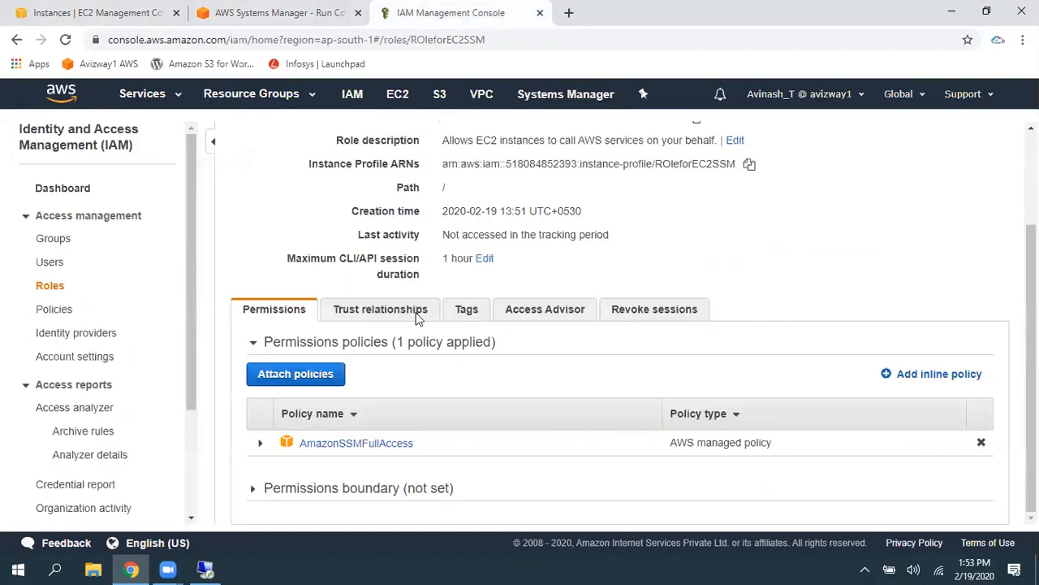
pyautogui.click(280, 12)
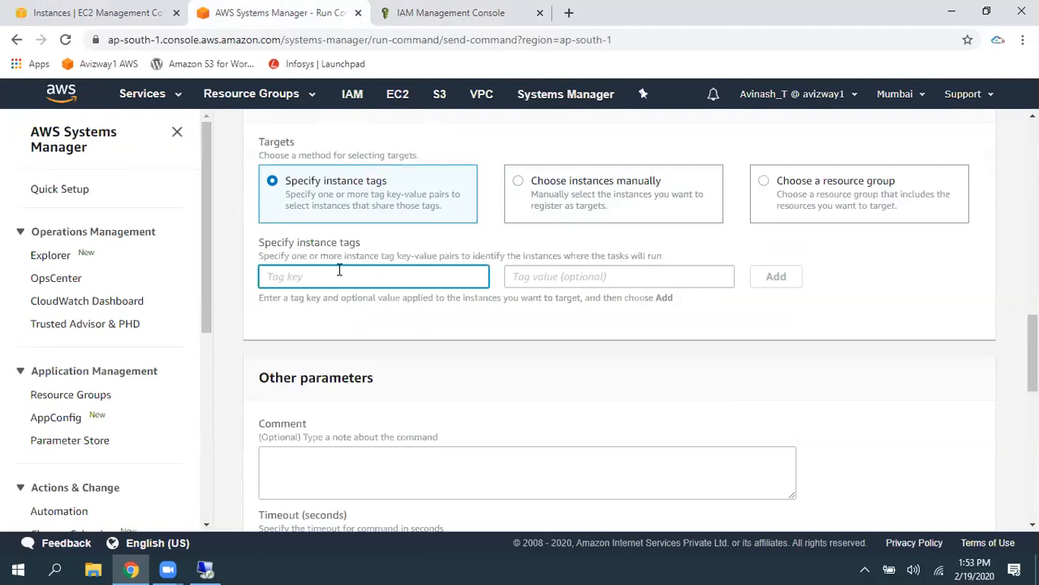
pyautogui.write('Name')
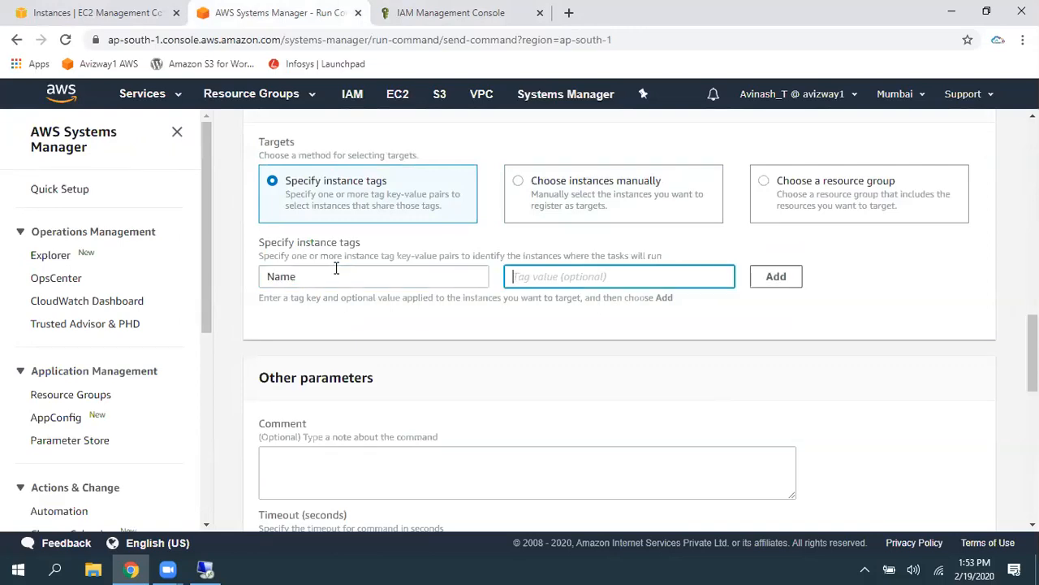
pyautogui.click(619, 276)
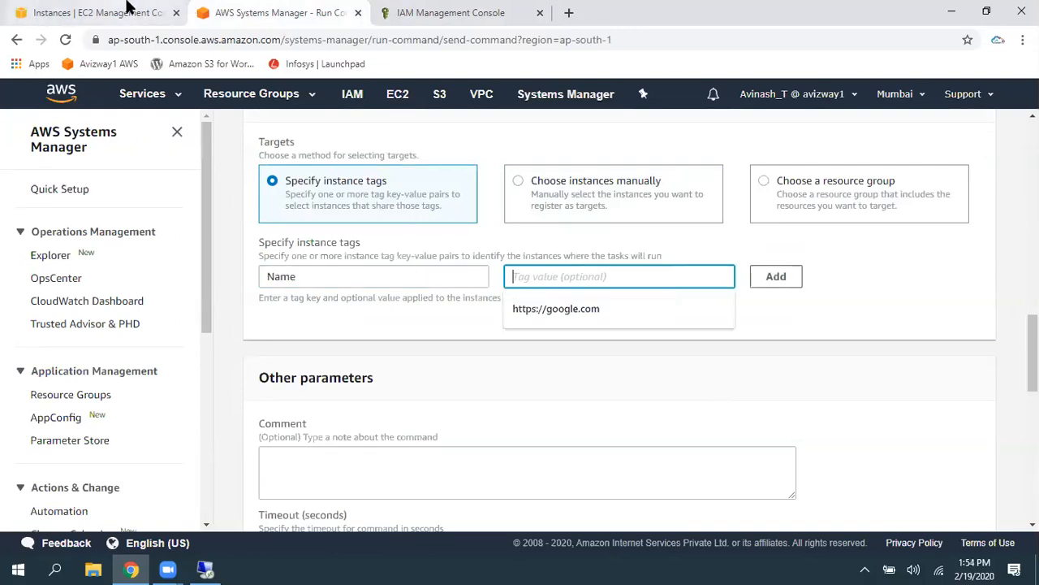
pyautogui.click(93, 12)
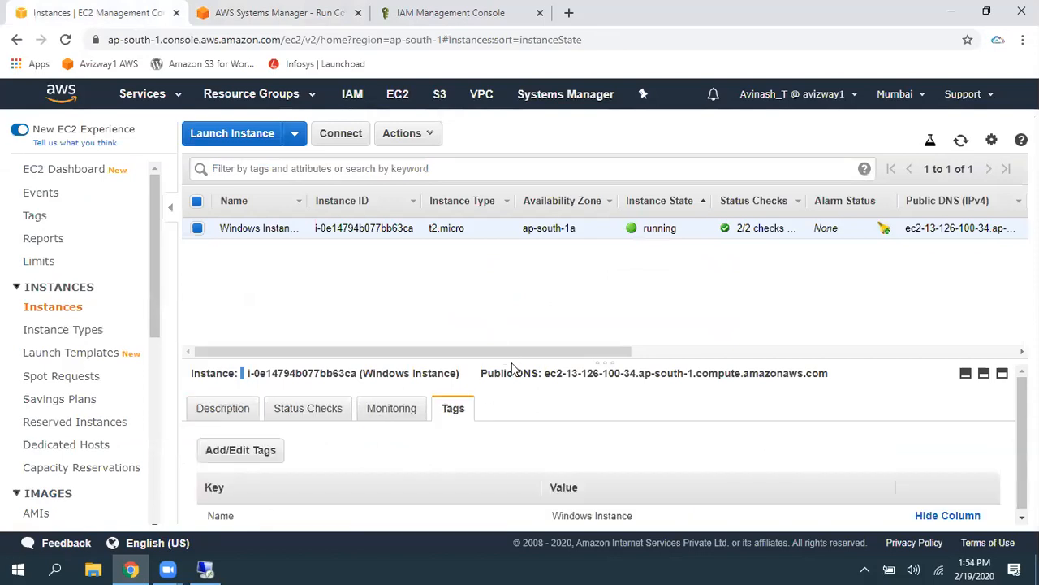
pyautogui.doubleClick(592, 431)
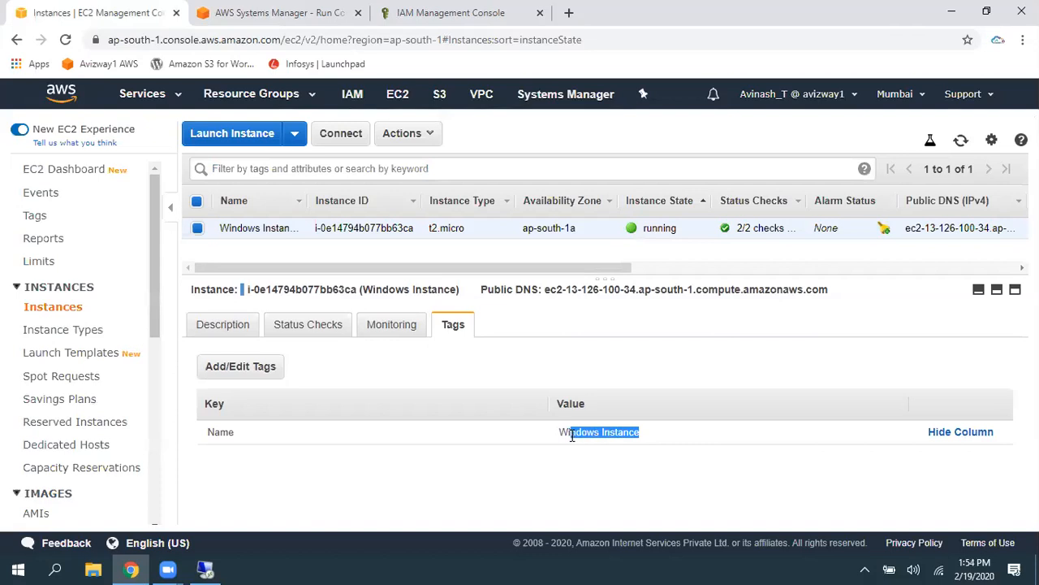
pyautogui.click(450, 13)
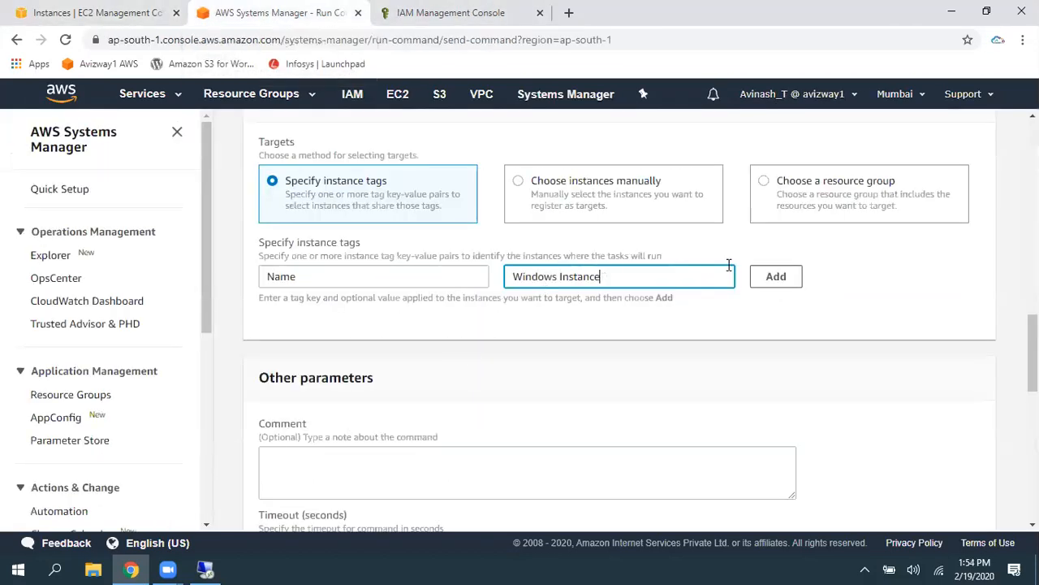
pyautogui.click(775, 276)
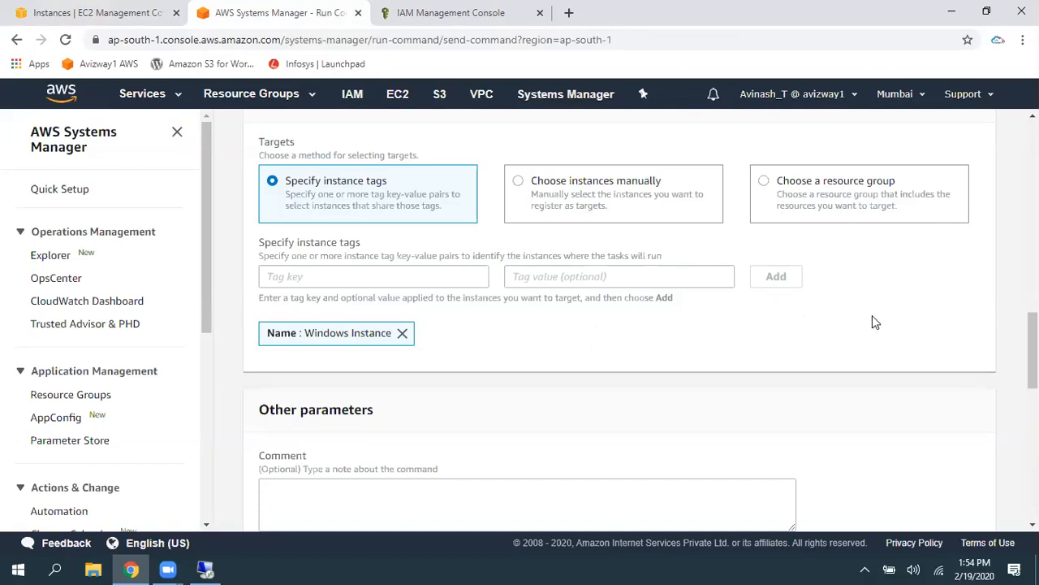
# Step: Send command output to the avinash.website S3 bucket after checking its contents
pyautogui.scroll(-3)
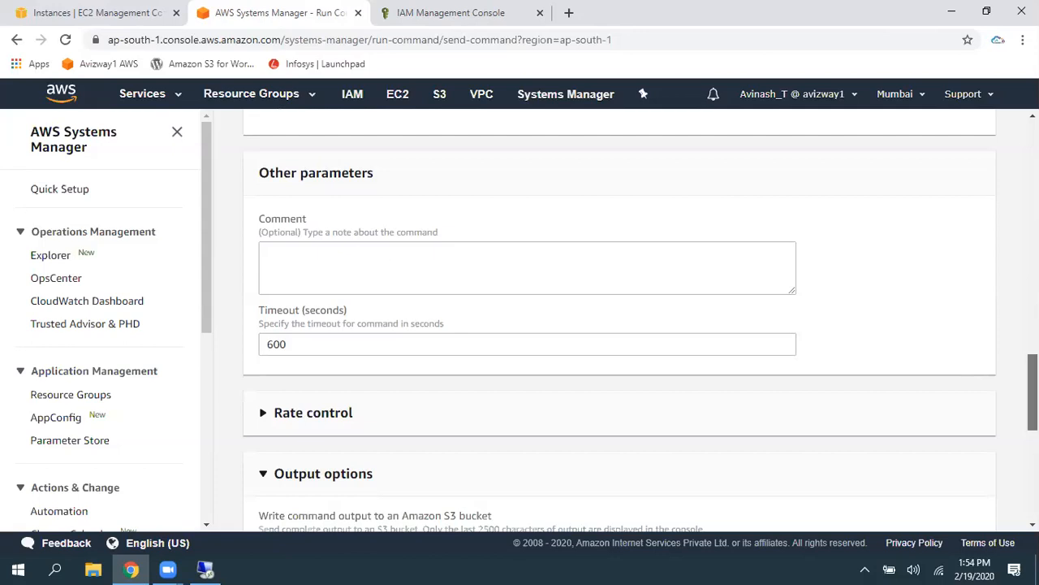
pyautogui.click(264, 487)
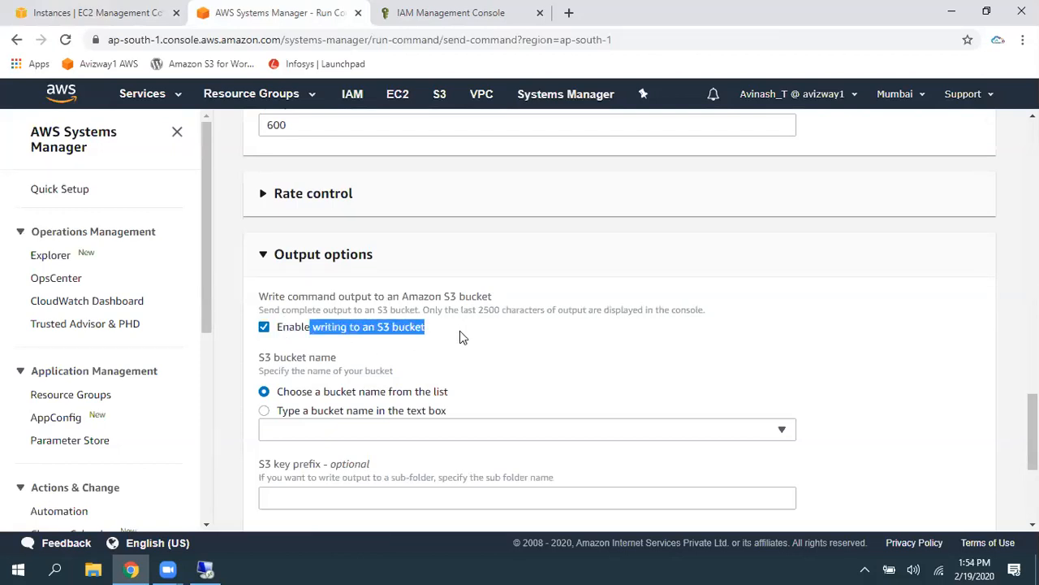
pyautogui.click(264, 327)
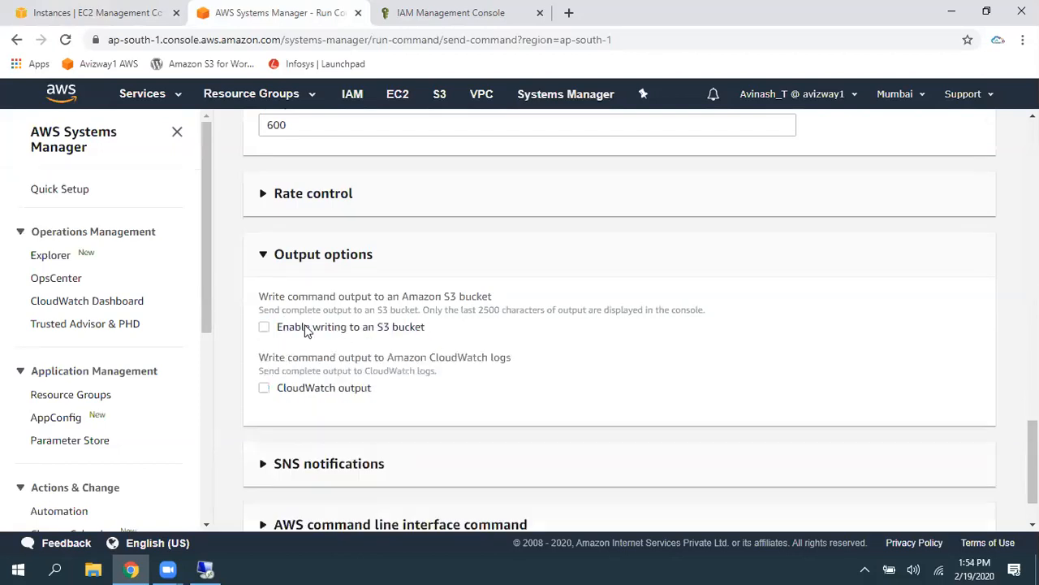
pyautogui.click(264, 326)
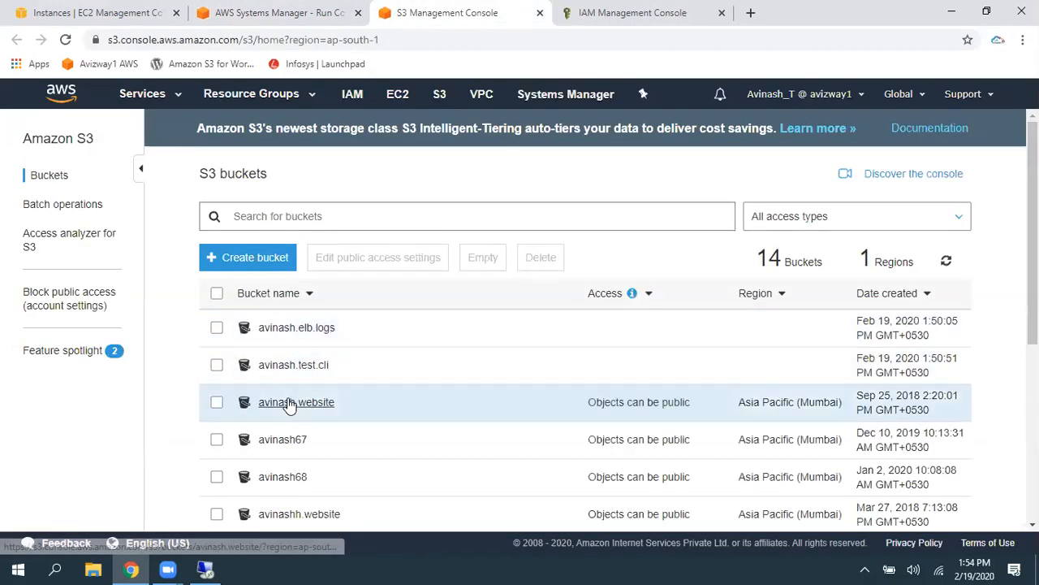
pyautogui.click(296, 401)
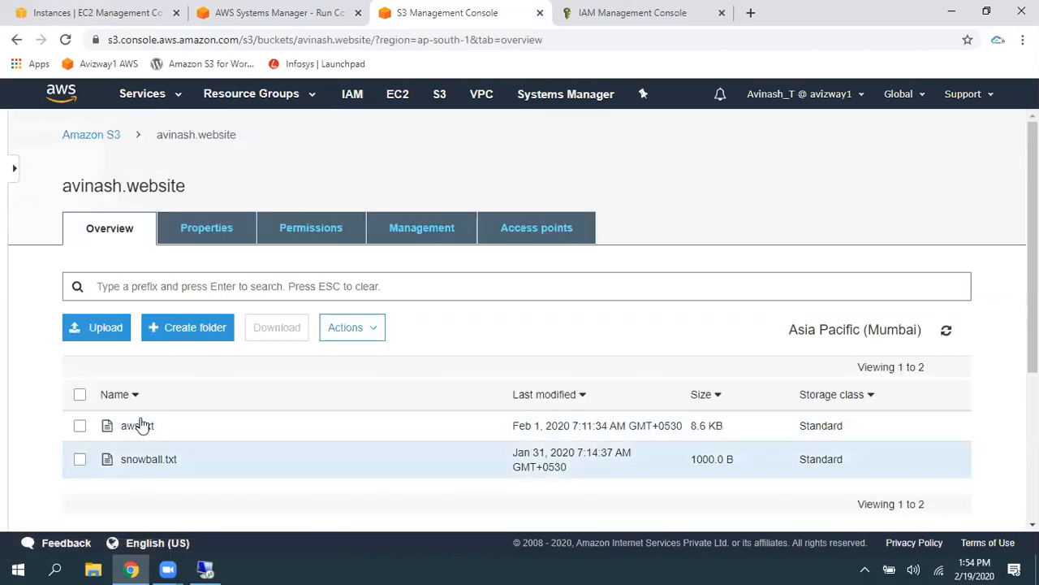
pyautogui.scroll(-3)
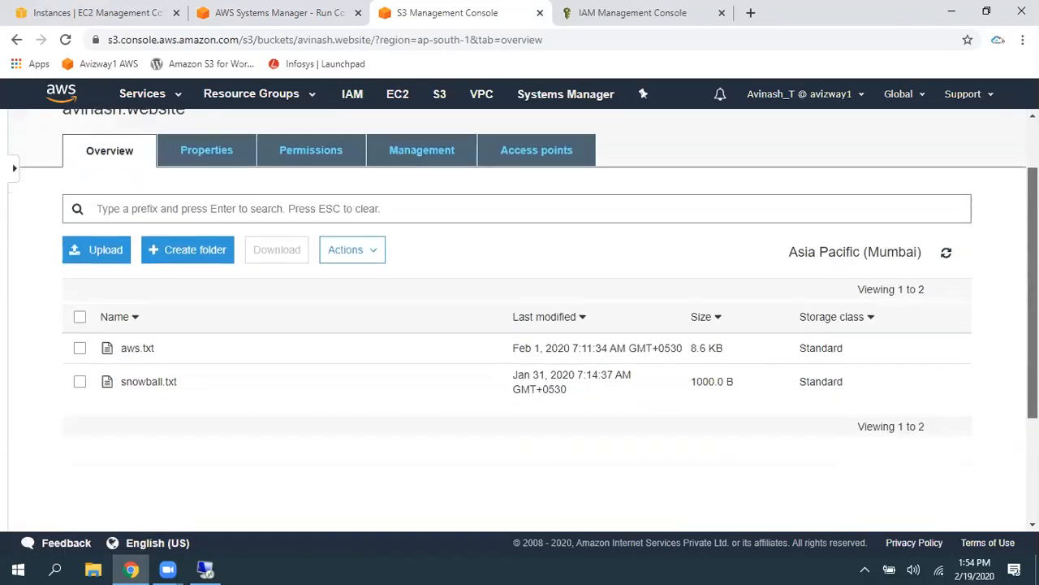
pyautogui.click(276, 13)
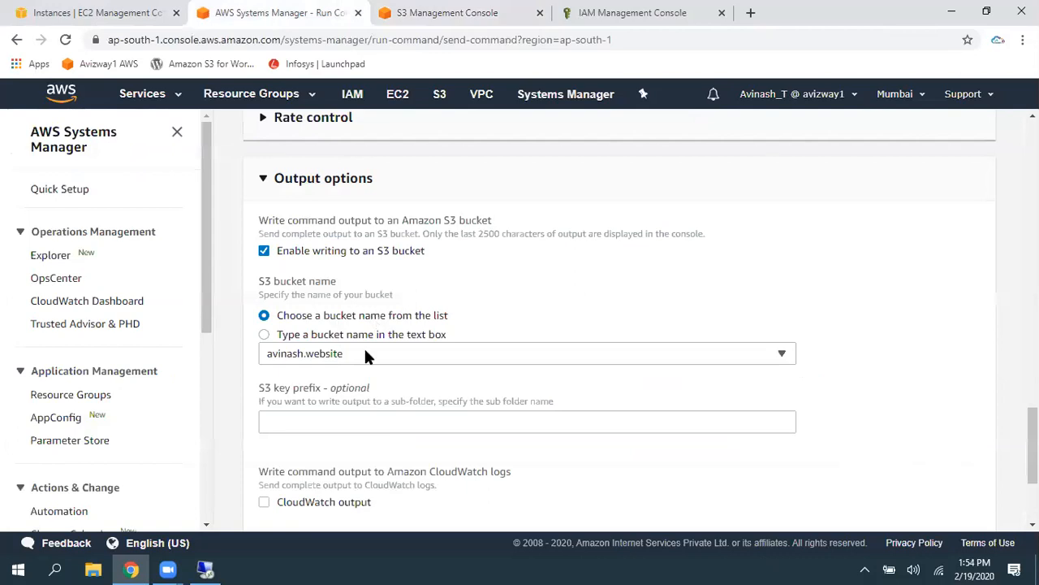
pyautogui.scroll(-3)
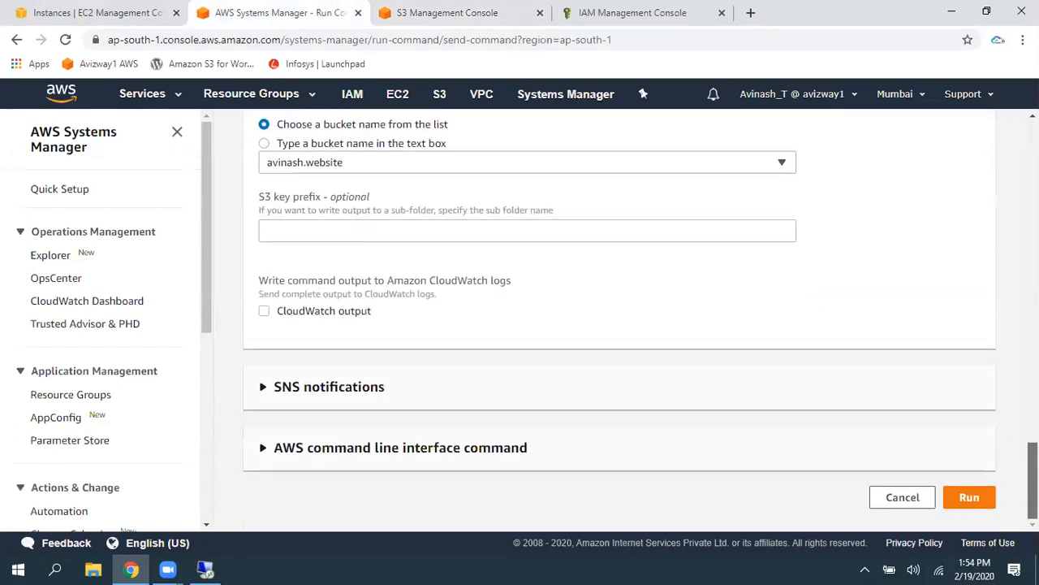
pyautogui.moveTo(307, 322)
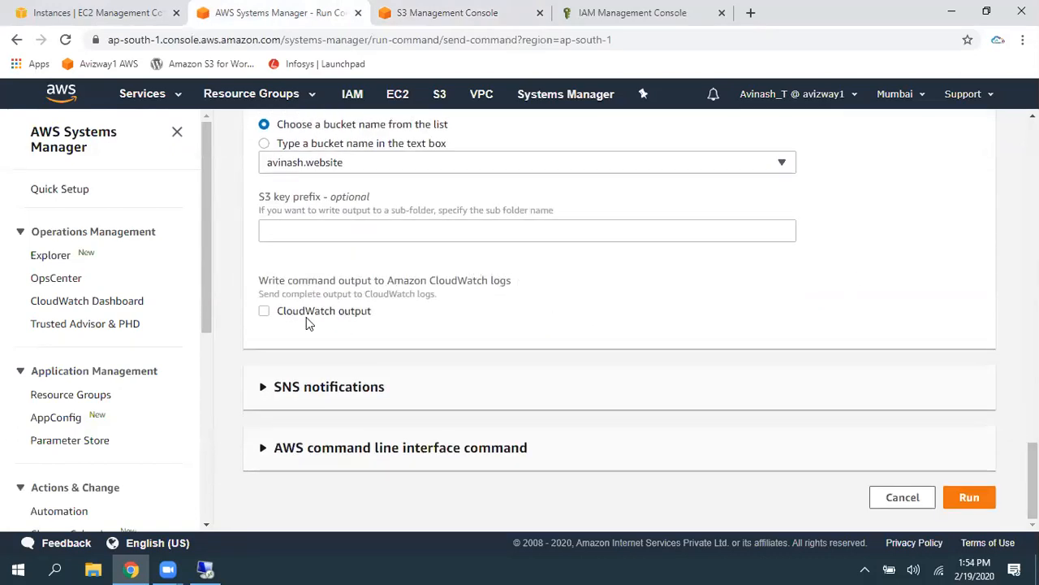
pyautogui.moveTo(388, 320)
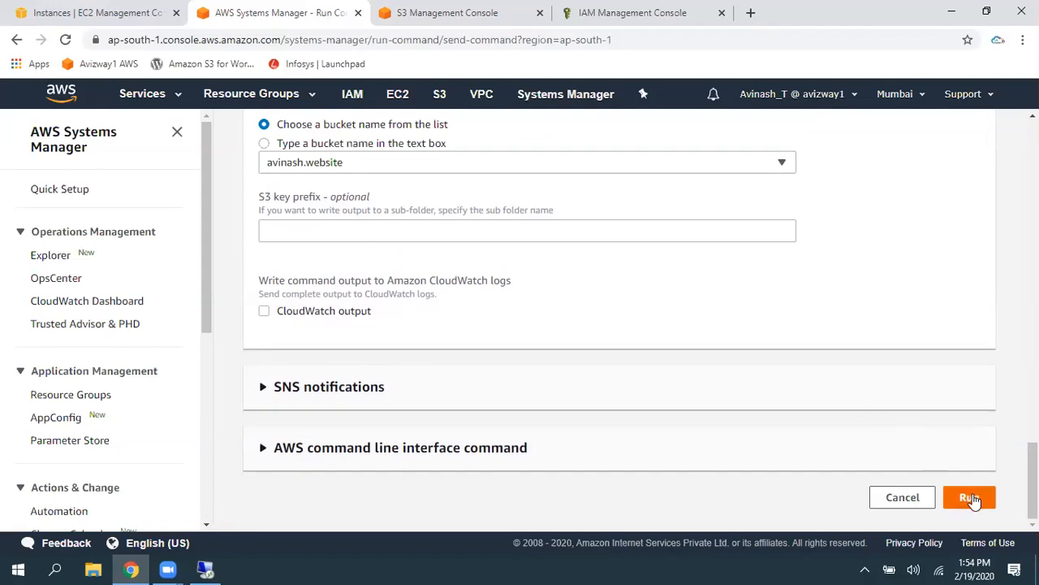
pyautogui.click(969, 497)
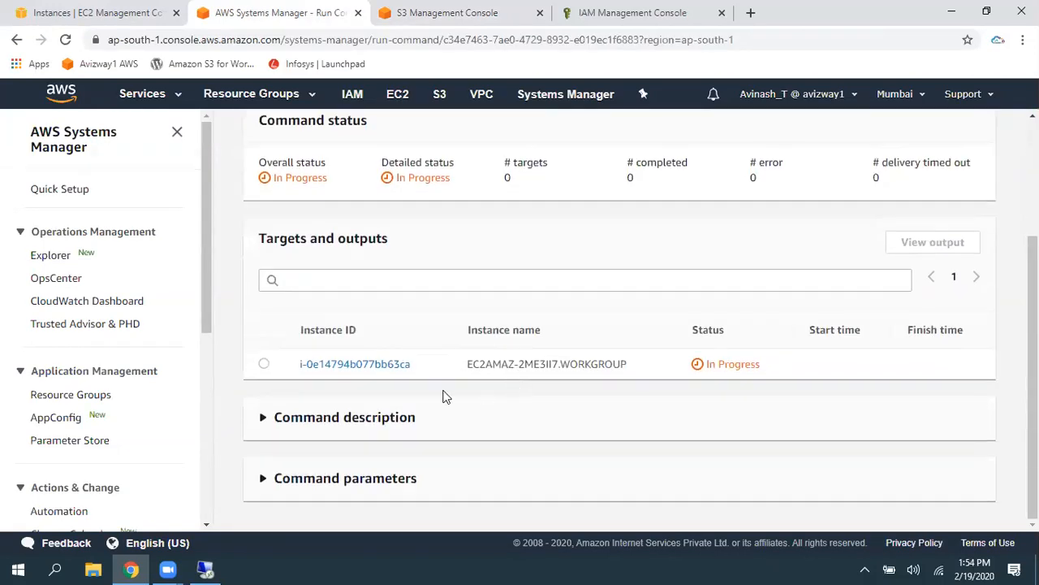
pyautogui.doubleClick(300, 177)
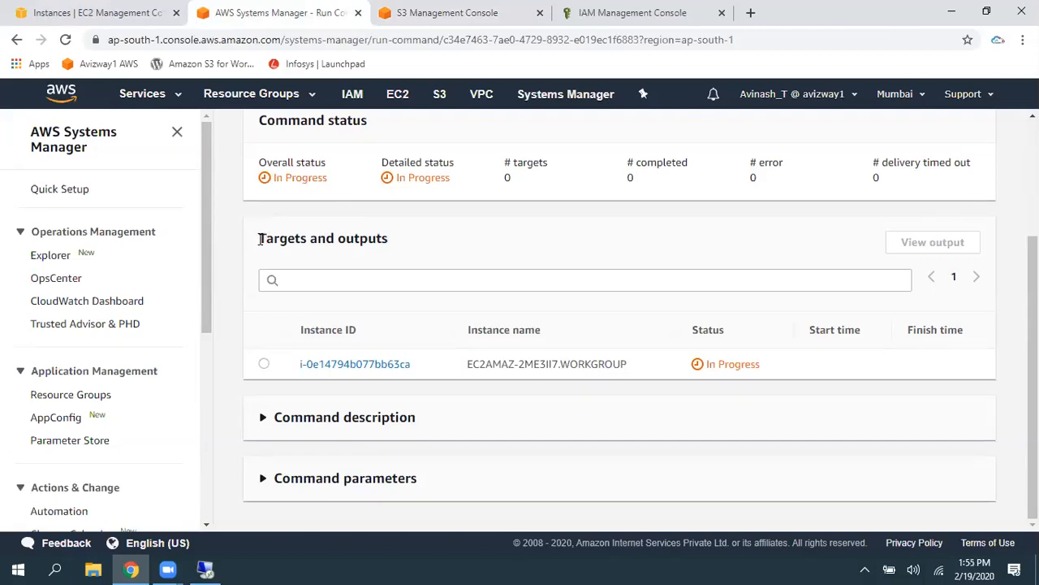
pyautogui.doubleClick(323, 238)
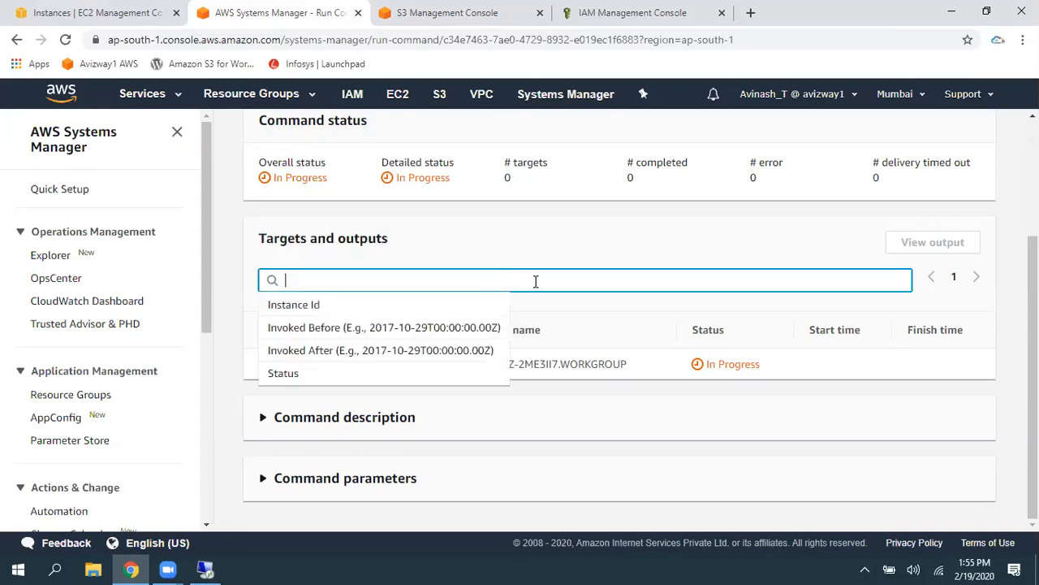
pyautogui.click(94, 13)
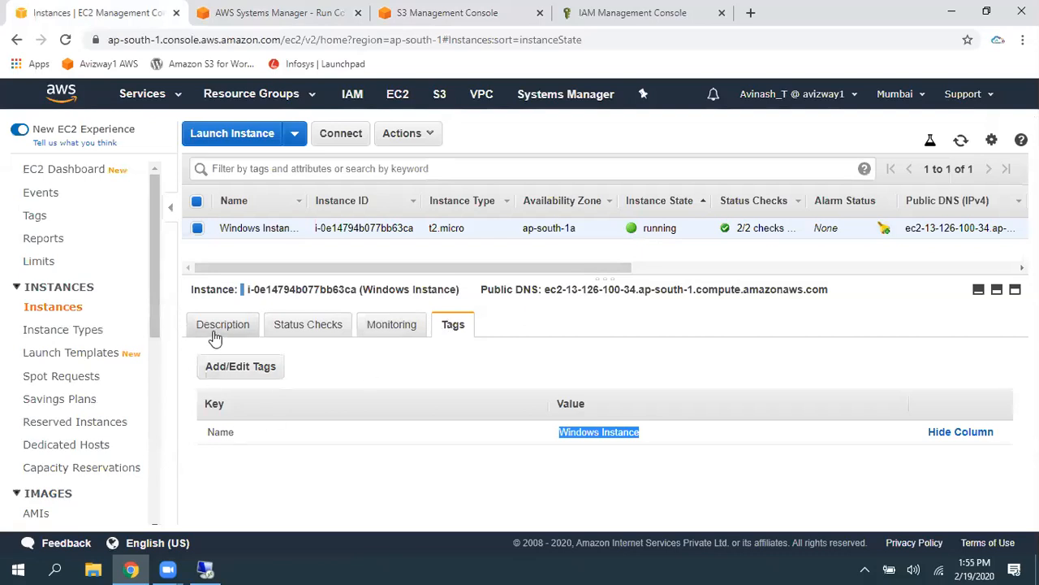
pyautogui.click(223, 324)
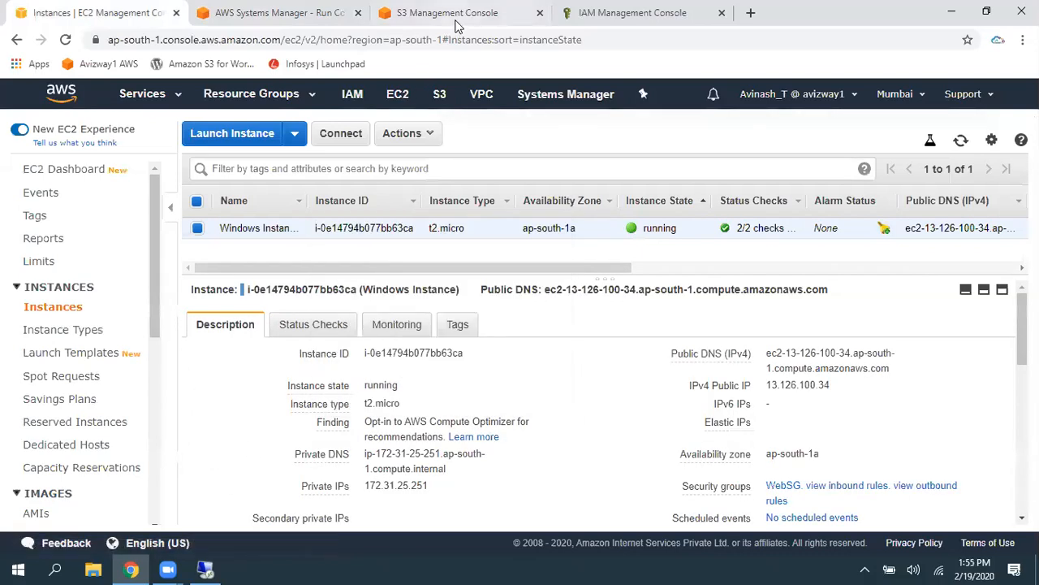
pyautogui.moveTo(280, 13)
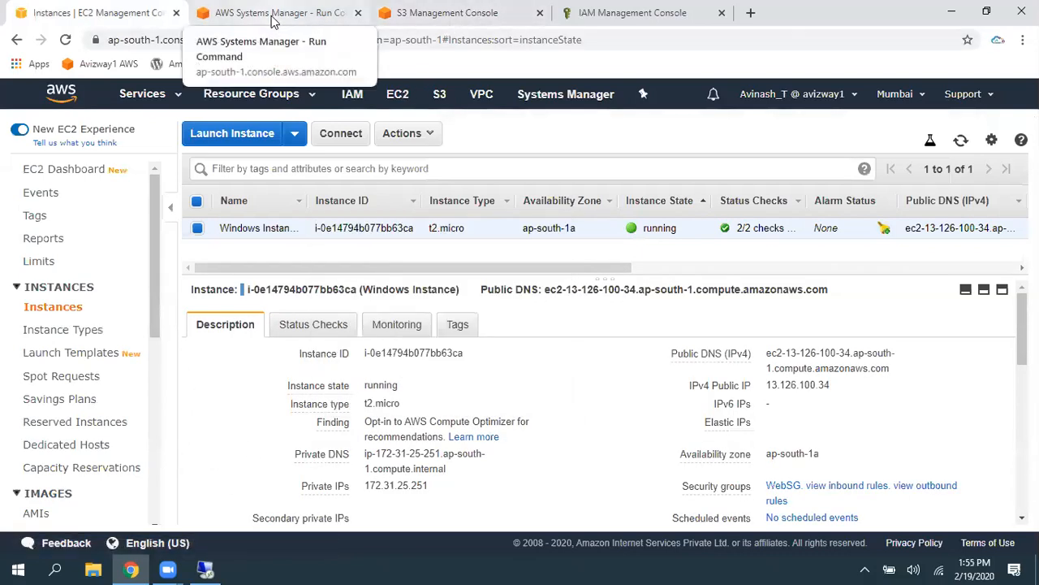
pyautogui.click(280, 12)
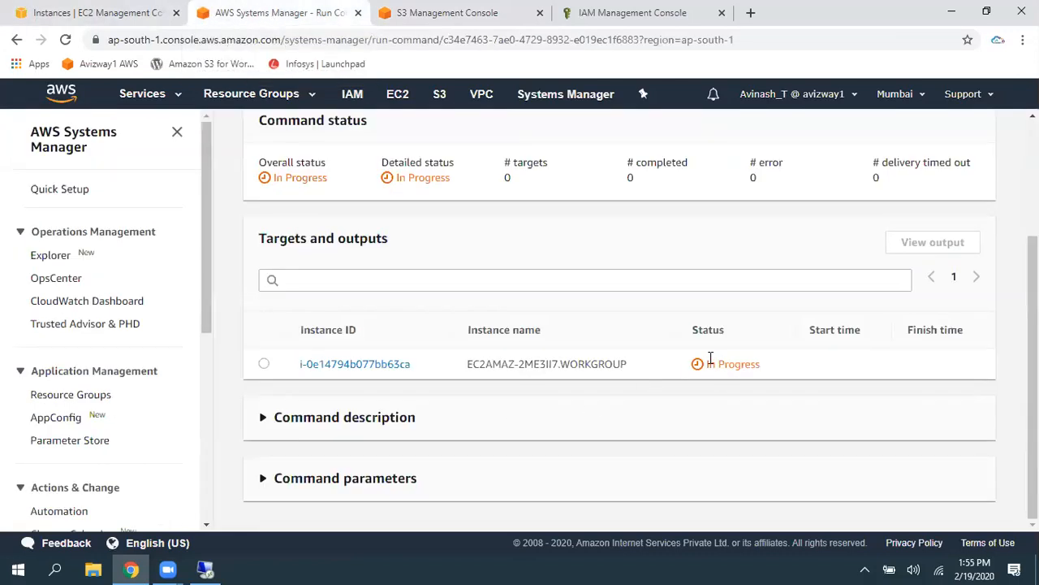
pyautogui.moveTo(355, 363)
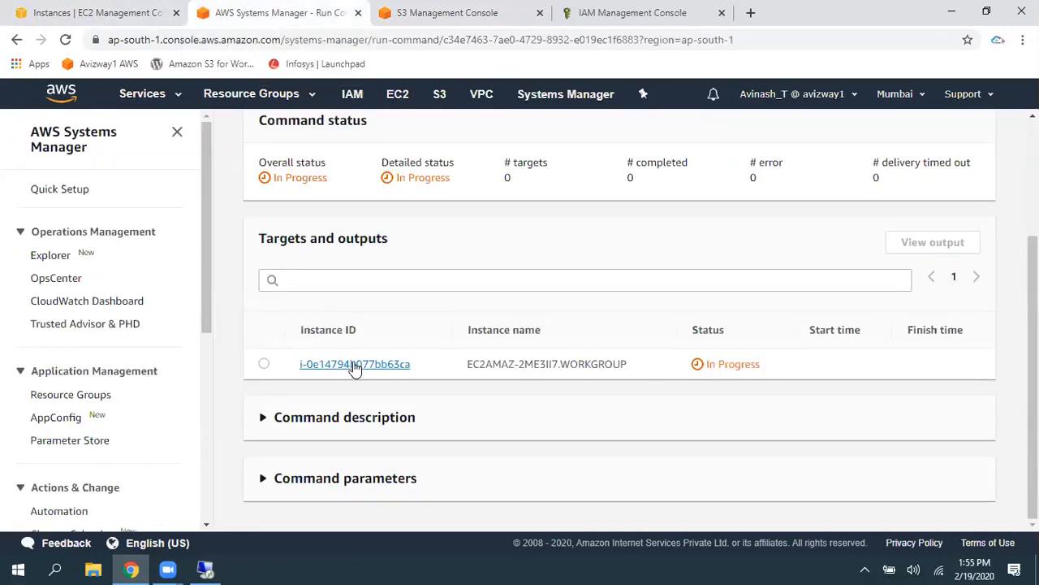
# Step: Open the Windows instance's command output and step 1's Amazon S3 output path
pyautogui.click(355, 364)
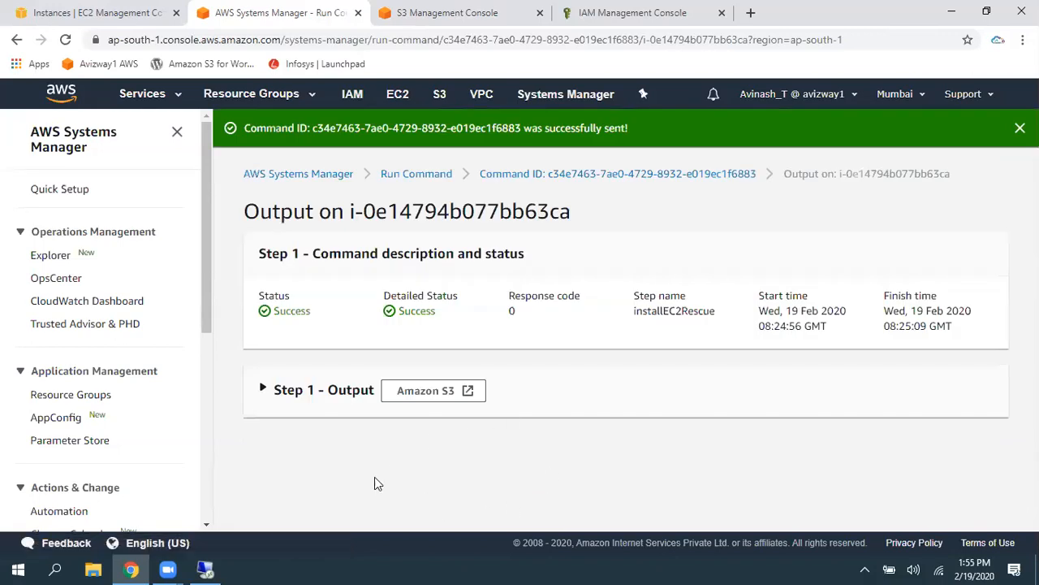
pyautogui.moveTo(384, 326)
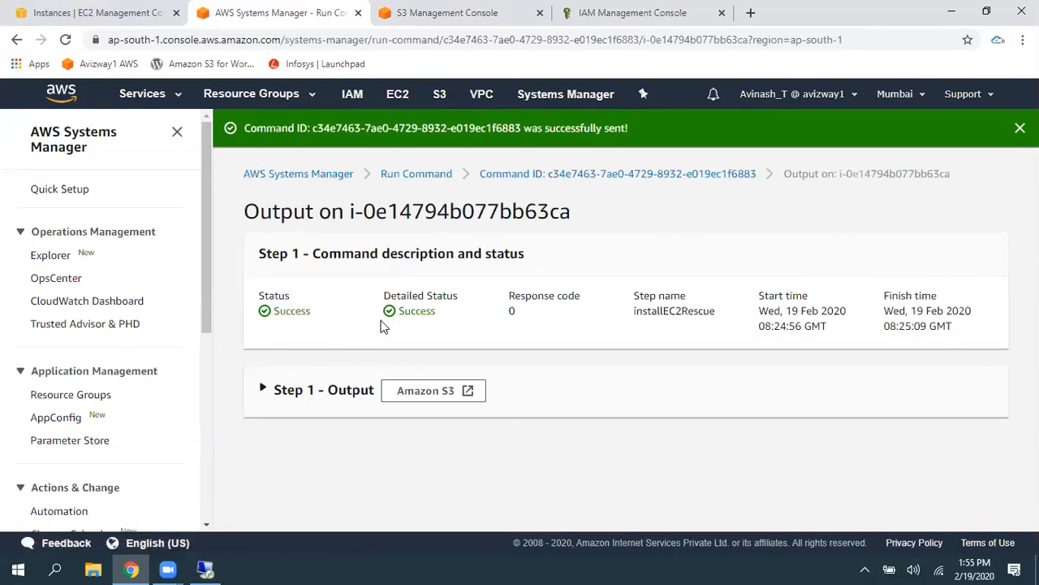
pyautogui.moveTo(475, 321)
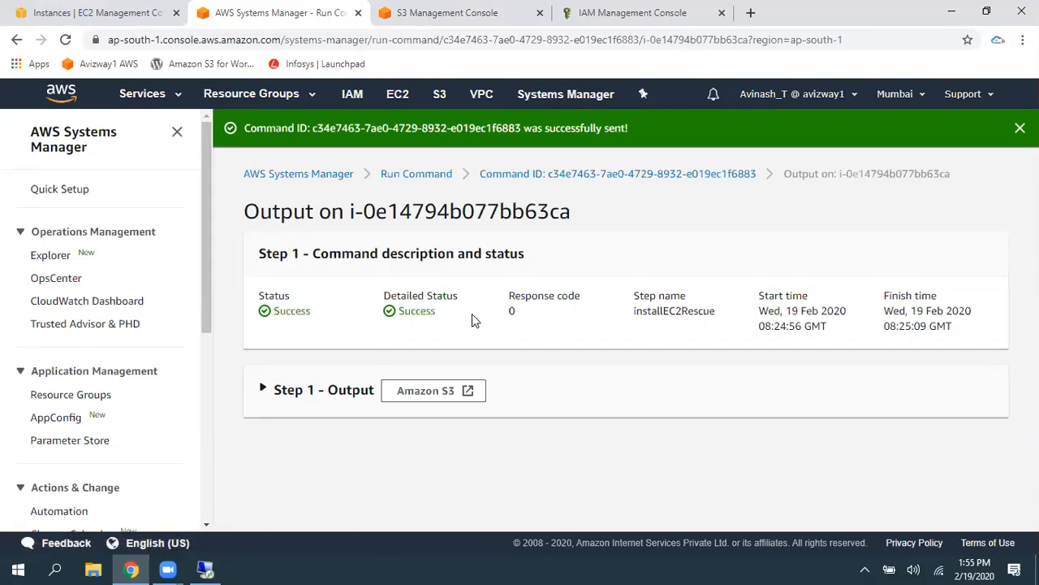
pyautogui.moveTo(341, 393)
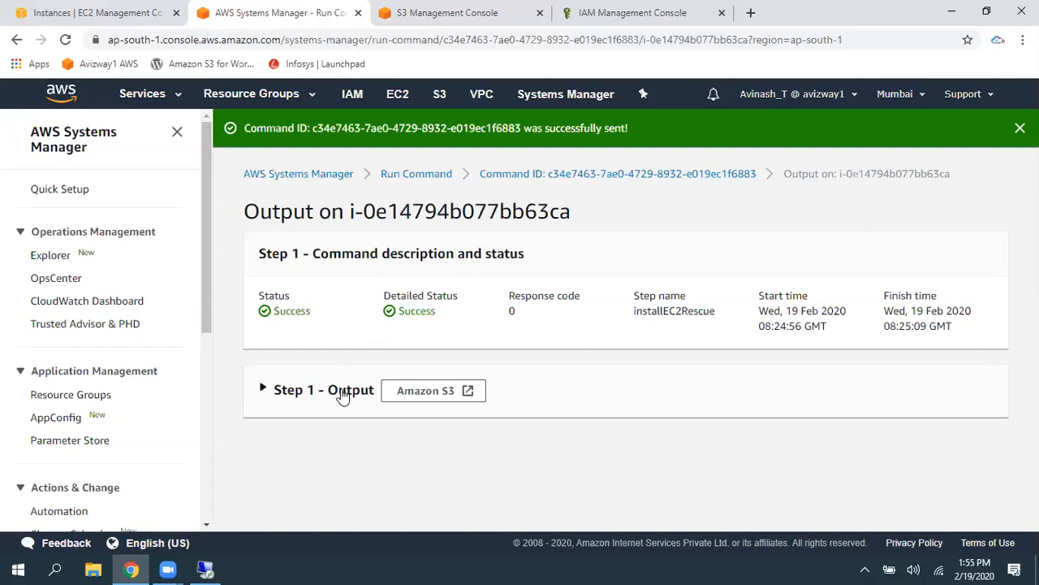
pyautogui.click(262, 390)
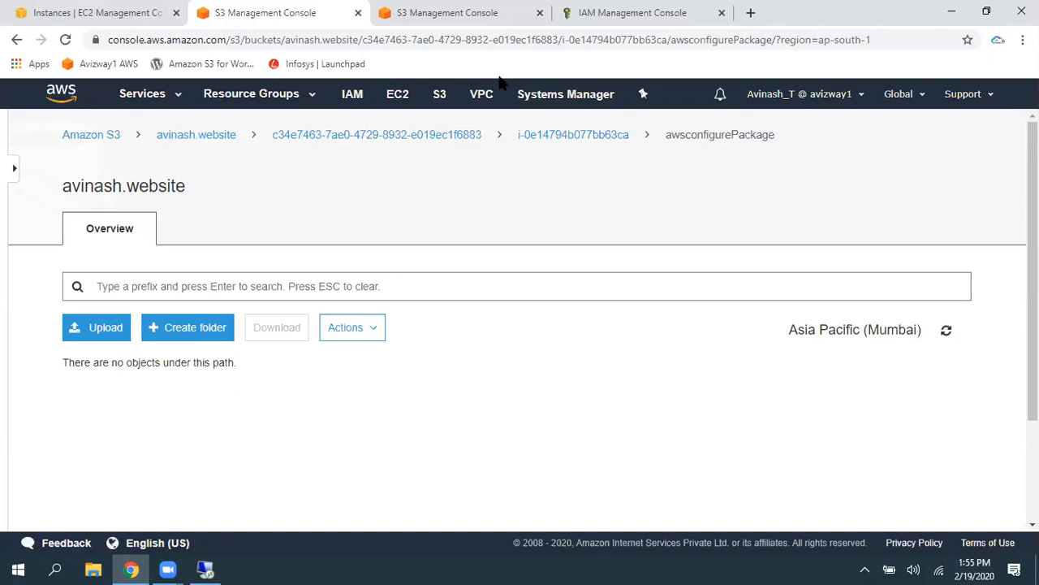
pyautogui.moveTo(329, 275)
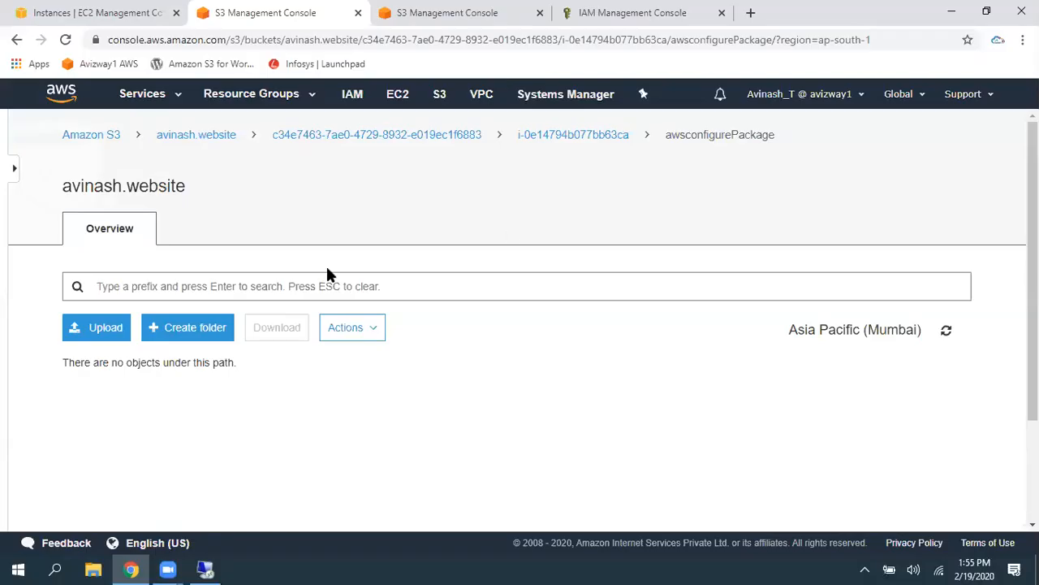
pyautogui.moveTo(618, 367)
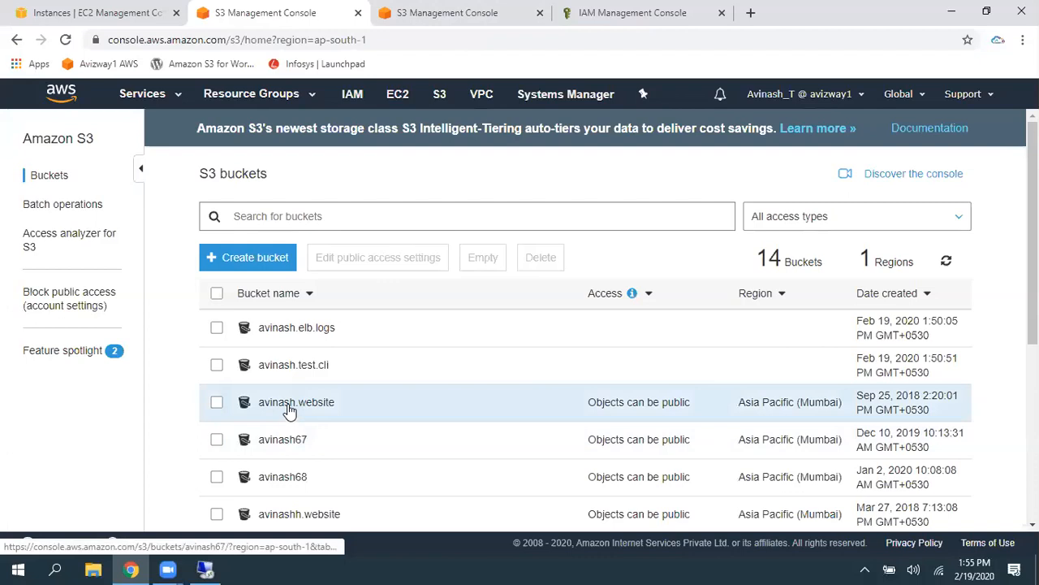
# Step: Check the avinash.website bucket, then move through EC2 Instances to the Systems Manager tab
pyautogui.click(297, 402)
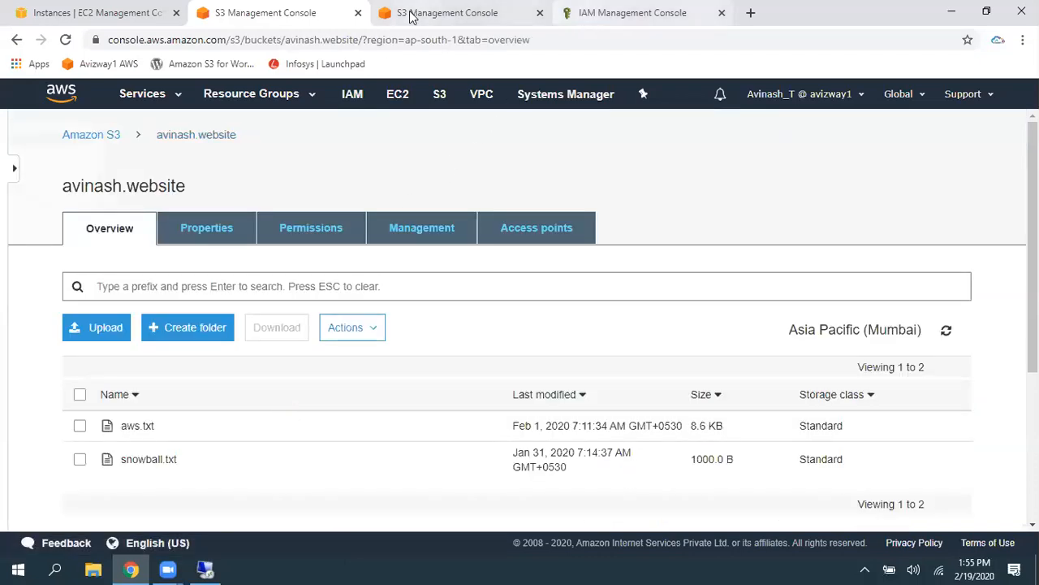
pyautogui.click(89, 13)
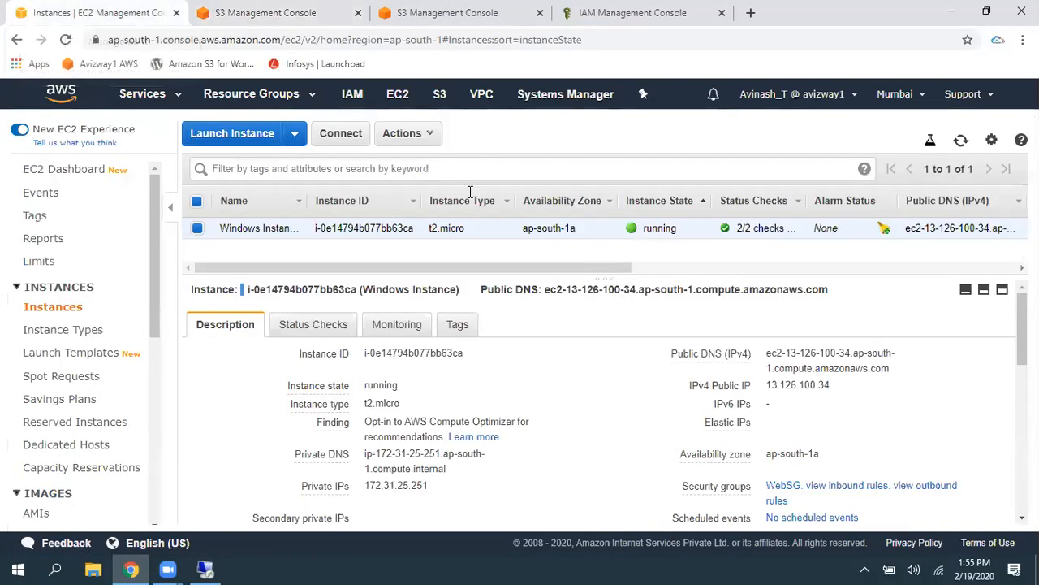
pyautogui.click(447, 13)
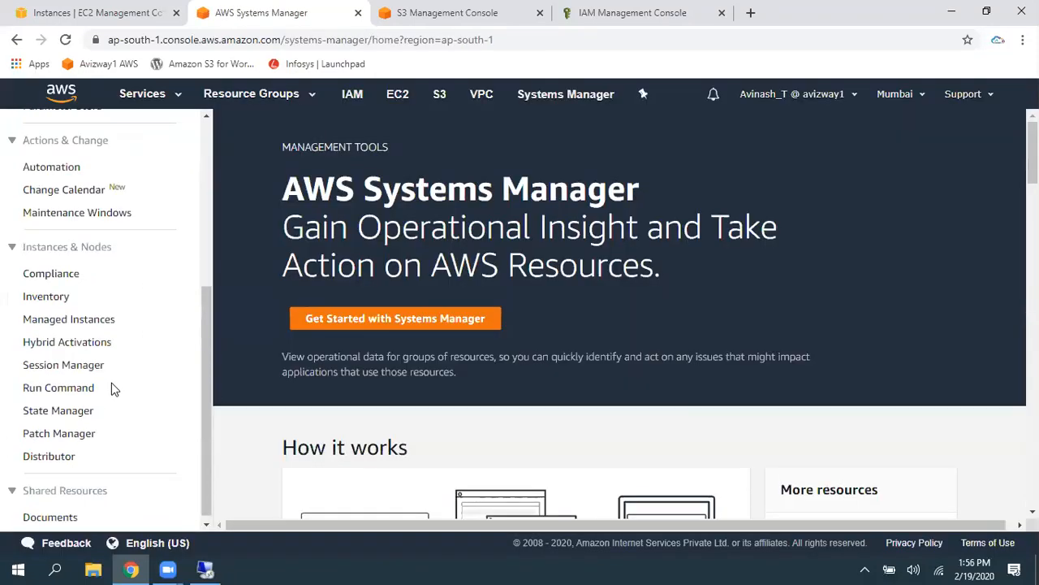
# Step: Open the successful EC2Rescue command from Command history and read its Step 1 output
pyautogui.click(57, 387)
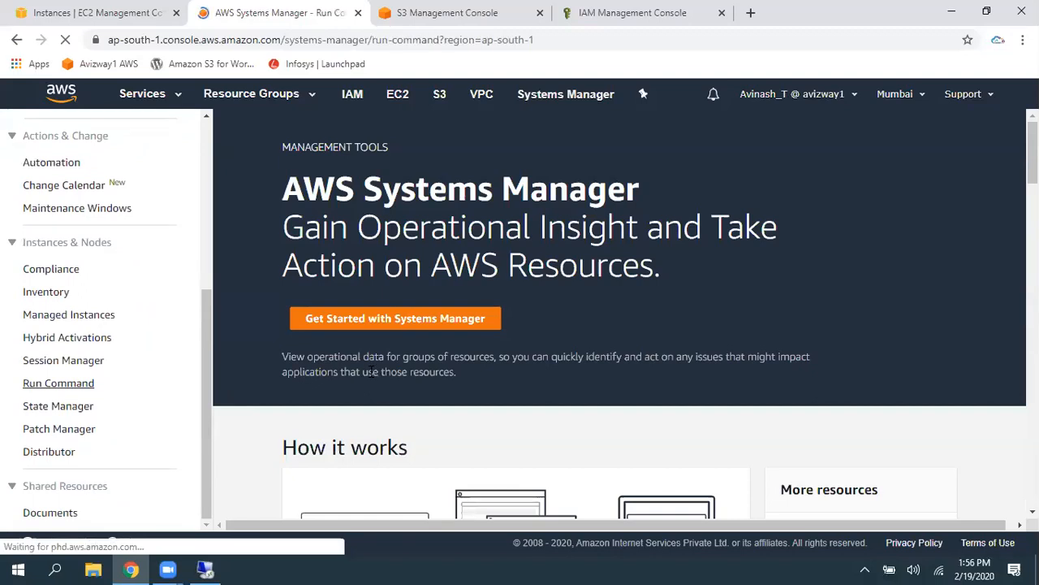
pyautogui.click(58, 382)
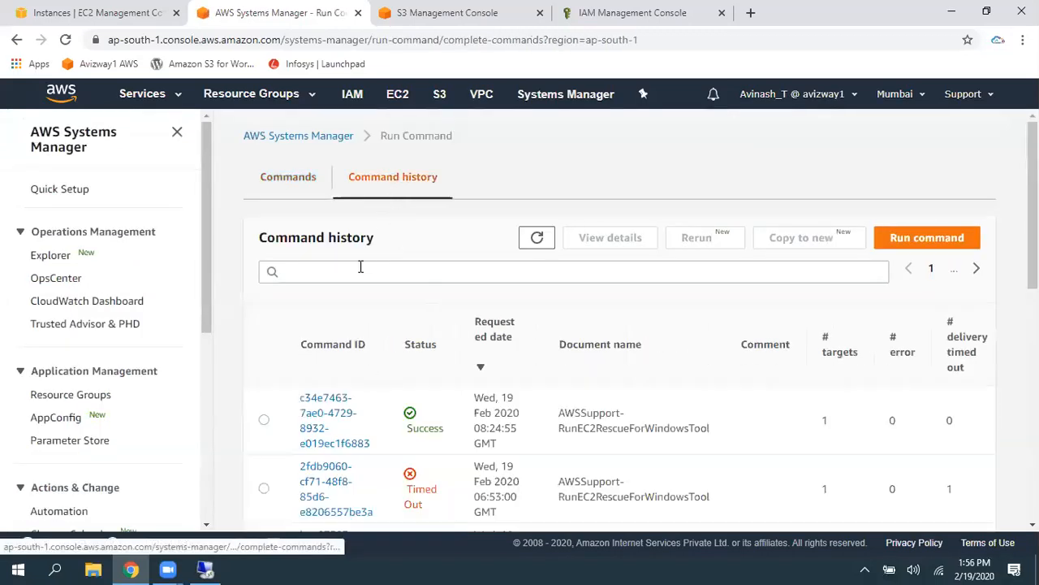
pyautogui.click(328, 405)
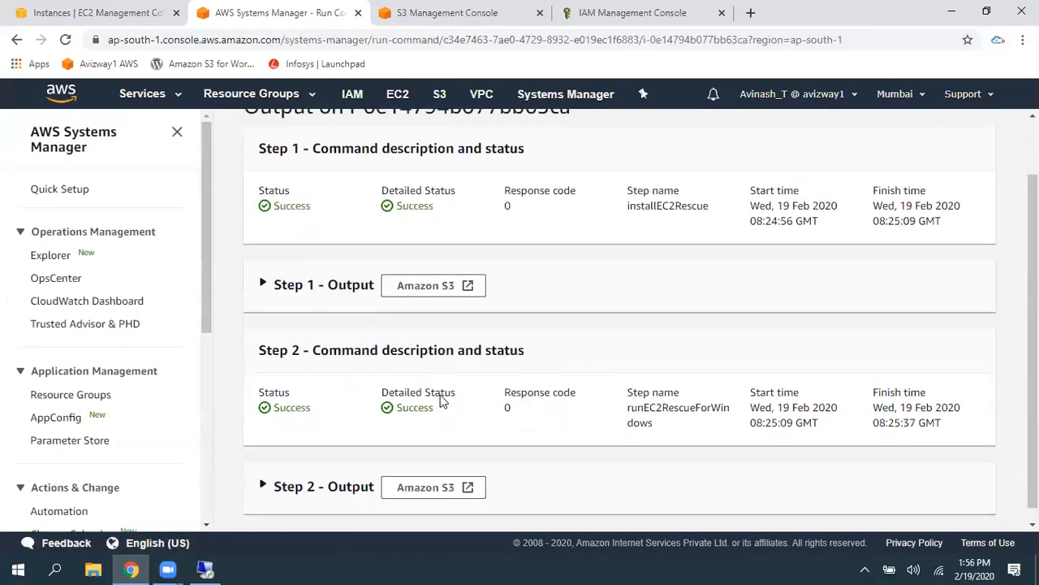
pyautogui.click(263, 285)
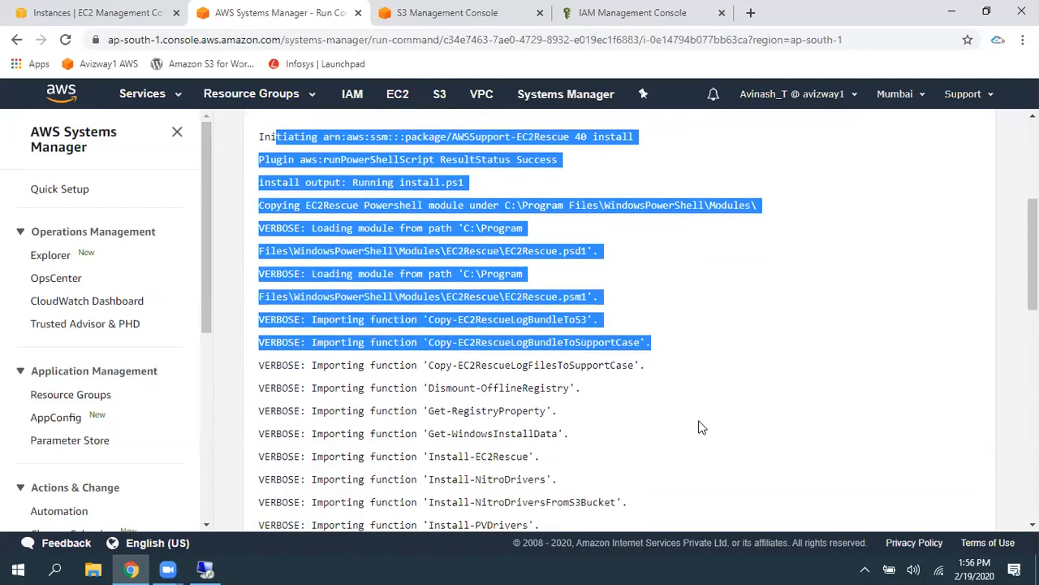
pyautogui.scroll(-3)
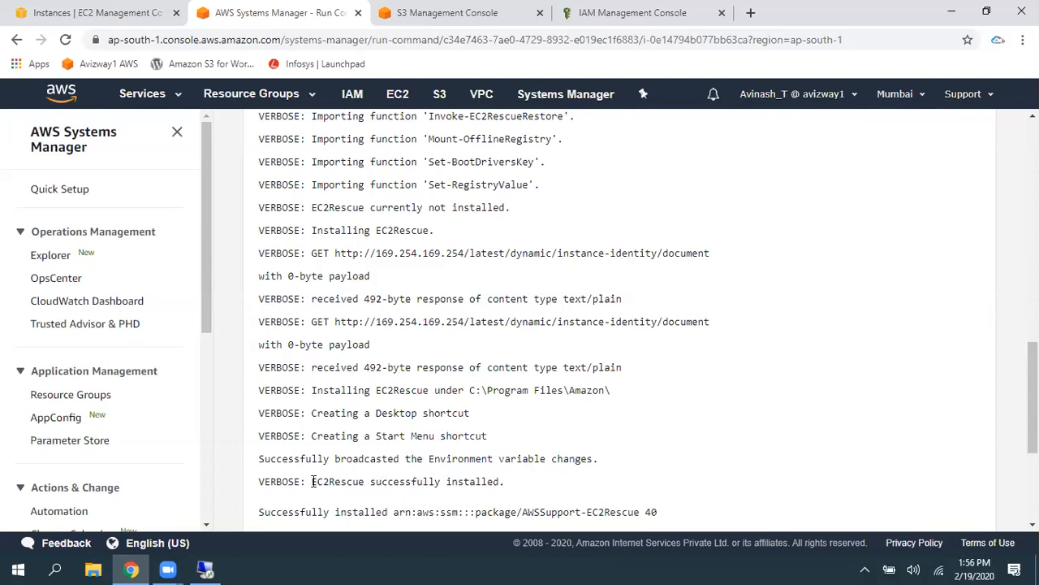
pyautogui.scroll(-3)
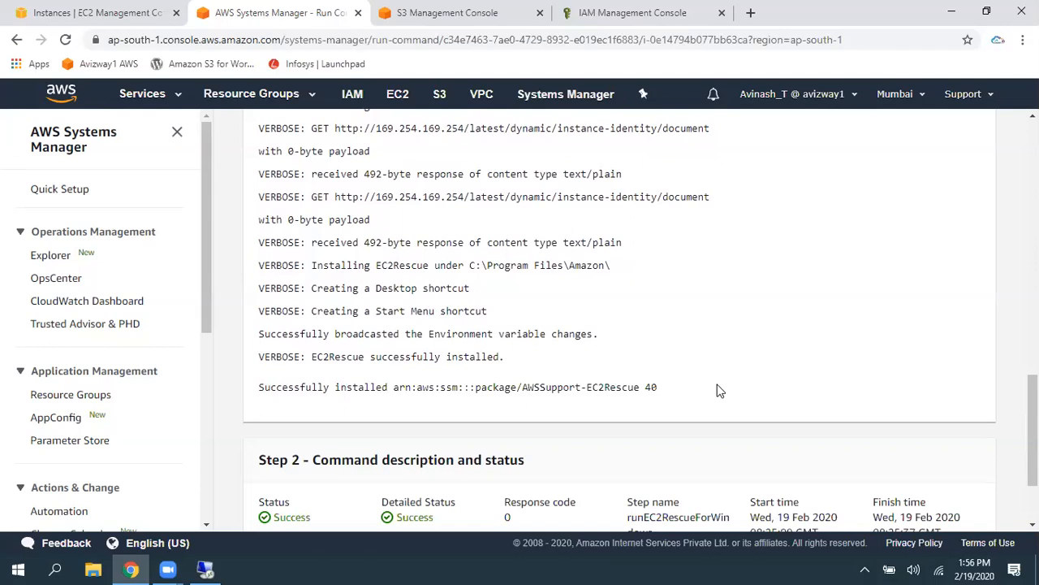
pyautogui.scroll(-3)
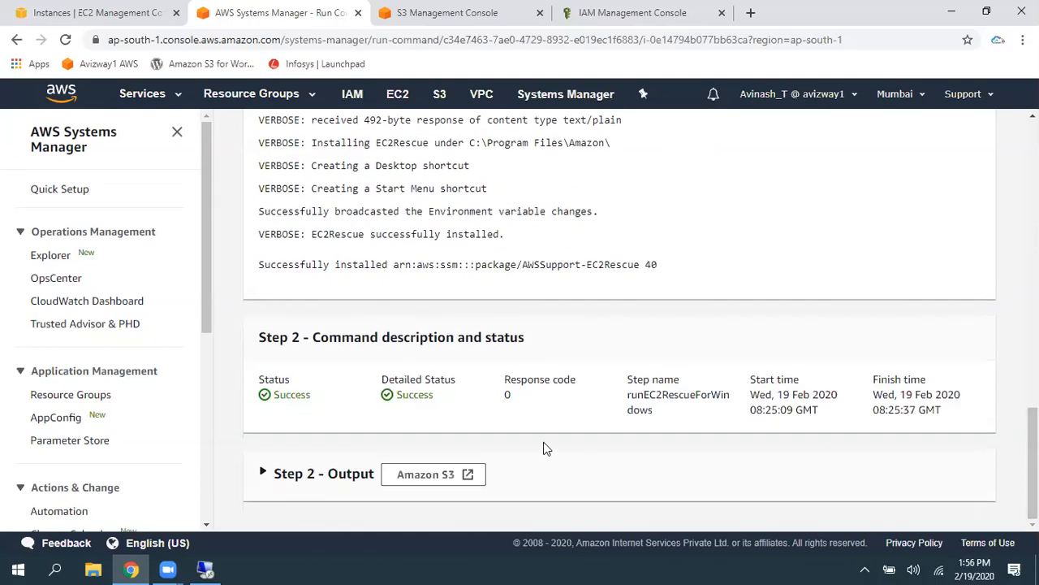
pyautogui.moveTo(538, 473)
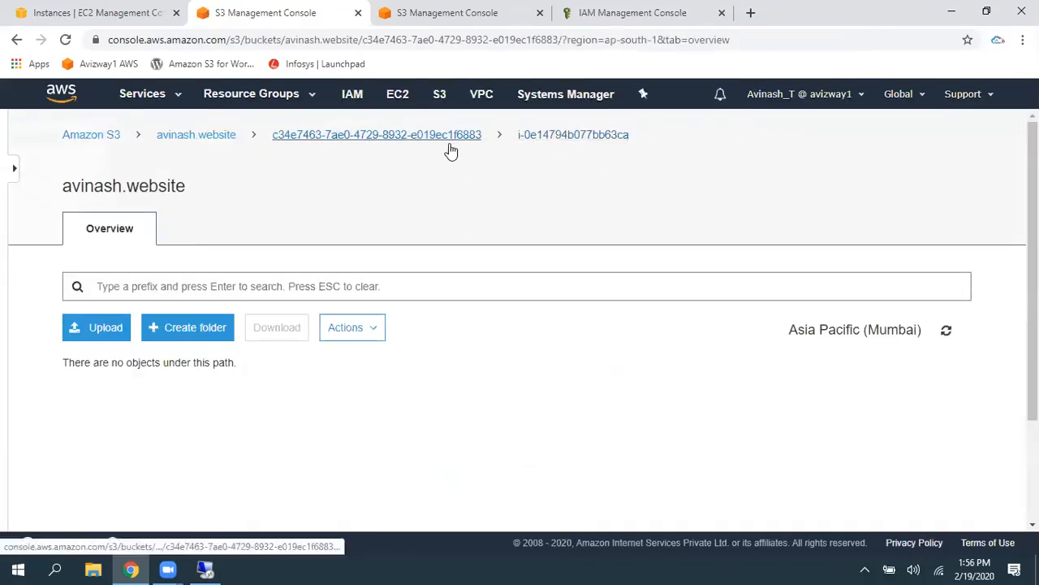
# Step: Go up to the command ID folder in the avinash.website bucket
pyautogui.click(376, 133)
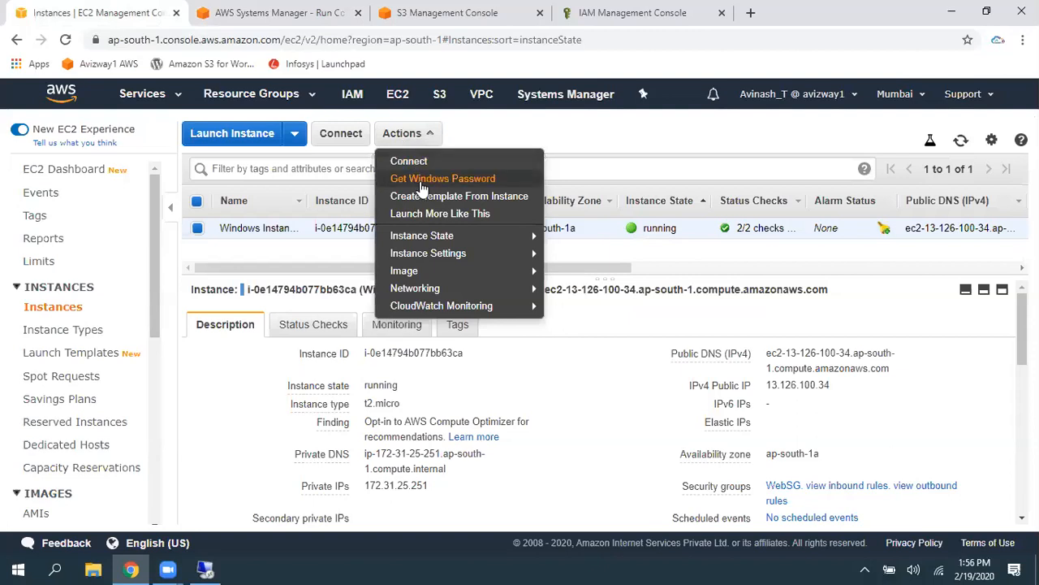
# Step: Decrypt the Administrator password using the MyKeypair.pem key file
pyautogui.click(442, 178)
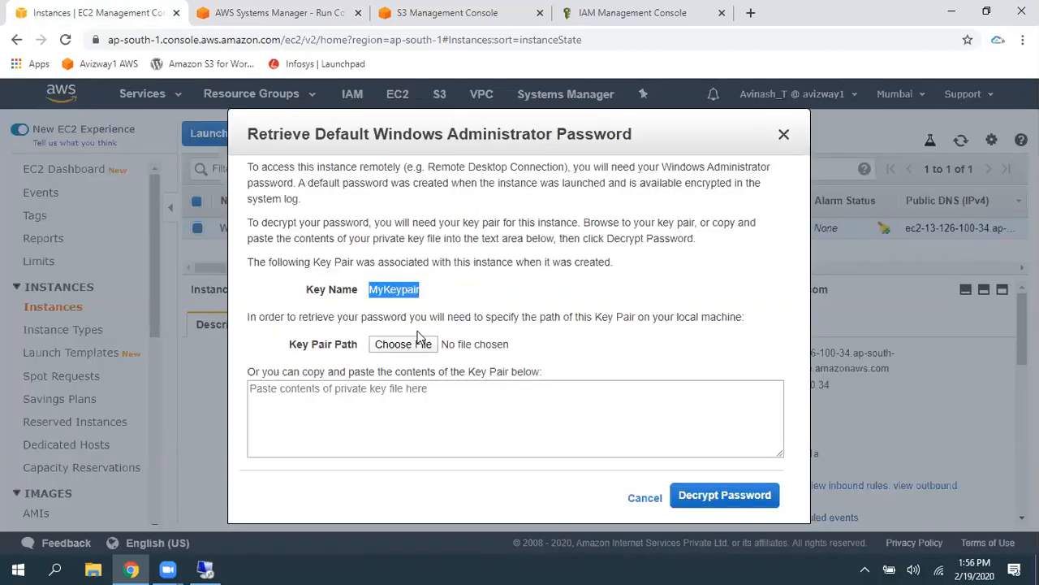
pyautogui.click(403, 344)
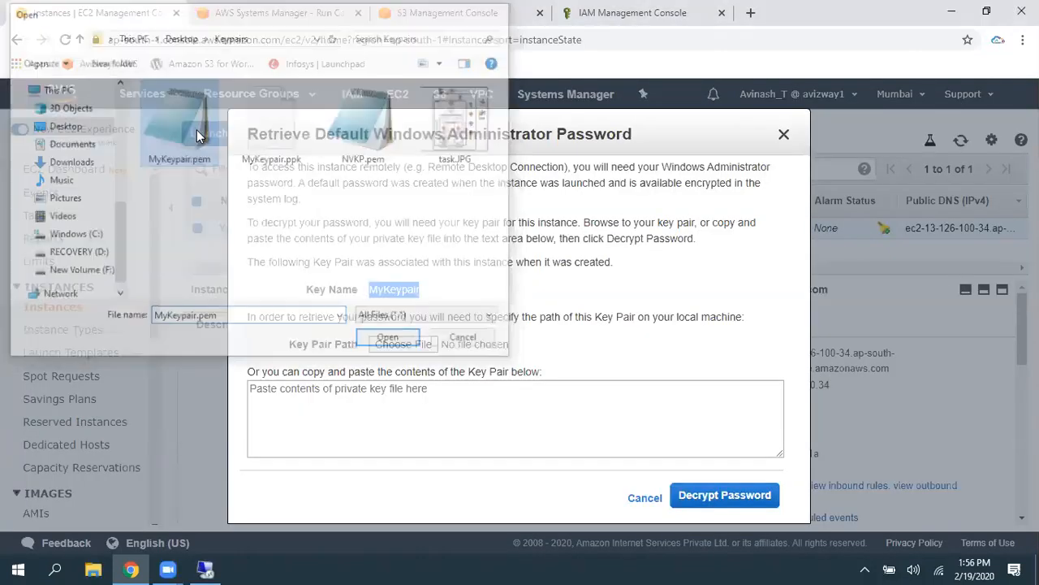
pyautogui.click(724, 495)
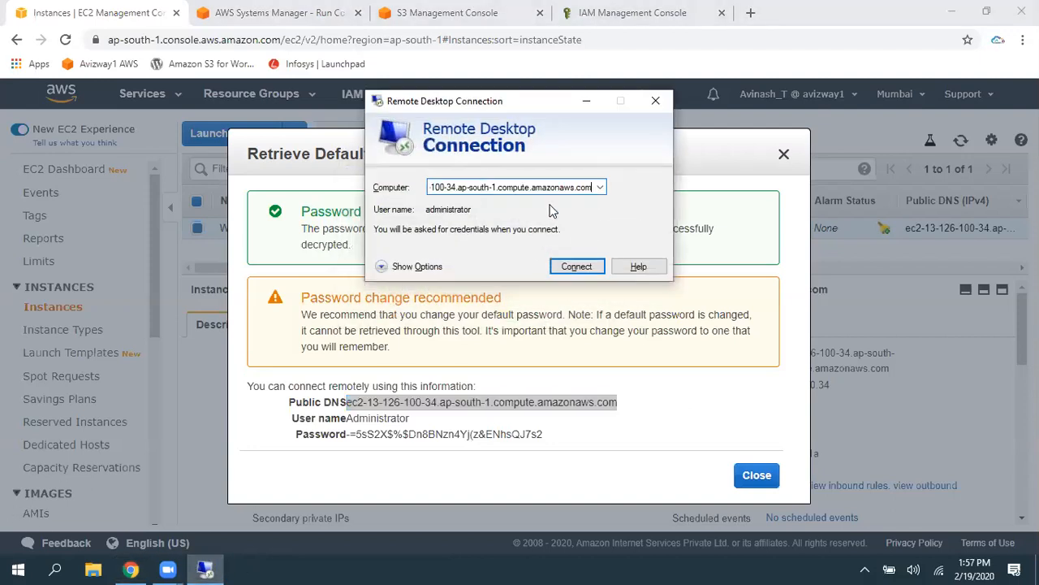
# Step: Retry the Remote Desktop login, close the password dialog, and return to Run Command output
pyautogui.click(577, 266)
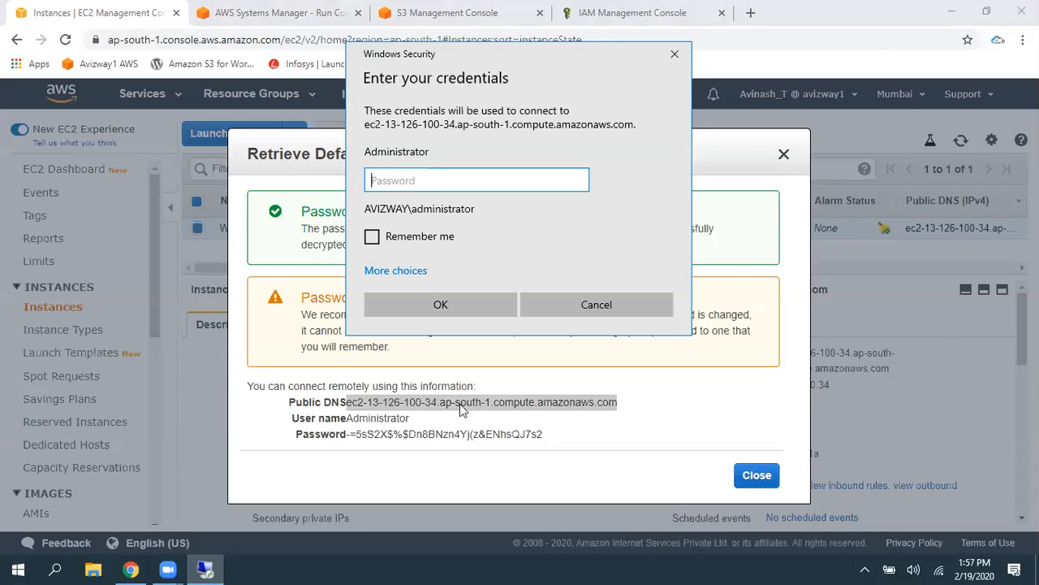
pyautogui.click(551, 434)
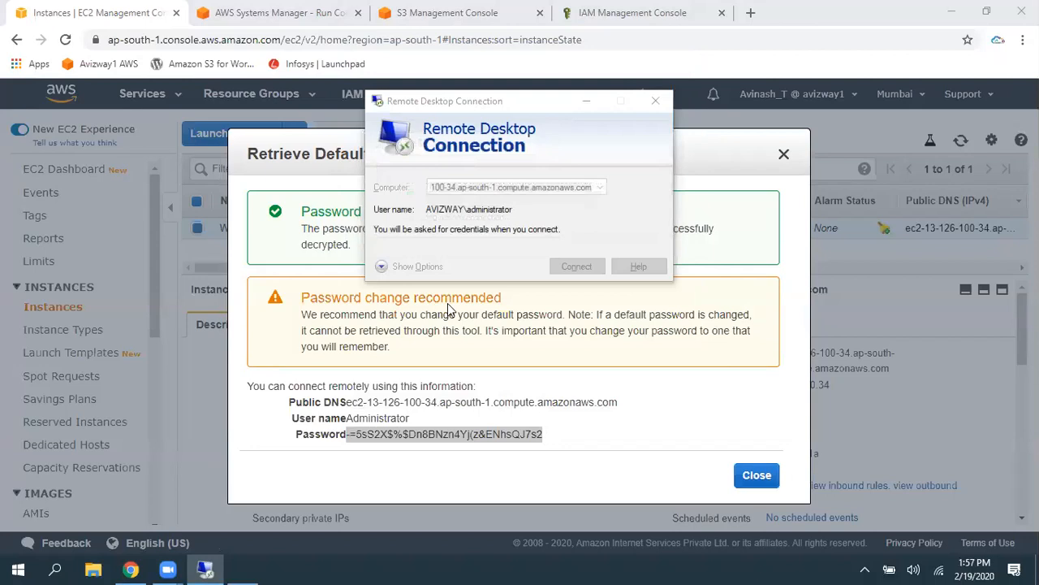
pyautogui.click(576, 266)
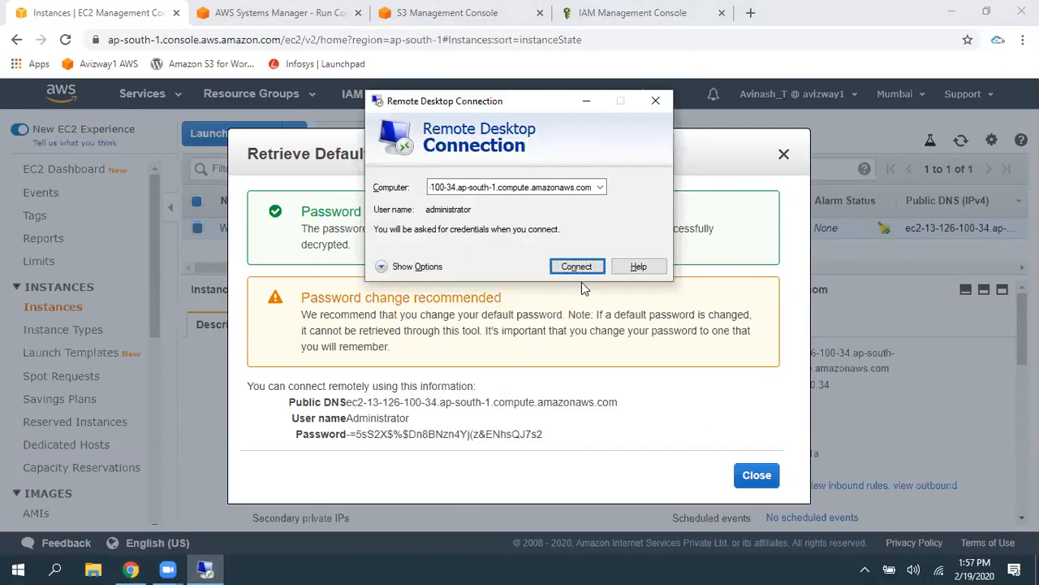
pyautogui.click(756, 475)
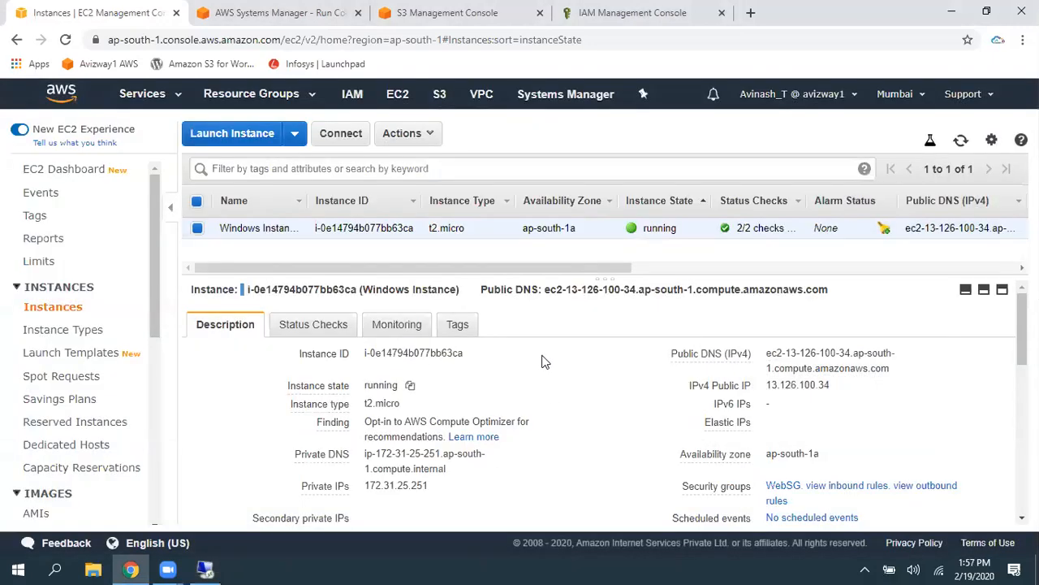
pyautogui.click(280, 13)
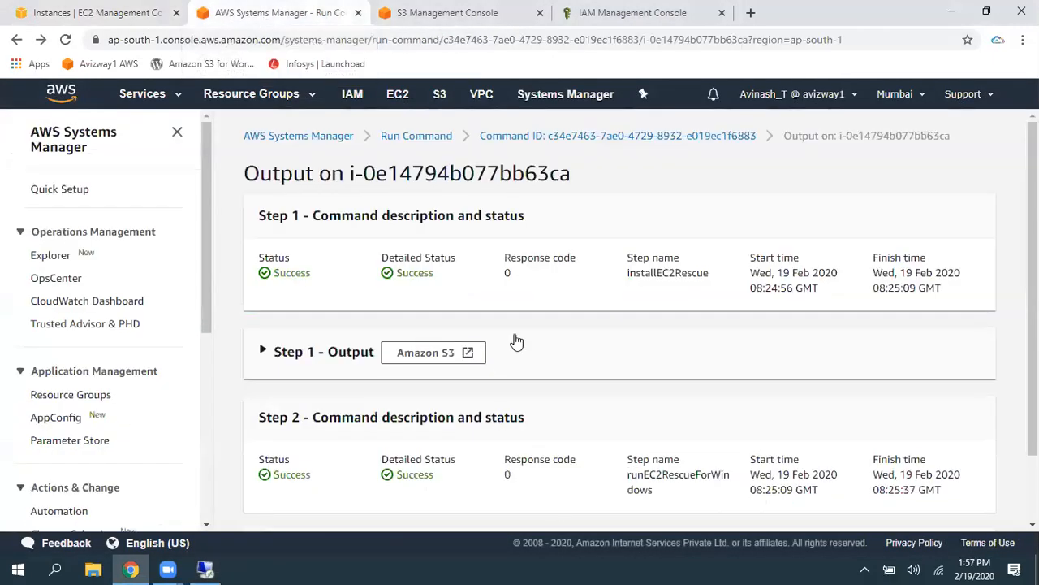
pyautogui.moveTo(239, 265)
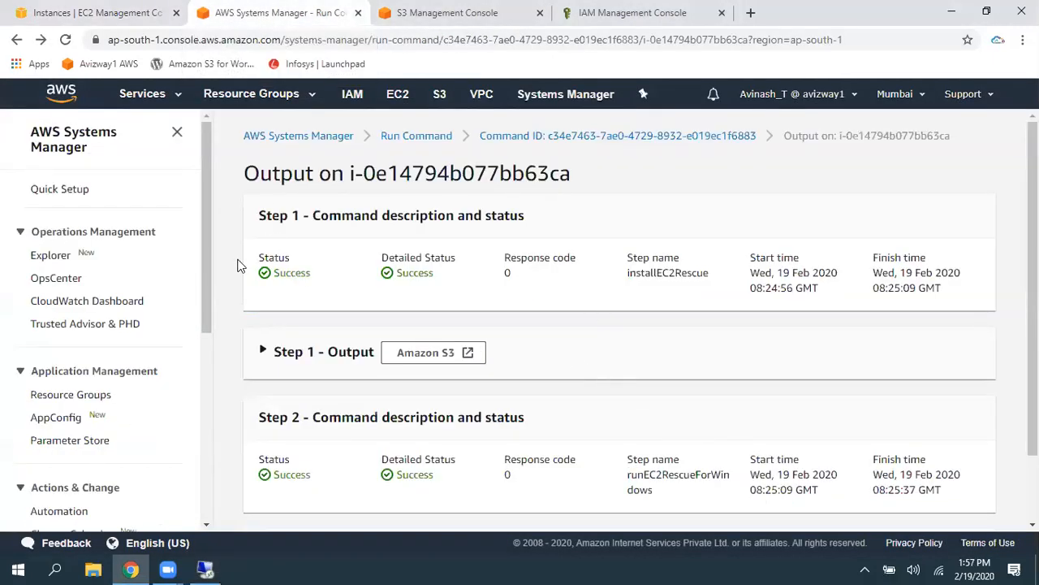
# Step: Open Parameter Store, inspect the /EC2Rescue/Passwords parameter description, and open the parameter
pyautogui.scroll(-3)
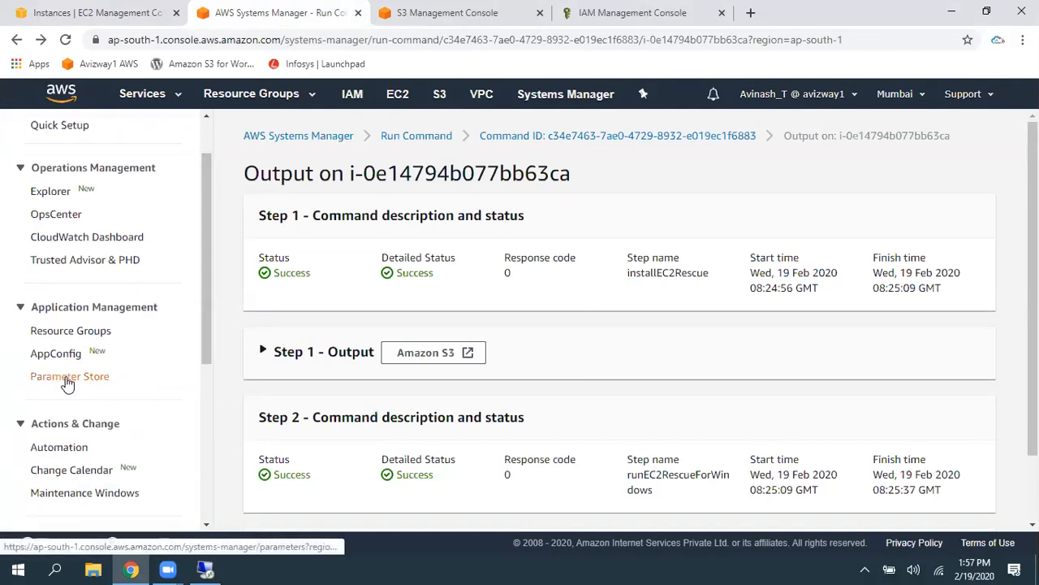
pyautogui.click(69, 376)
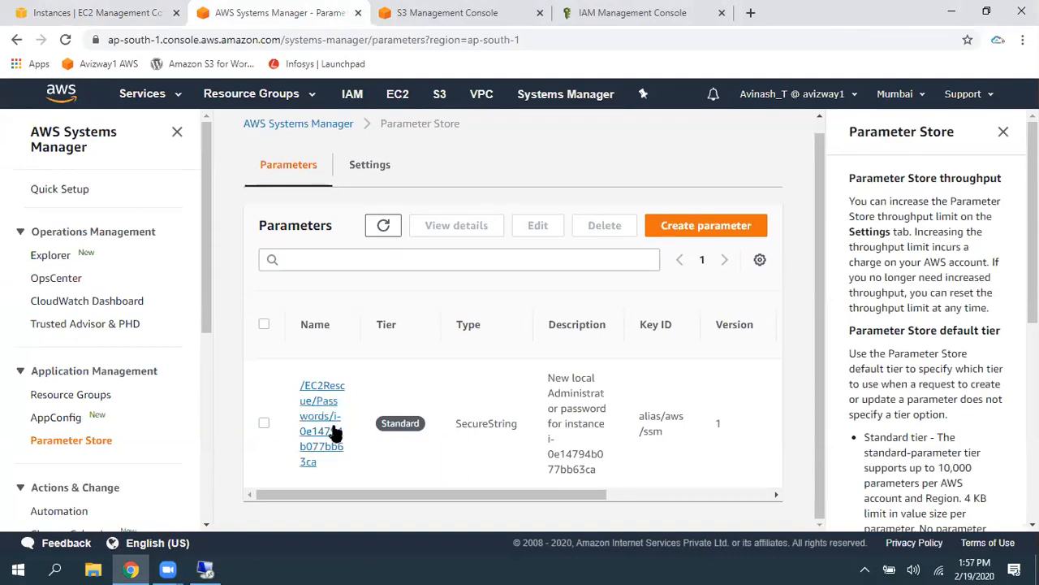
pyautogui.moveTo(548, 378); pyautogui.dragTo(585, 408)
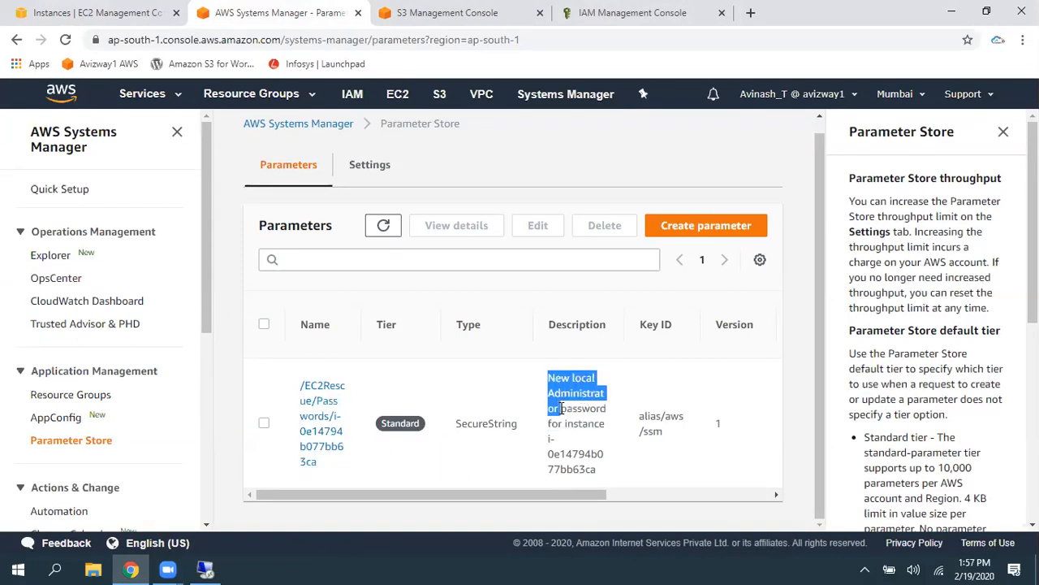
pyautogui.click(585, 465)
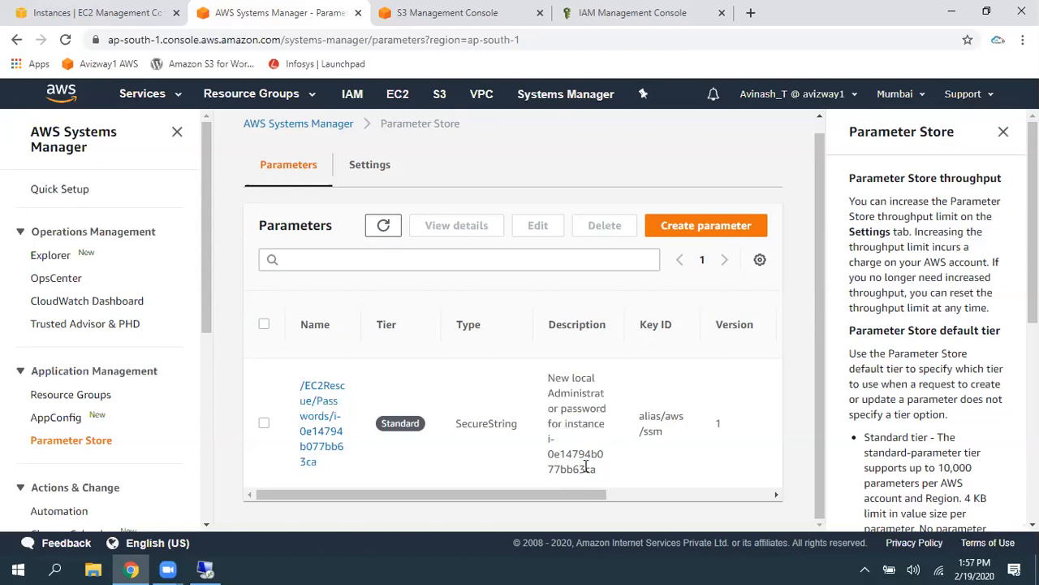
pyautogui.click(93, 12)
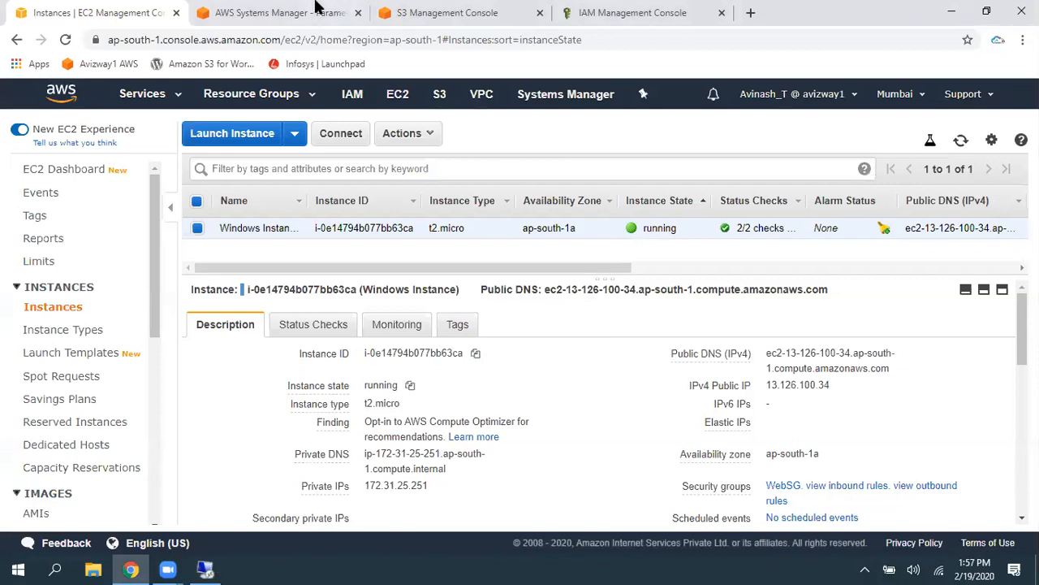
pyautogui.click(272, 13)
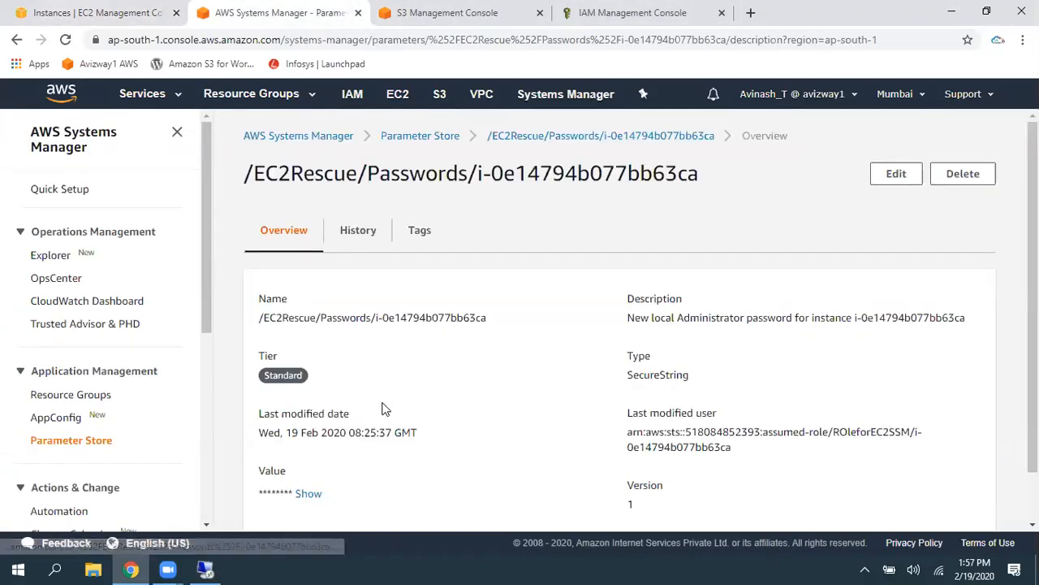
# Step: Reveal the EC2Rescue parameter's Administrator password value and switch back to Remote Desktop Connection
pyautogui.scroll(-3)
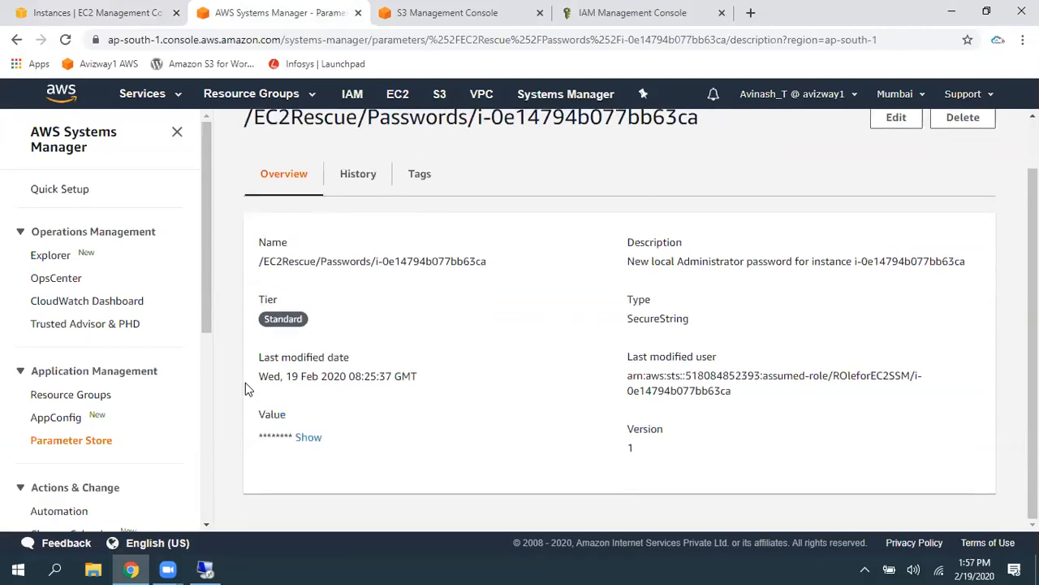
pyautogui.moveTo(466, 392)
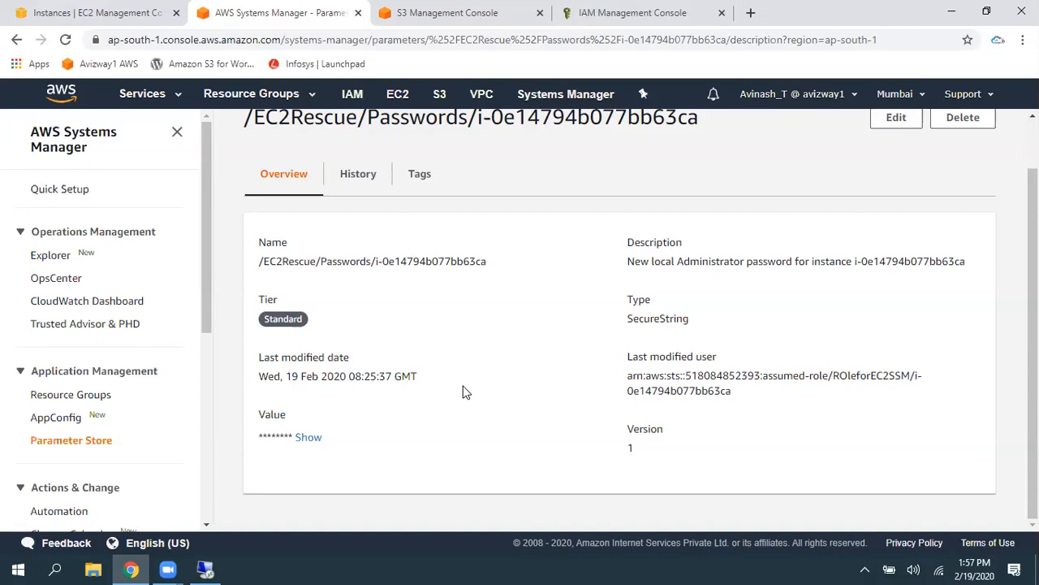
pyautogui.click(309, 437)
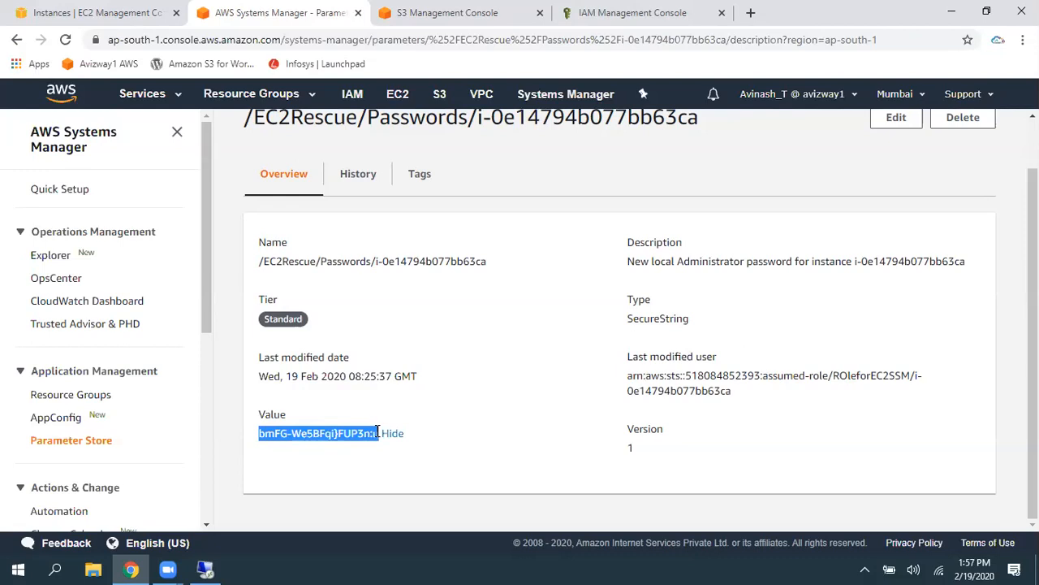
pyautogui.click(205, 568)
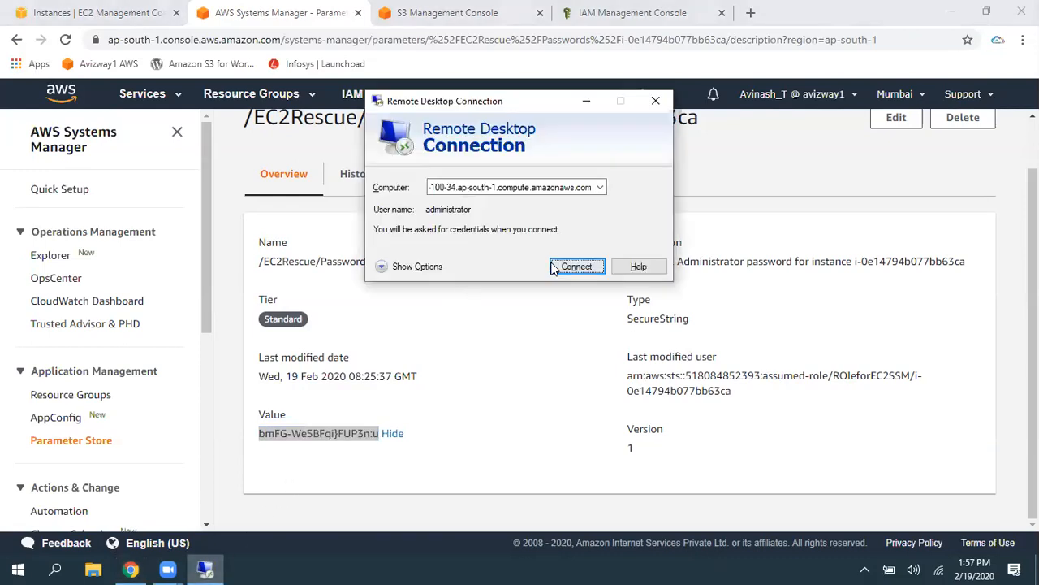
# Step: Sign in as Administrator with the new EC2Rescue password, verifying it before submitting
pyautogui.click(576, 267)
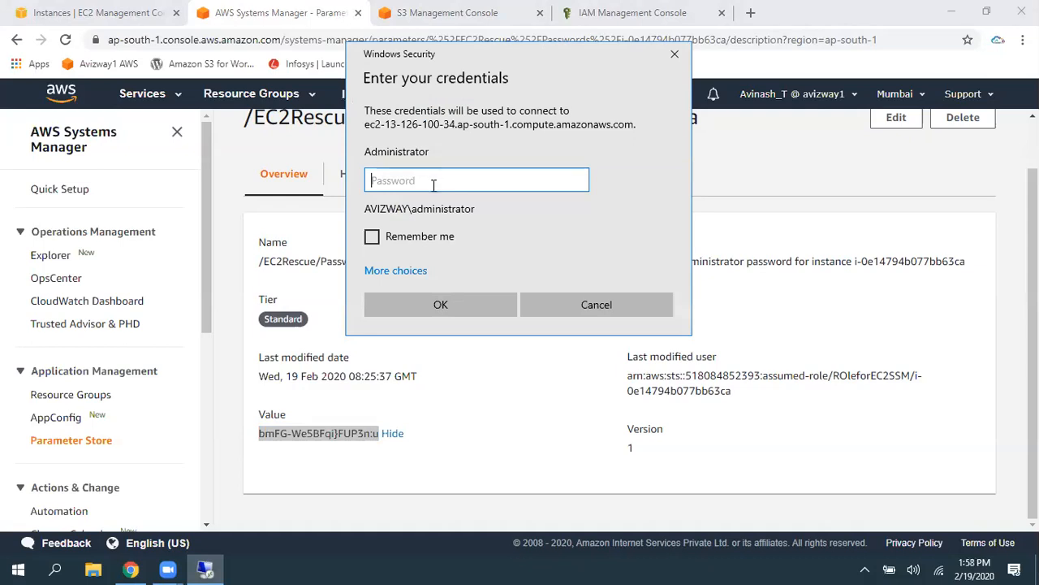
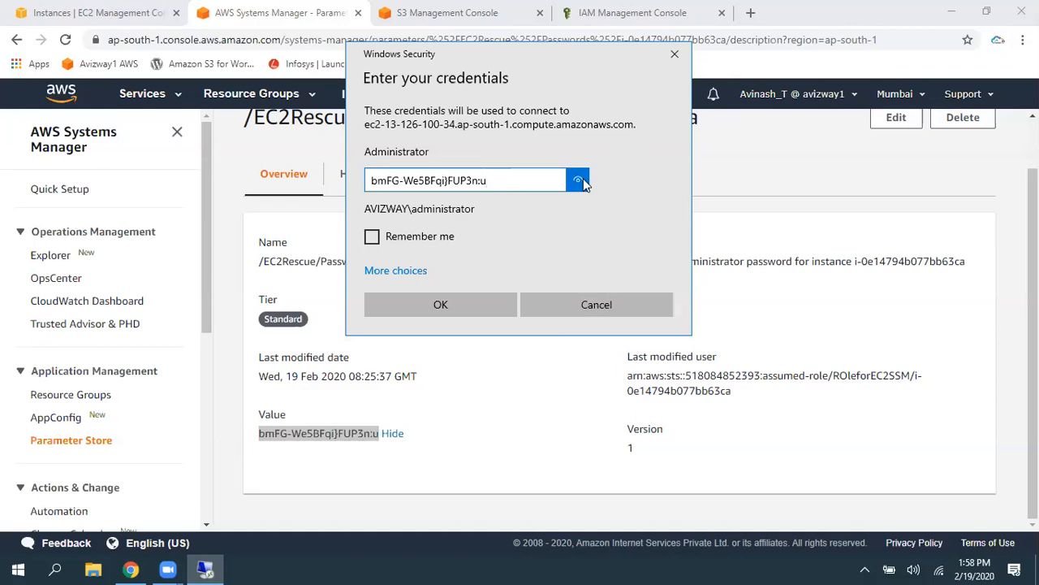
pyautogui.click(578, 180)
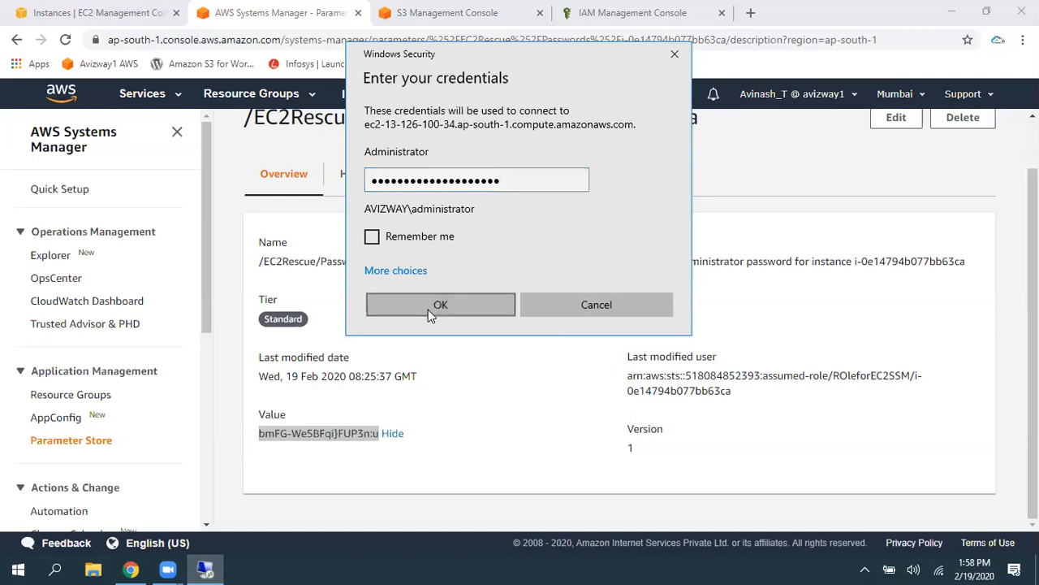
pyautogui.click(440, 305)
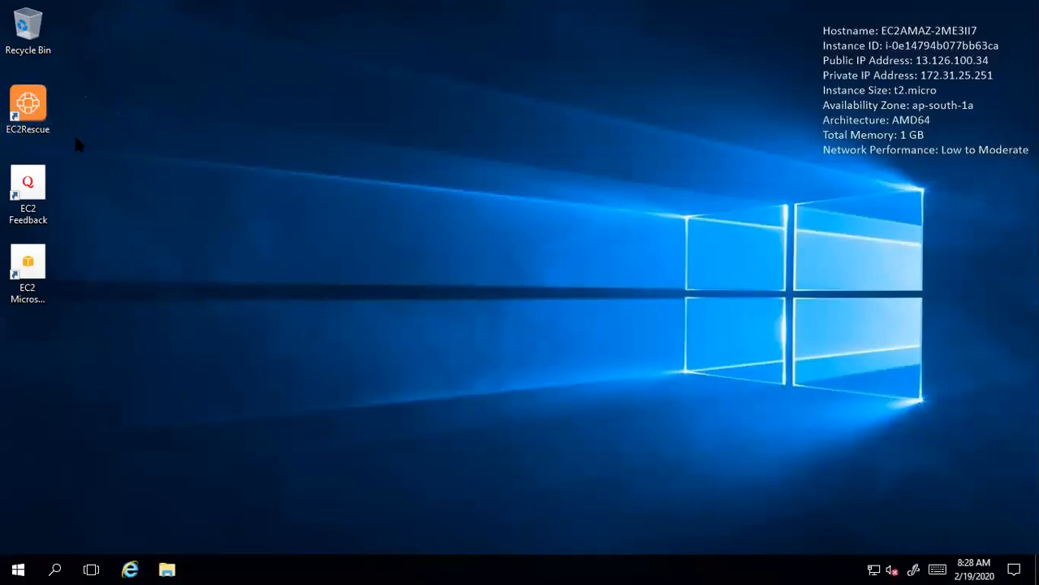
pyautogui.moveTo(149, 132)
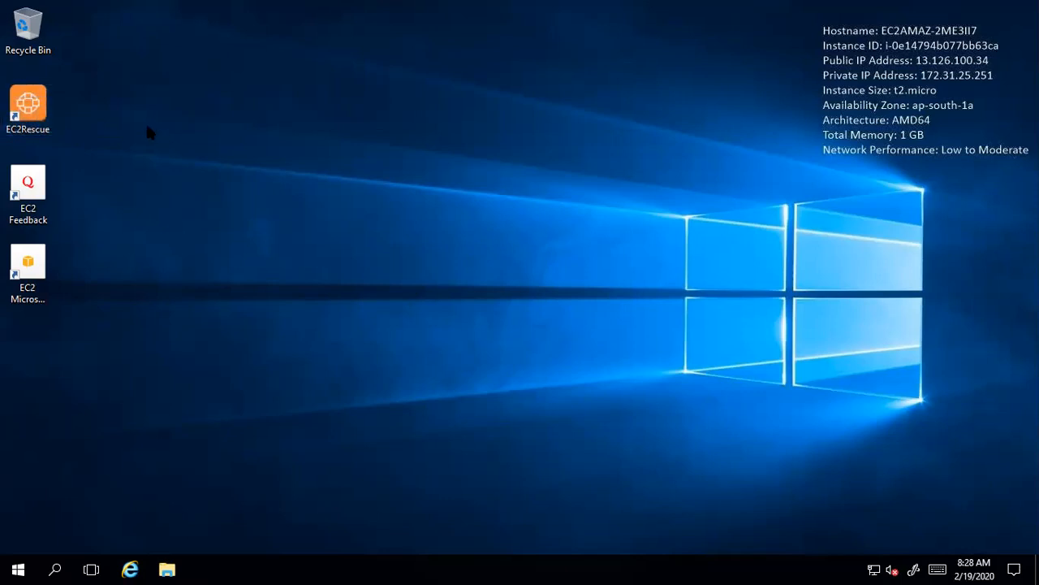
# Step: Leave the remote desktop session for the Chrome Parameter Store page
pyautogui.click(27, 103)
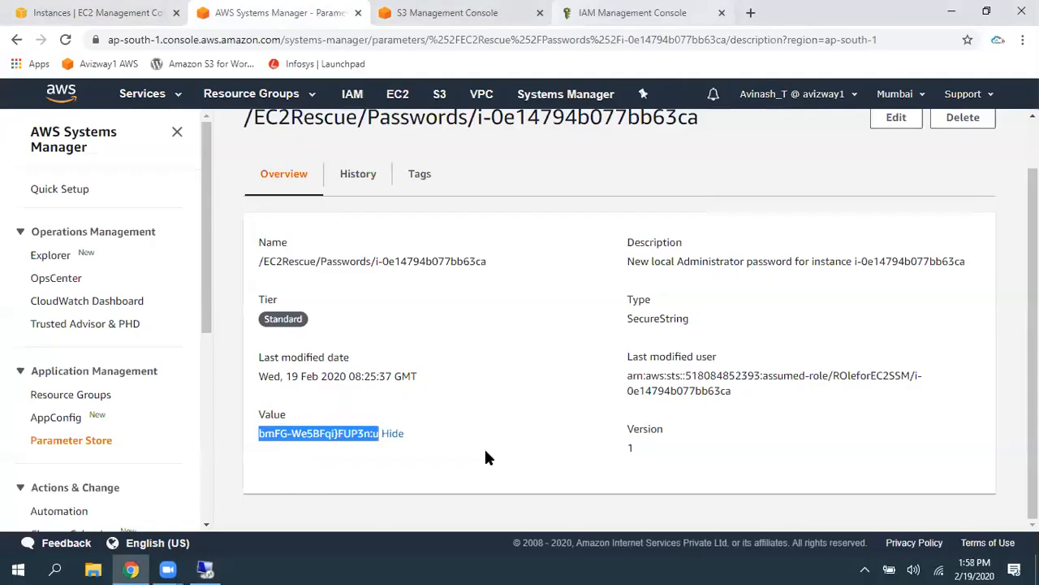
# Step: Mask the EC2Rescue parameter's password value on the Overview tab
pyautogui.click(392, 433)
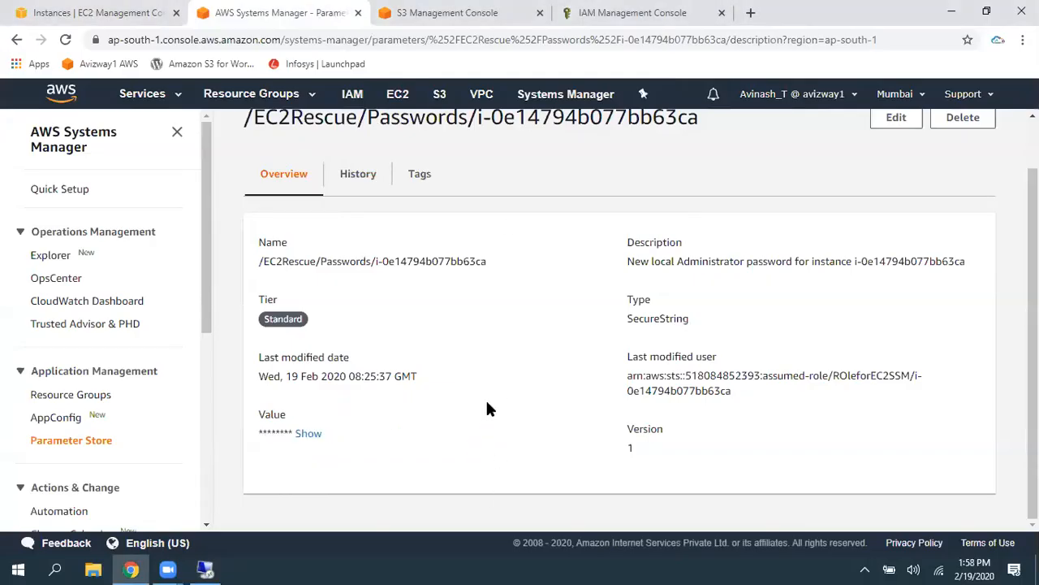
pyautogui.moveTo(502, 360)
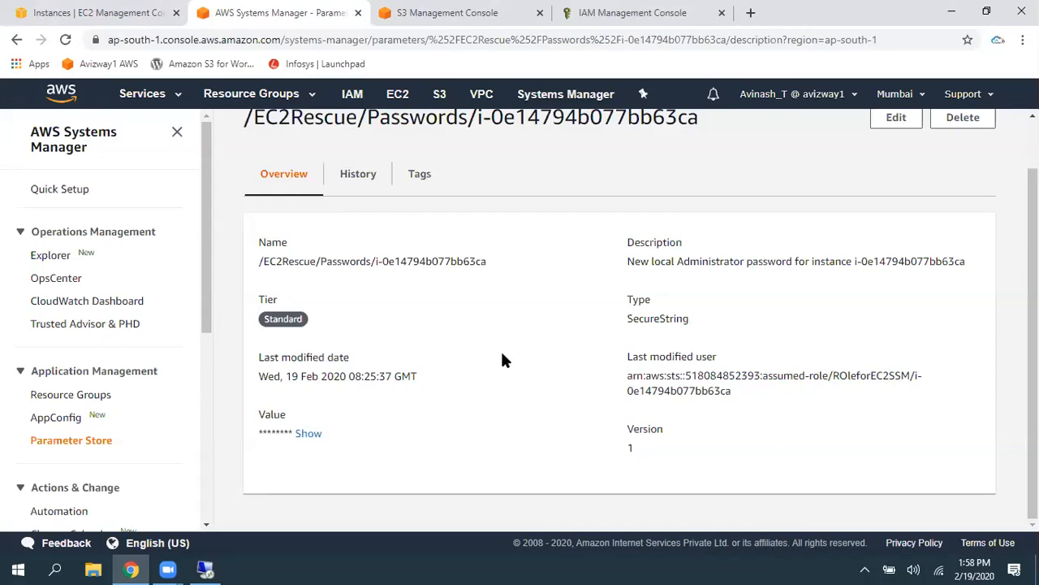
pyautogui.moveTo(519, 307)
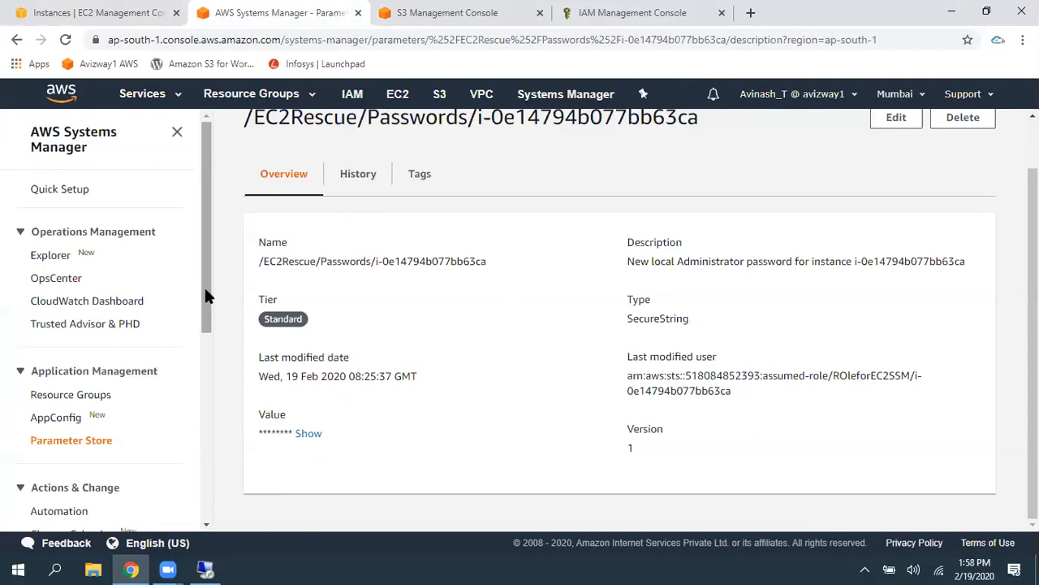
pyautogui.moveTo(519, 263)
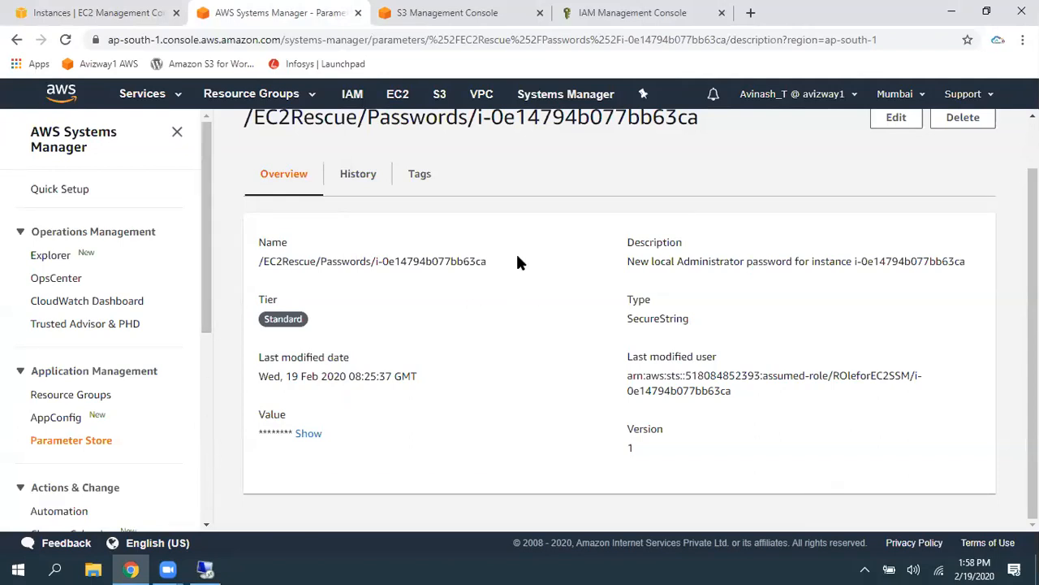